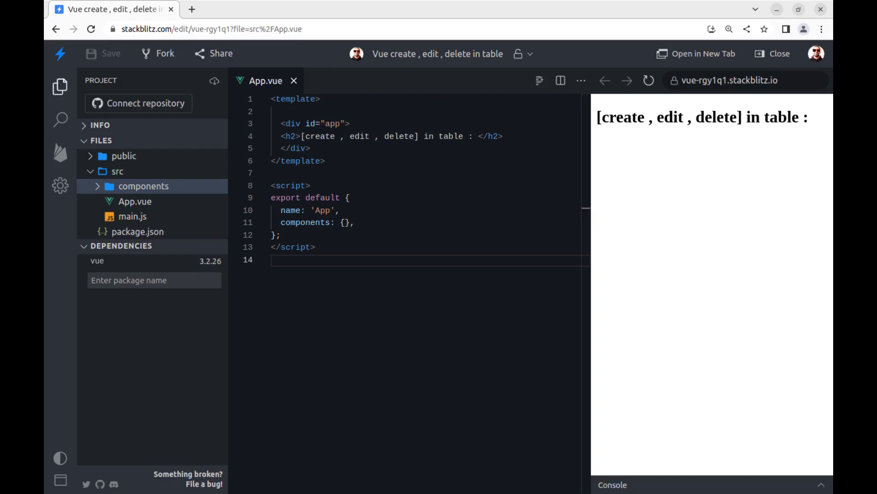
Step: Start a new product.vue file inside the components folder
{"action": "left_click", "coordinate": [271, 259]}
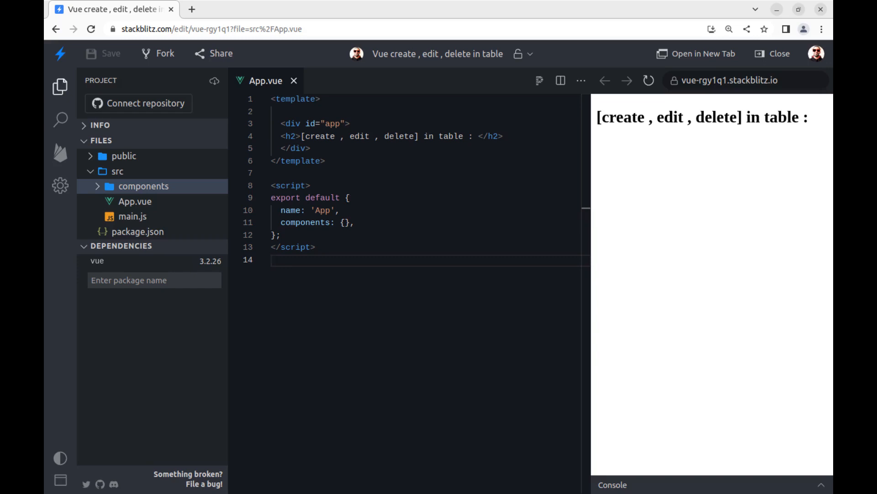
{"action": "mouse_move", "coordinate": [70, 148]}
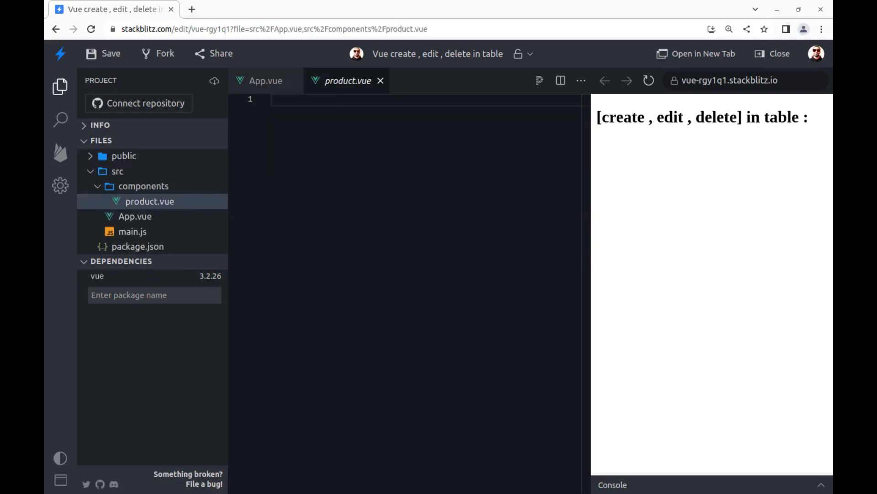
Step: Write a template with id and title text inputs and an empty export default, then save product.vue
{"action": "type", "text": "<template>"}
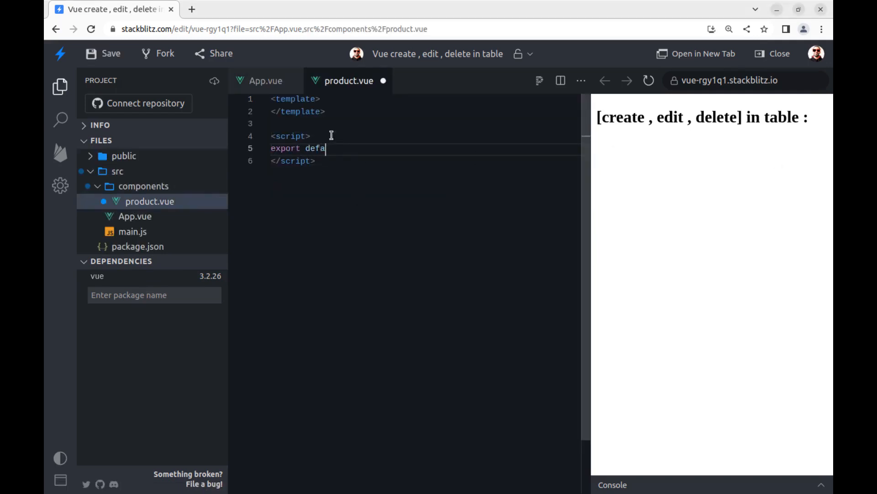
{"action": "type", "text": "ult {"}
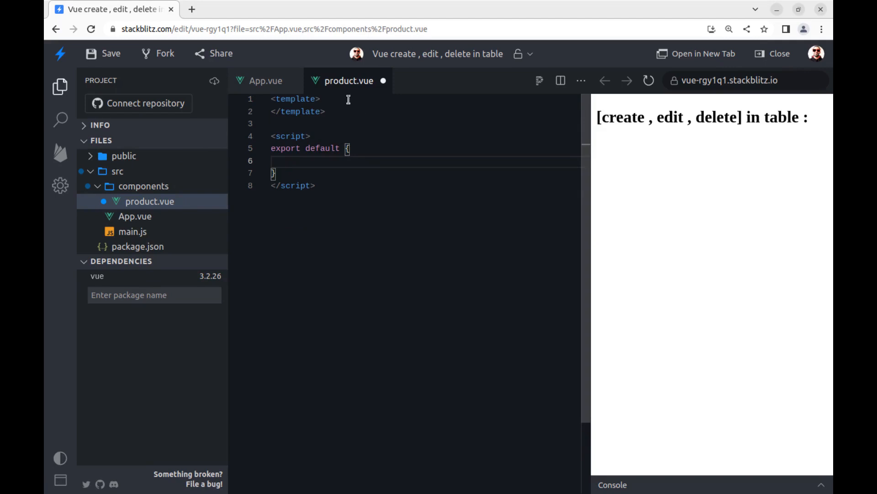
{"action": "type", "text": "i"}
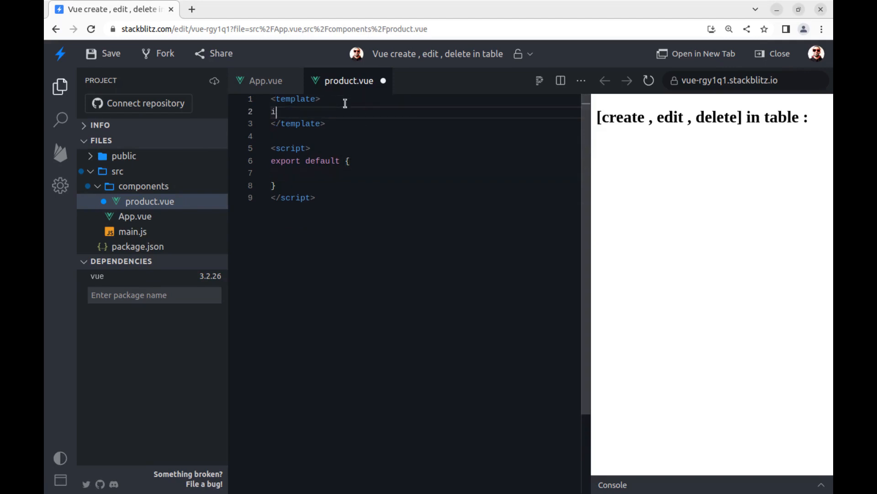
{"action": "type", "text": "<input type=\"text\" placeholder=\"id\">"}
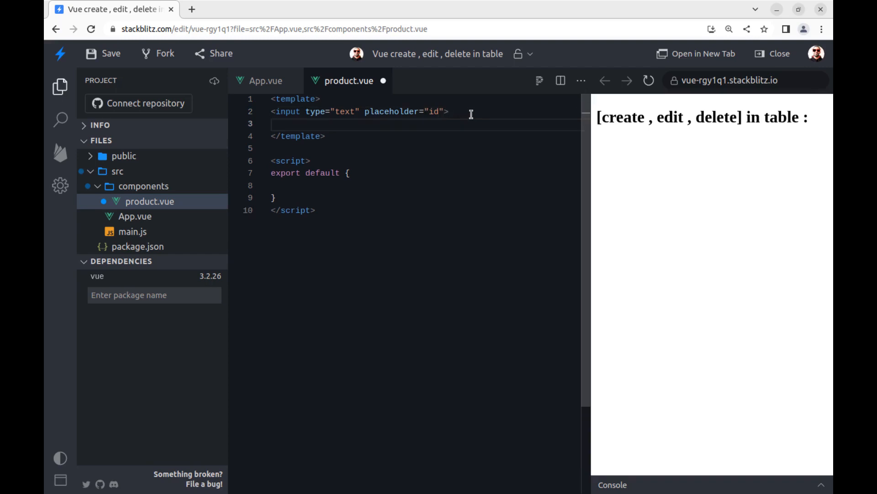
{"action": "type", "text": "<input type=\"text\" placeholder=\"title\">"}
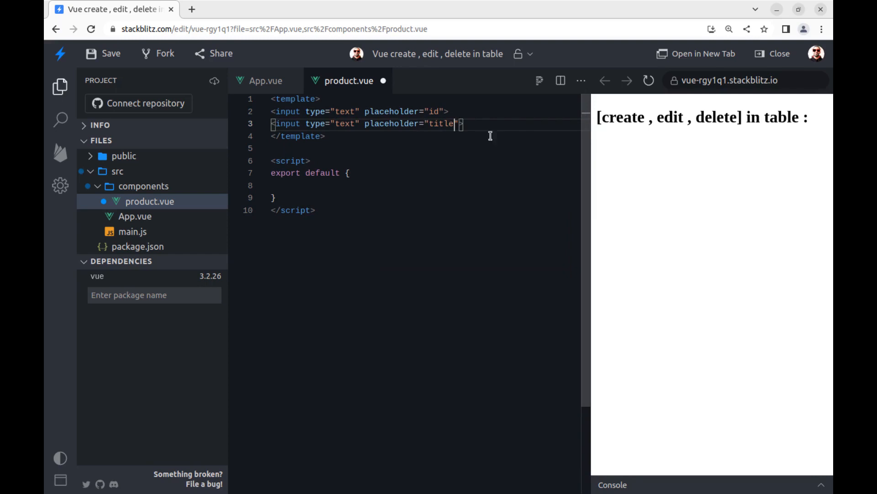
{"action": "left_click", "coordinate": [103, 53]}
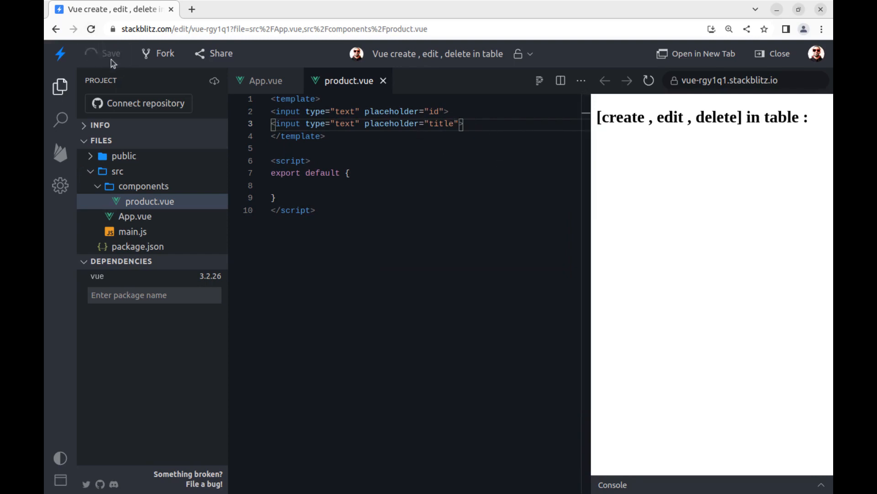
{"action": "left_click", "coordinate": [135, 216]}
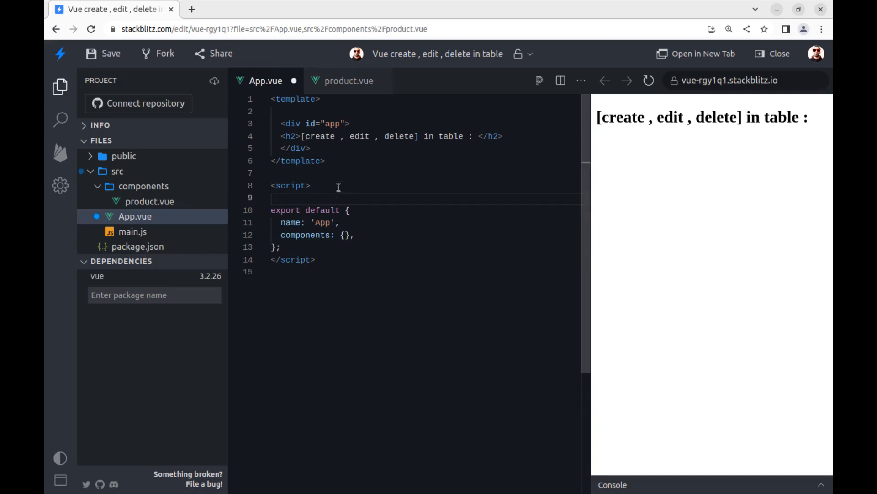
Step: Import product from ./components/product and register it in App.vue's components
{"action": "type", "text": "import"}
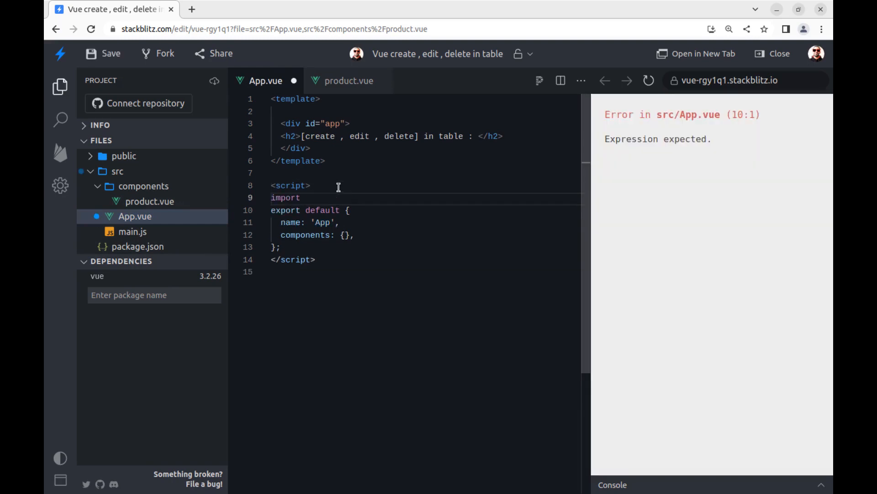
{"action": "type", "text": "product from \".\""}
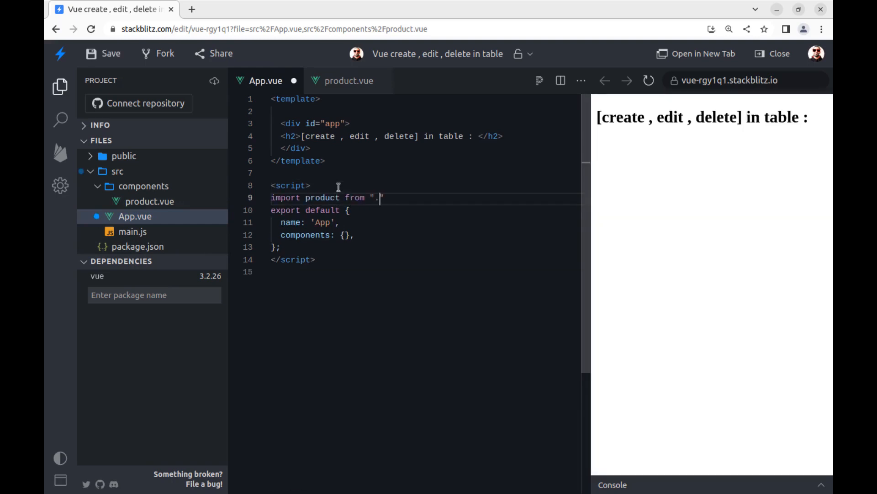
{"action": "type", "text": "/components/product"}
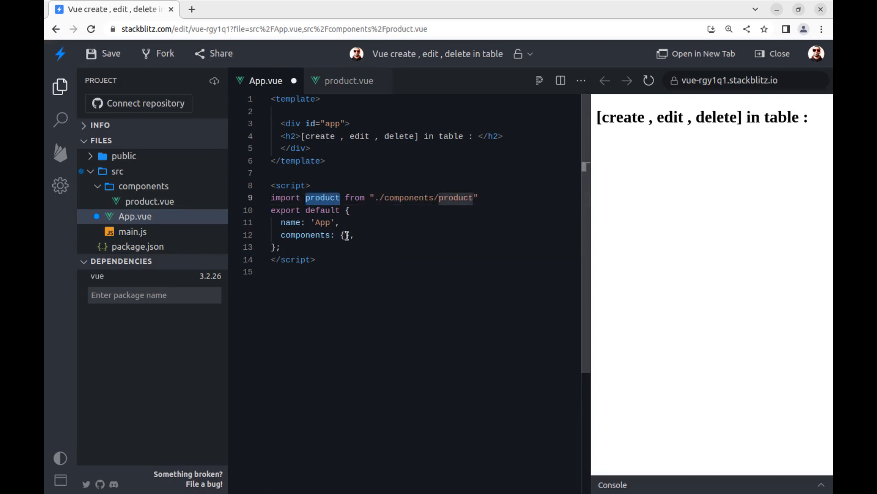
{"action": "type", "text": "product"}
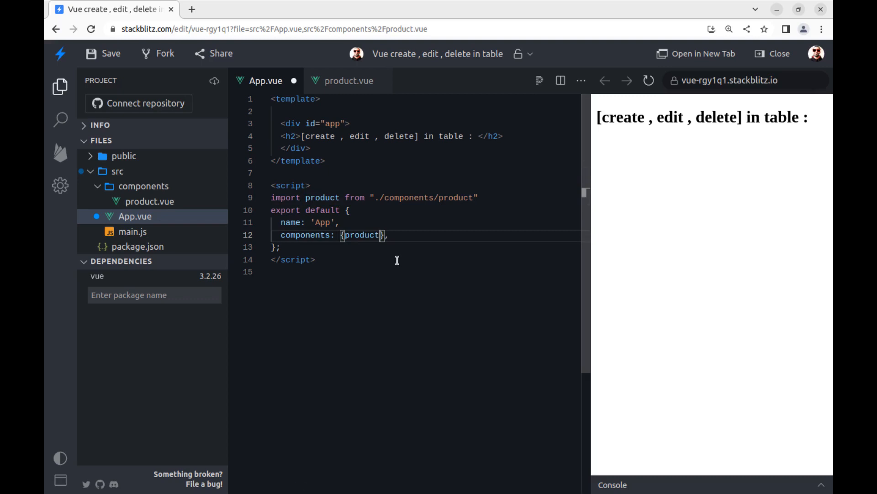
{"action": "left_click", "coordinate": [502, 136]}
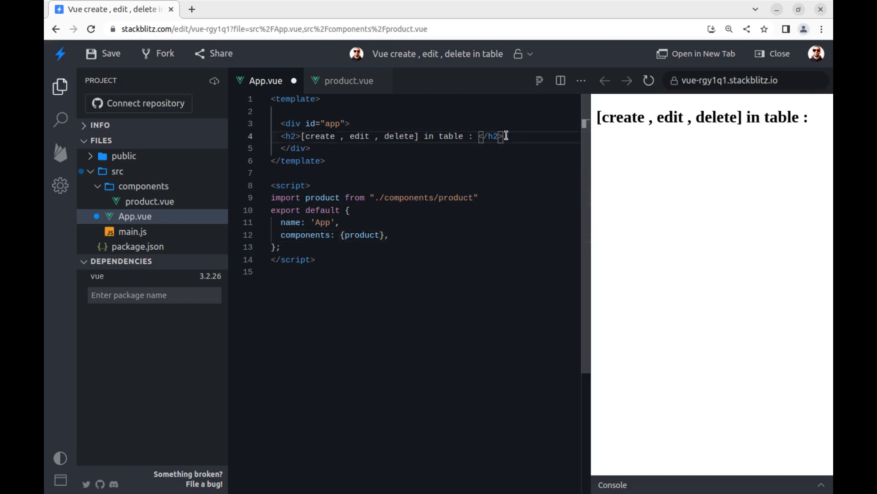
Step: Render <product :values="{id:1,title:'prod1'}"> below the heading
{"action": "type", "text": "<product :></product>"}
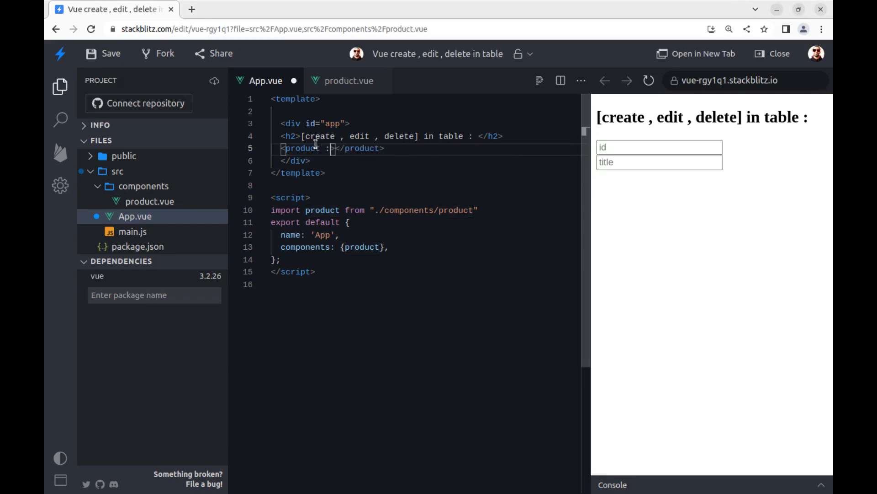
{"action": "type", "text": "values=\"{id:1,title:}\">"}
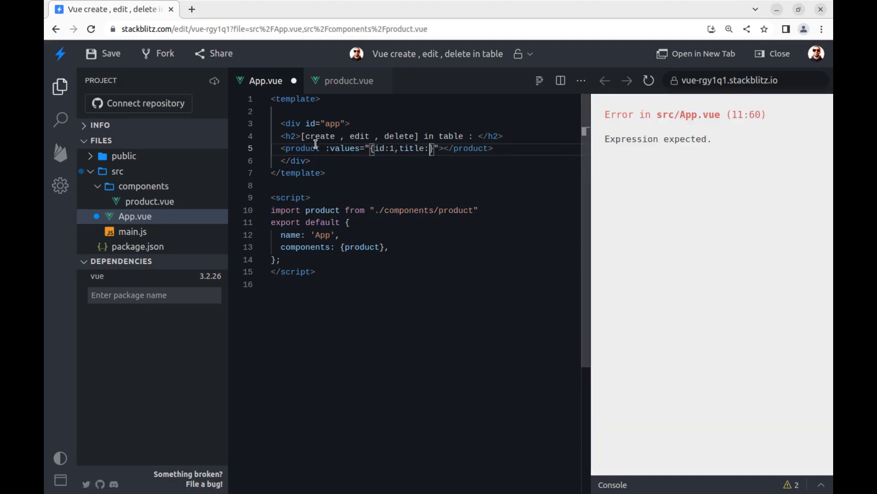
{"action": "type", "text": "'prod'"}
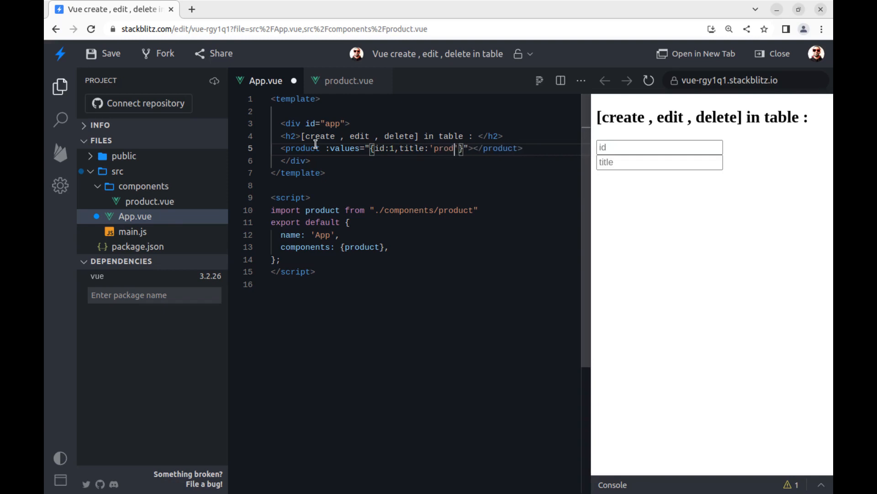
{"action": "double_click", "coordinate": [345, 148]}
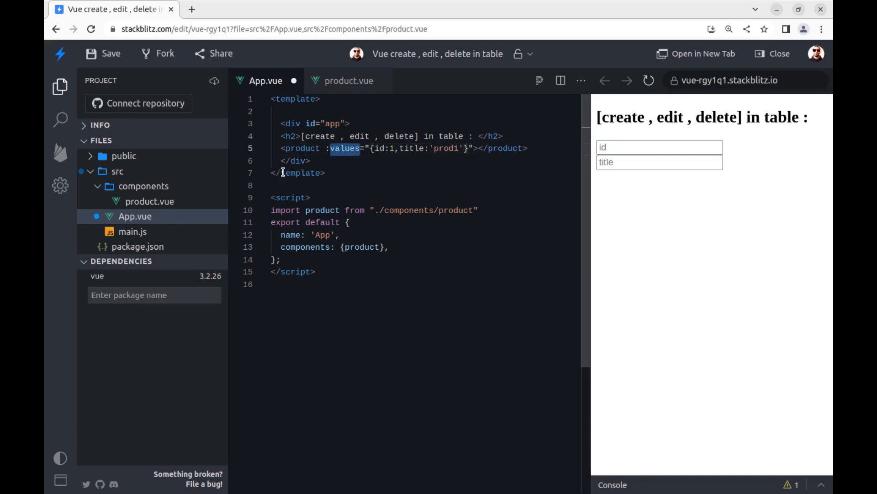
{"action": "left_click", "coordinate": [348, 81]}
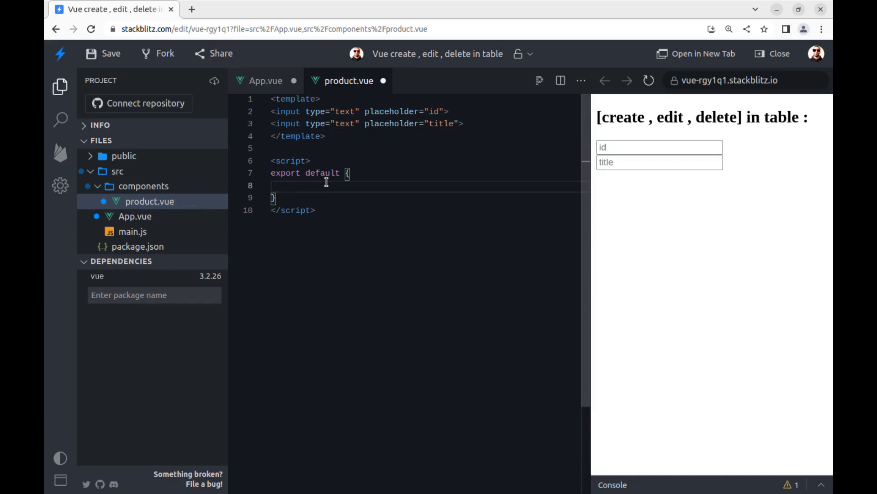
Step: Declare props { values: Object } and v-model the inputs to values.id and values.title
{"action": "type", "text": "props : ["}
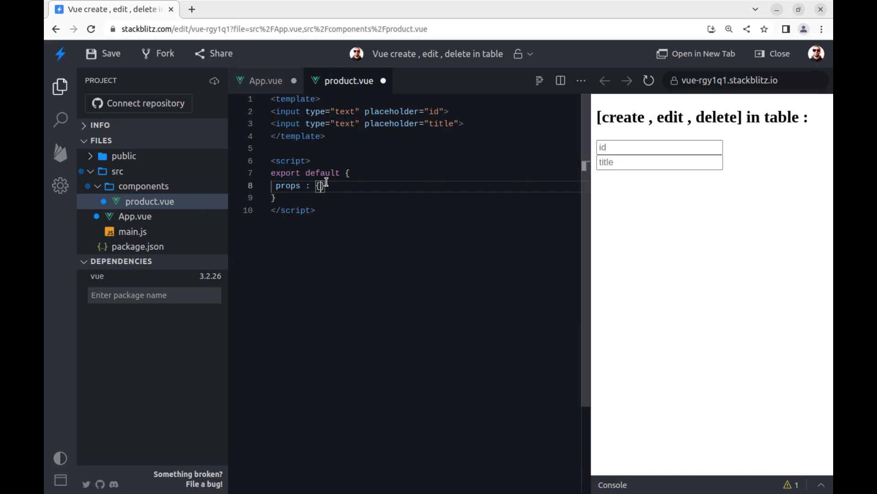
{"action": "type", "text": "values"}
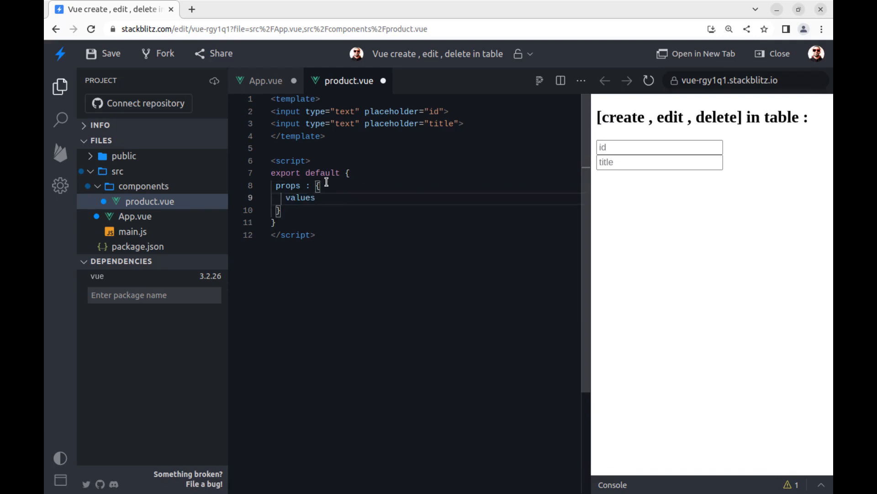
{"action": "type", "text": ":Object"}
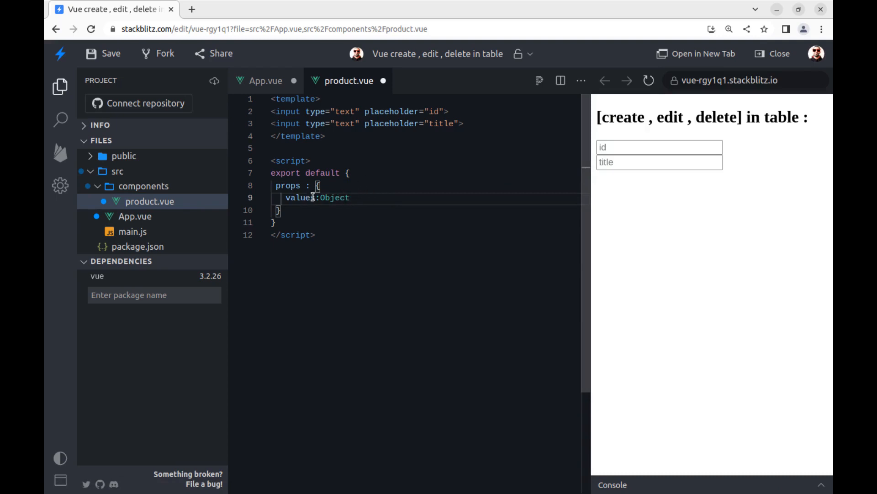
{"action": "type", "text": "s"}
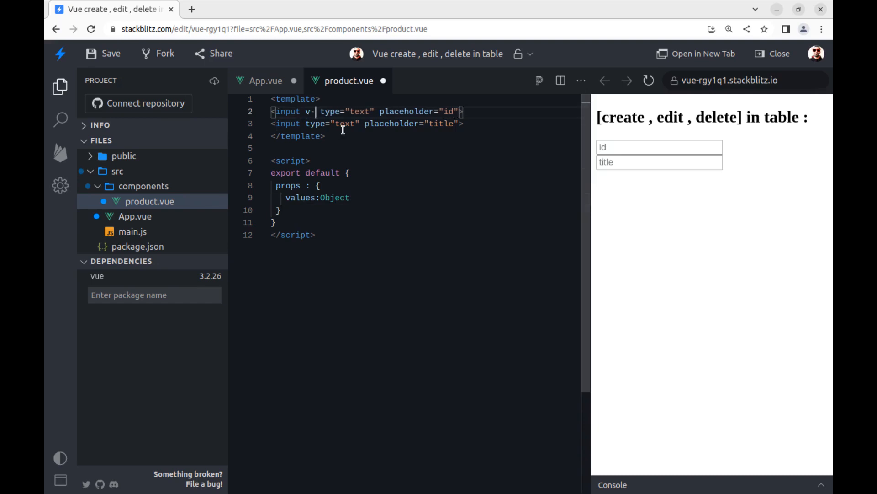
{"action": "type", "text": "model=\"v"}
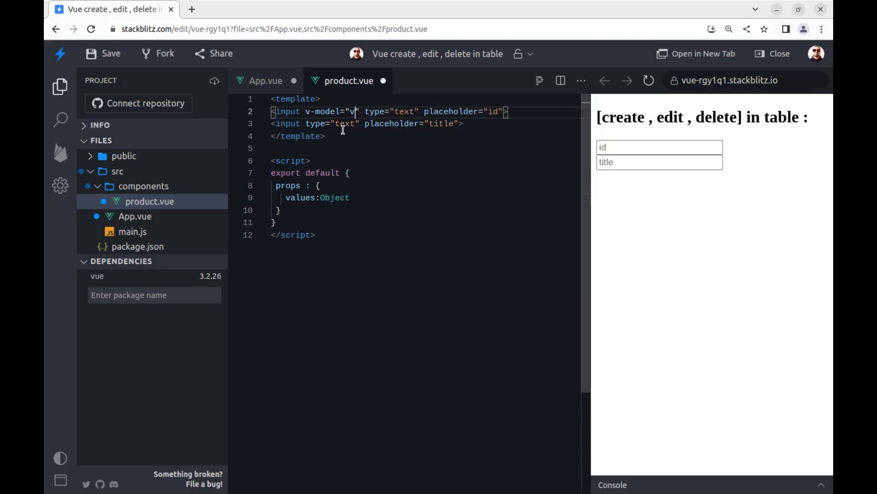
{"action": "type", "text": "alues.id"}
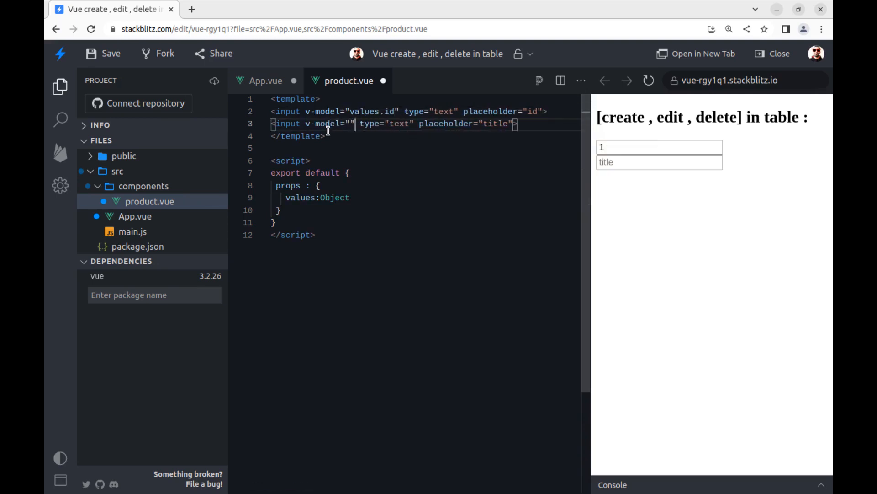
{"action": "type", "text": "values.title"}
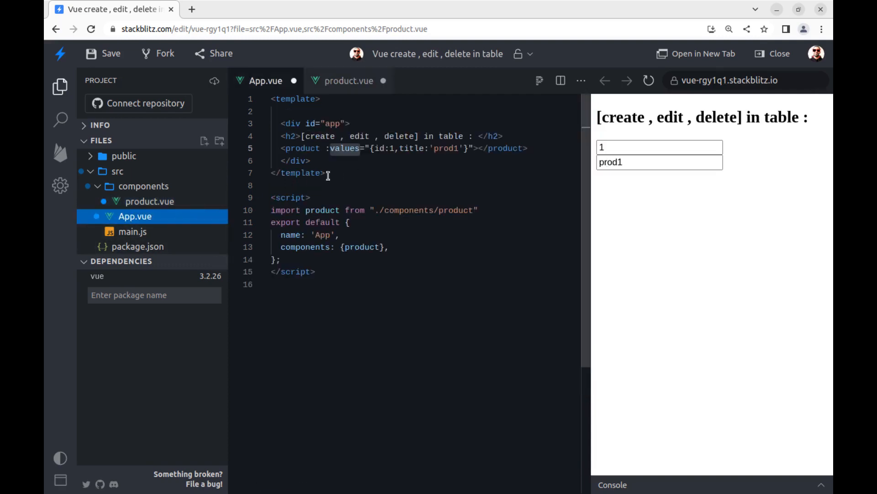
Step: Duplicate the product line twice with <hr> between, as 2/prod2 and 3/prod3
{"action": "triple_click", "coordinate": [392, 148]}
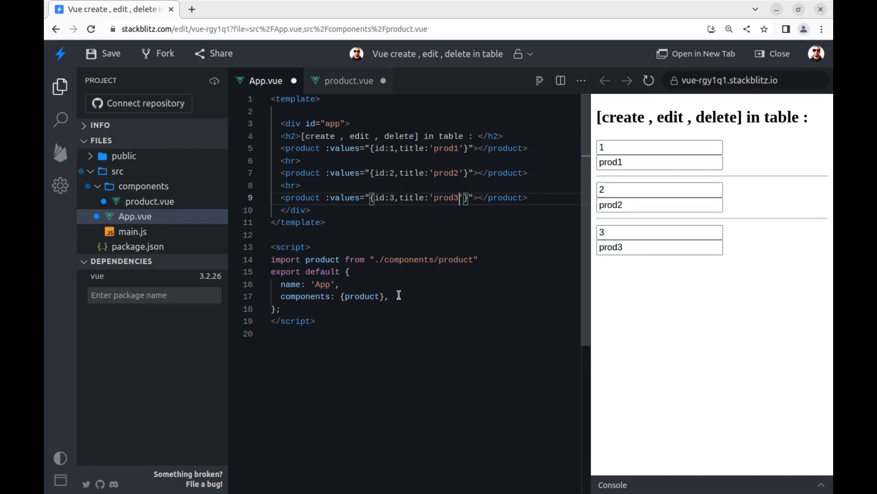
Step: Return prod1, prod2, prod3 objects from data(), bind them to the products, and start an empty products array
{"action": "type", "text": "data"}
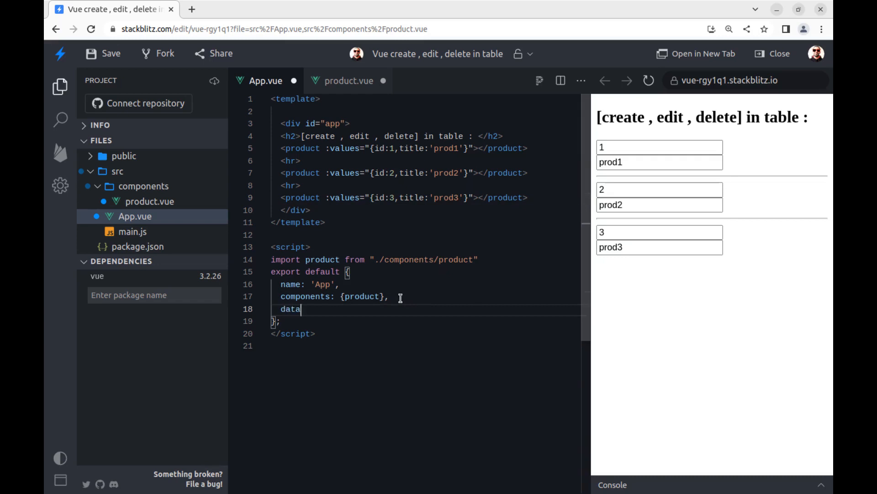
{"action": "type", "text": ":()=>{"}
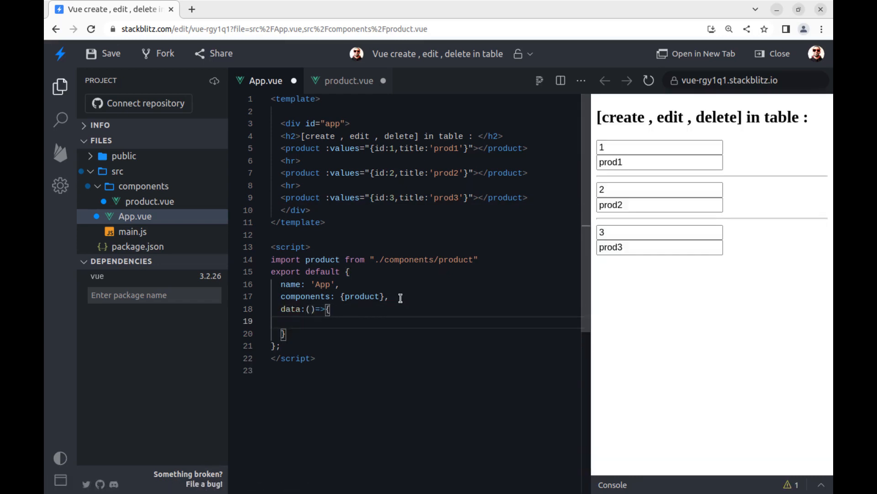
{"action": "type", "text": "return {"}
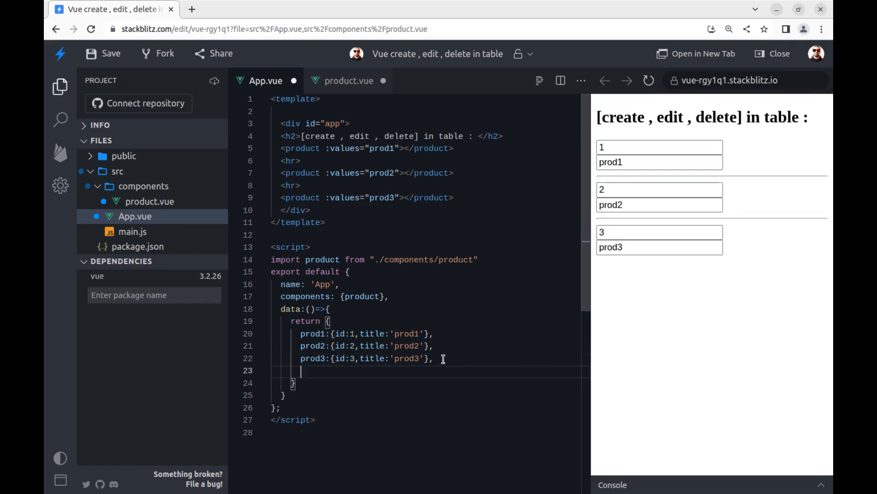
{"action": "type", "text": "p"}
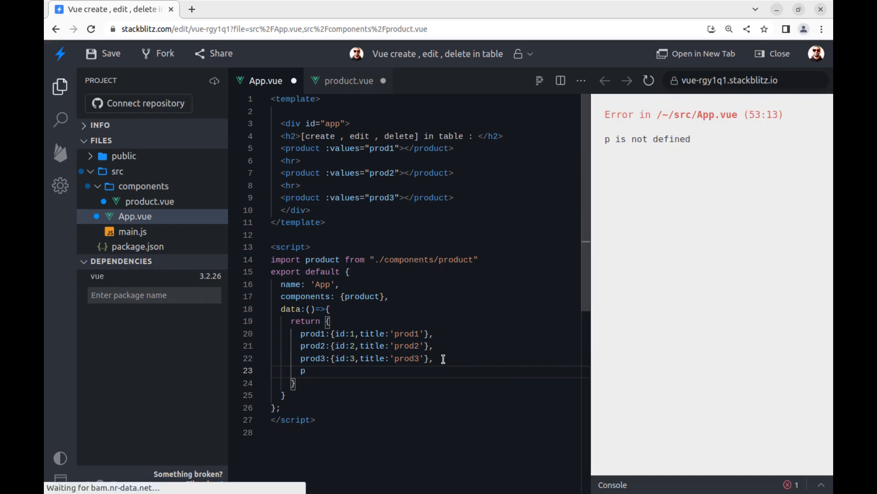
{"action": "type", "text": "roduct"}
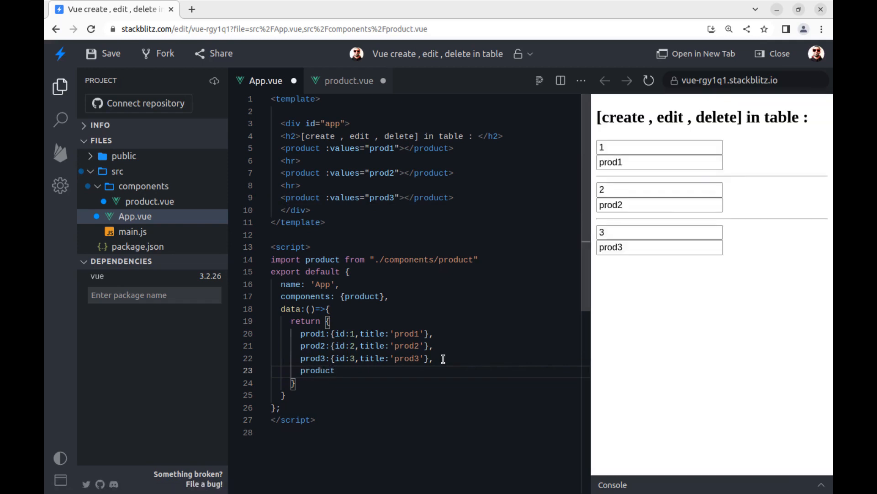
{"action": "type", "text": "s:["}
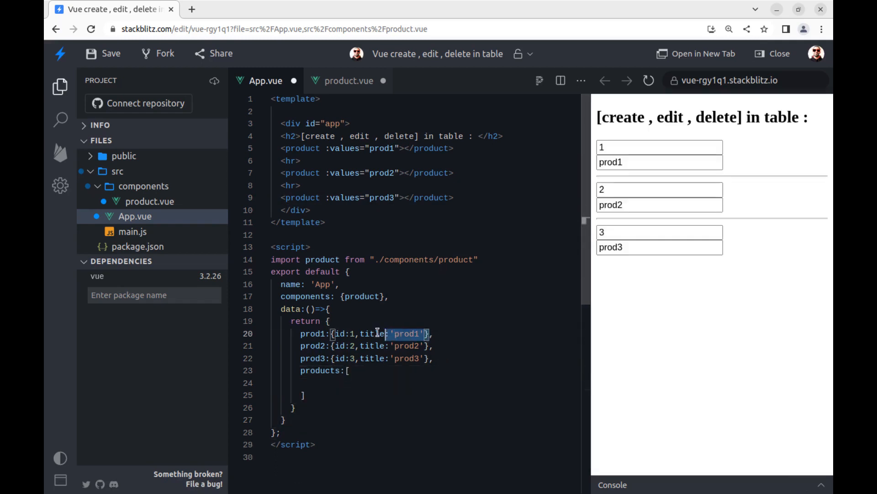
{"action": "left_click", "coordinate": [335, 385]}
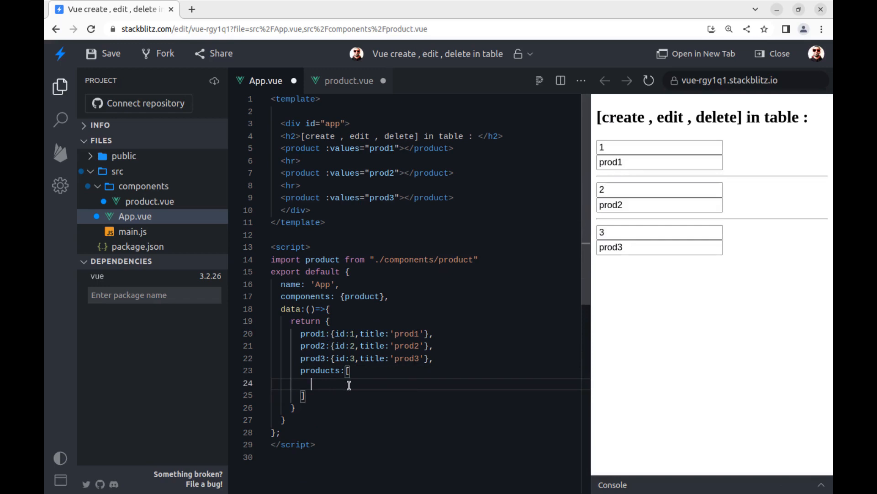
Step: Fill the products array with the three items and add a div with v-for="product in products"
{"action": "type", "text": "{id:1,title:'prod1'},"}
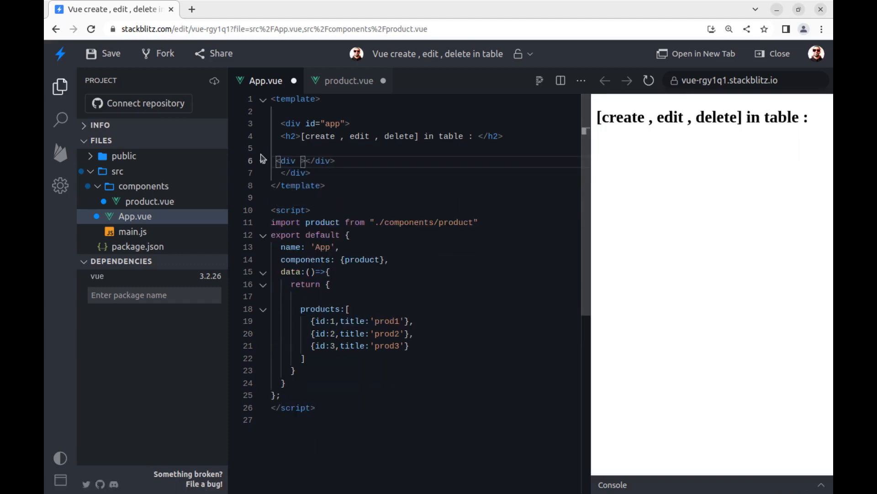
{"action": "type", "text": "v-for="}
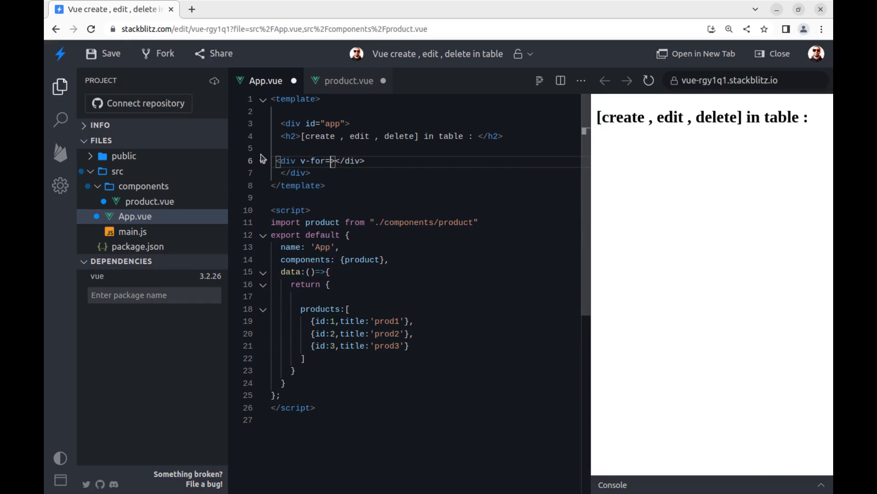
{"action": "type", "text": "\"pr\""}
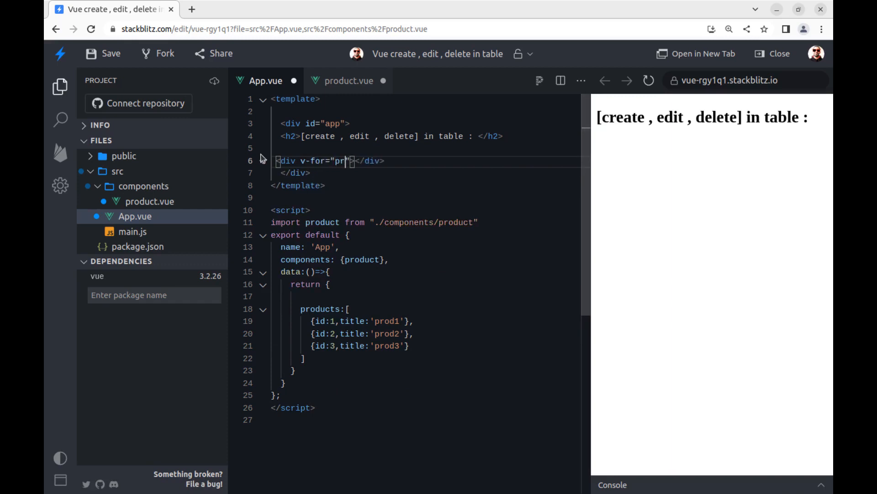
{"action": "type", "text": "oduct in p"}
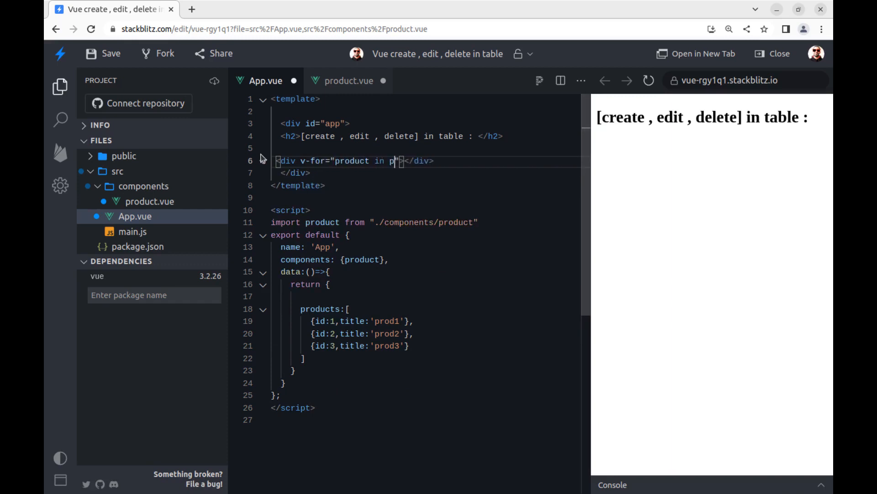
{"action": "type", "text": "roduct"}
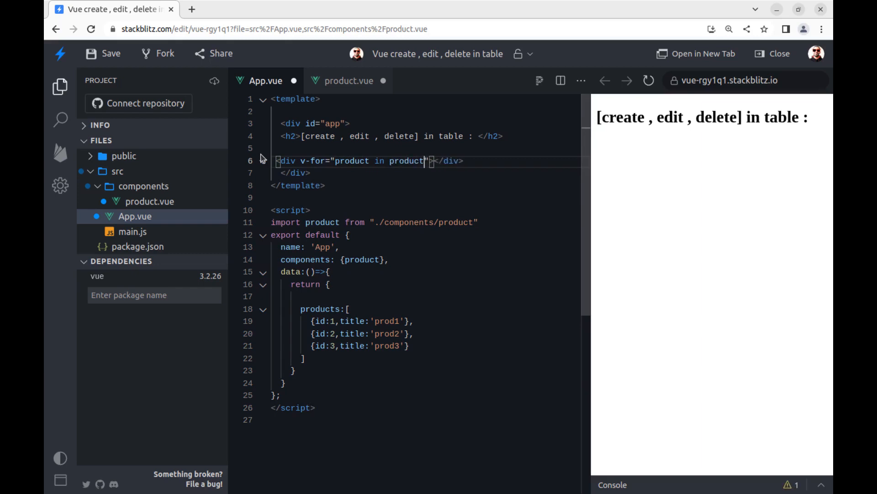
{"action": "type", "text": "s>"}
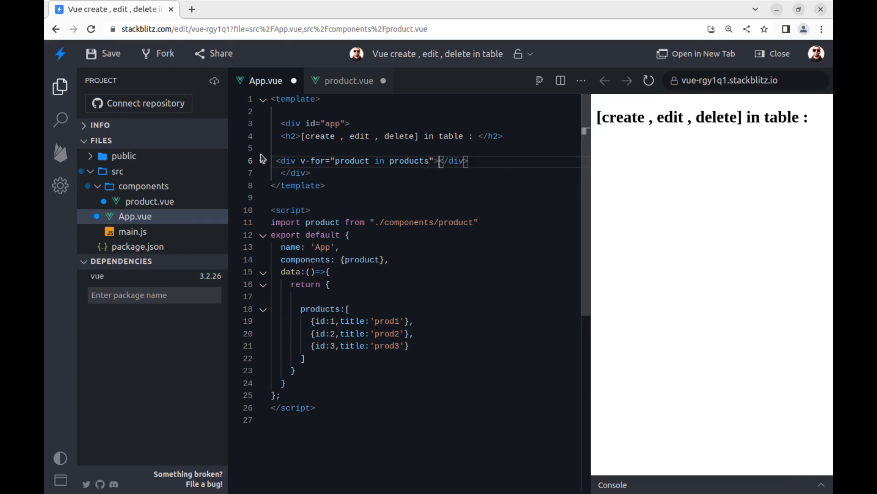
Step: Render <product :values="product"> with <hr /> inside the loop, reformat, and set the id input width to 2rem
{"action": "key", "text": "Enter"}
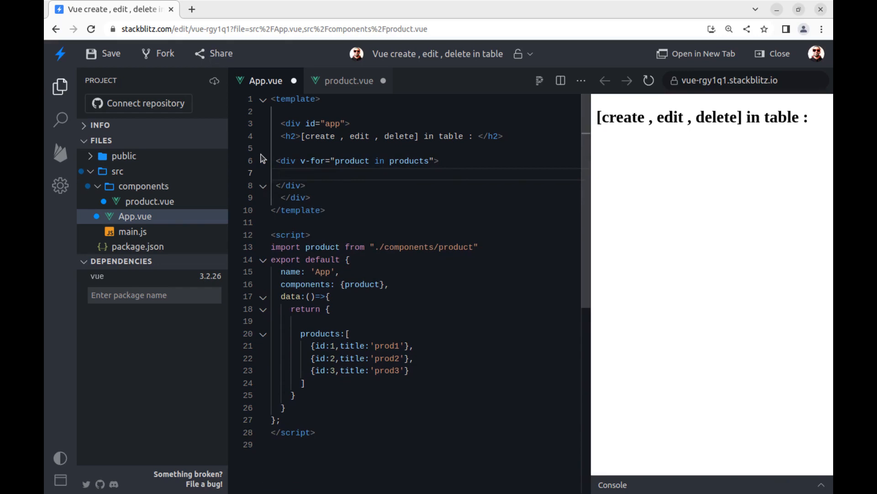
{"action": "type", "text": "<product :values=\"prod3\"></product>"}
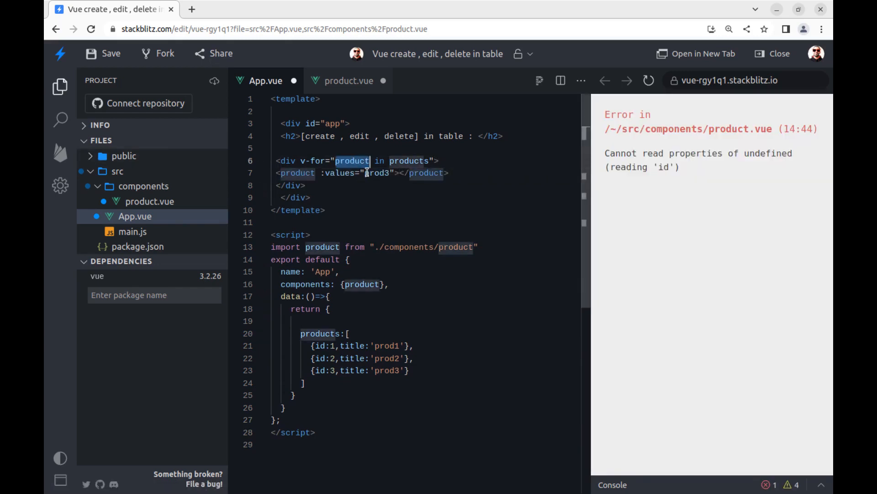
{"action": "type", "text": "product"}
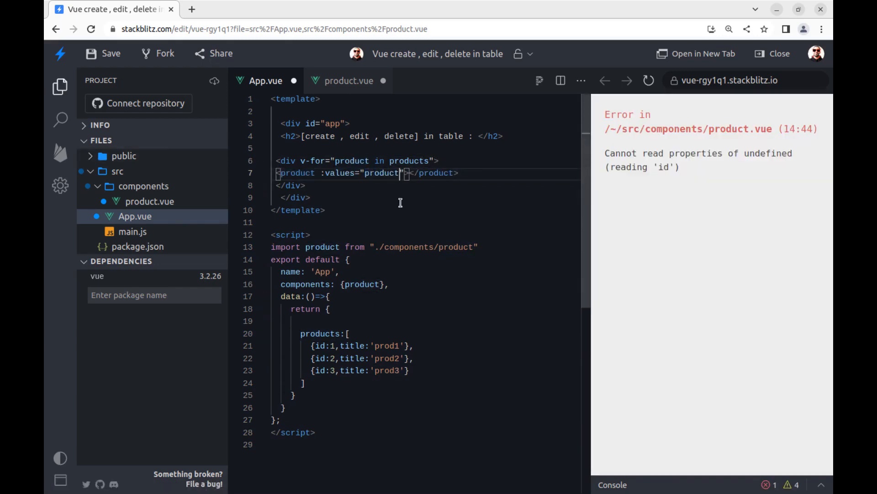
{"action": "key", "text": "Enter"}
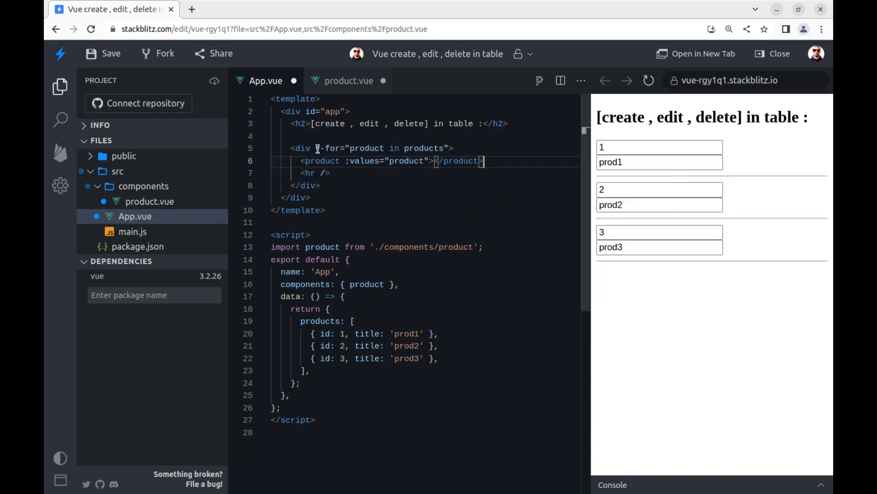
{"action": "left_click", "coordinate": [349, 81]}
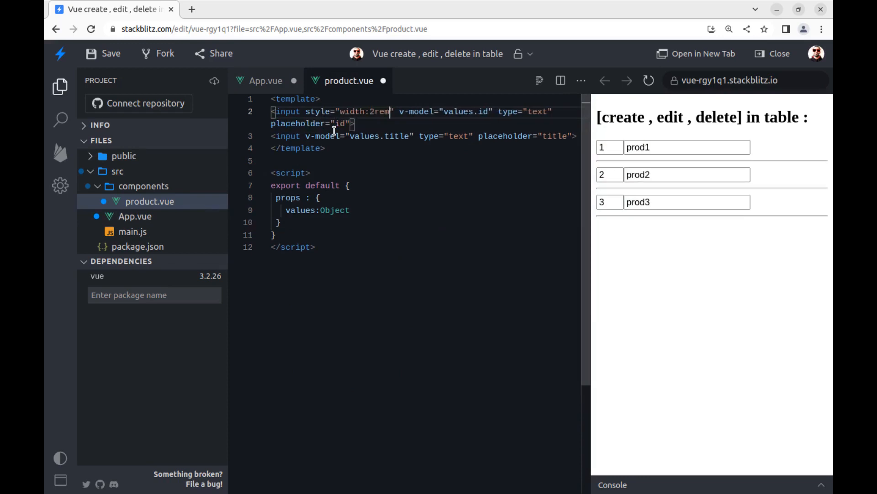
{"action": "left_click", "coordinate": [134, 215]}
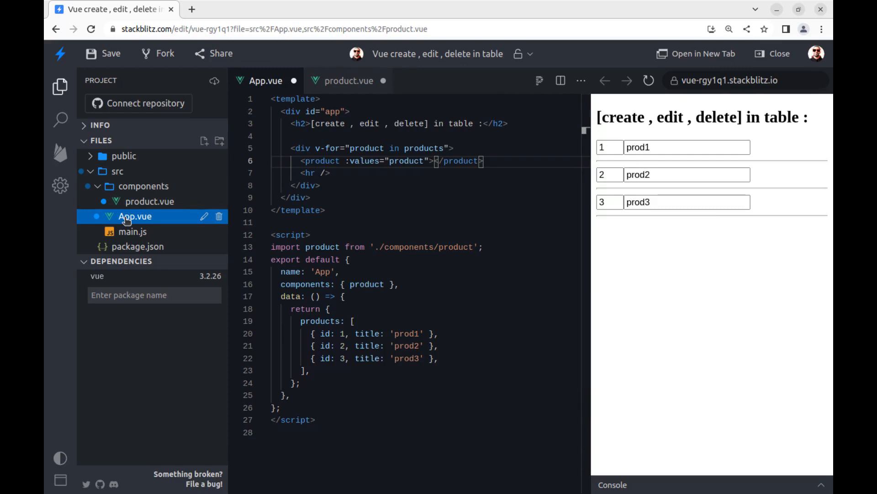
{"action": "mouse_move", "coordinate": [169, 231]}
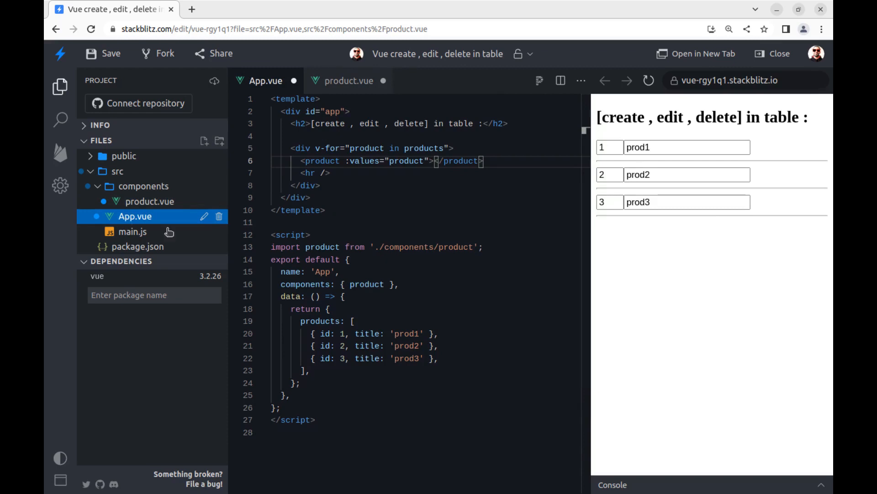
Step: Add <button>save</button> and <button>delete</button> inside each looped product row
{"action": "type", "text": "<button></button>"}
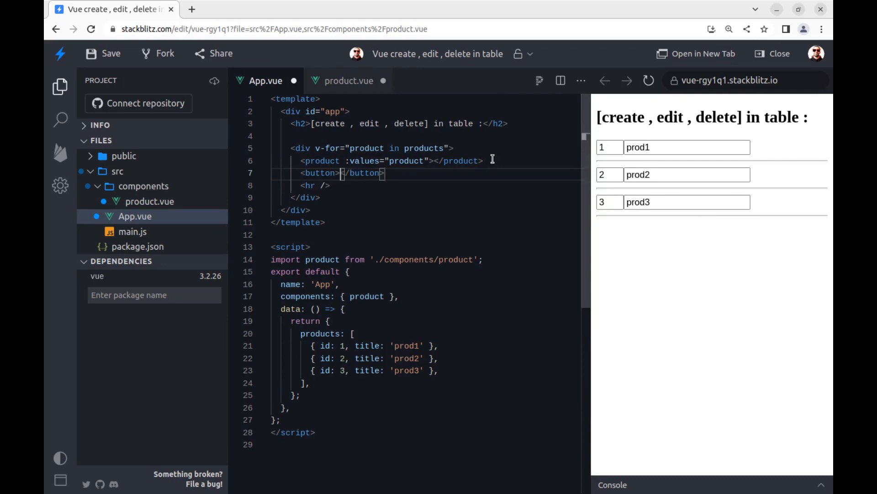
{"action": "type", "text": "save"}
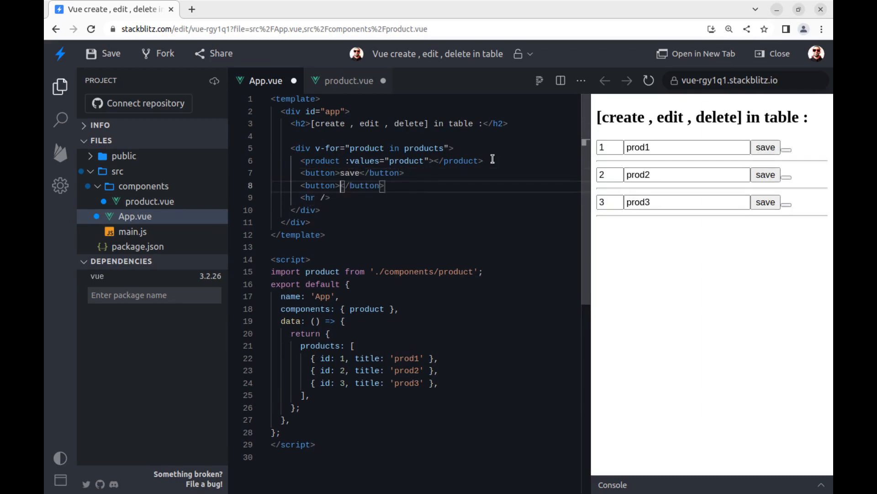
{"action": "type", "text": "delete"}
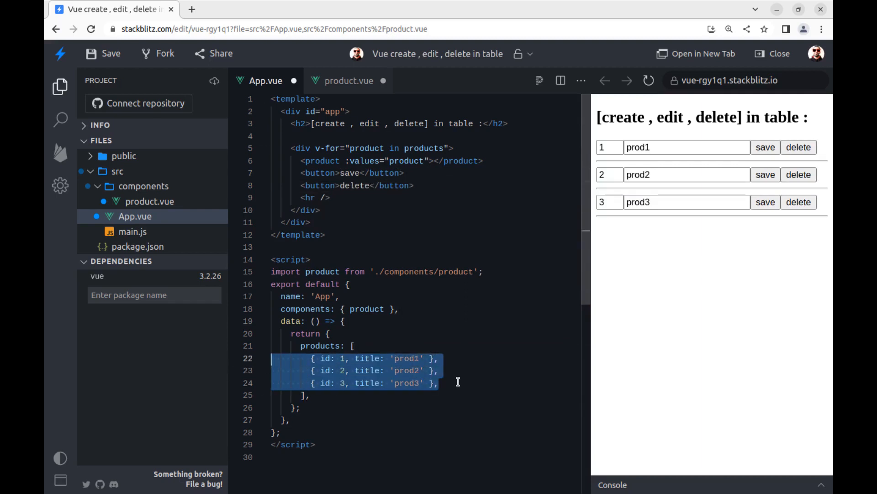
{"action": "mouse_move", "coordinate": [252, 372]}
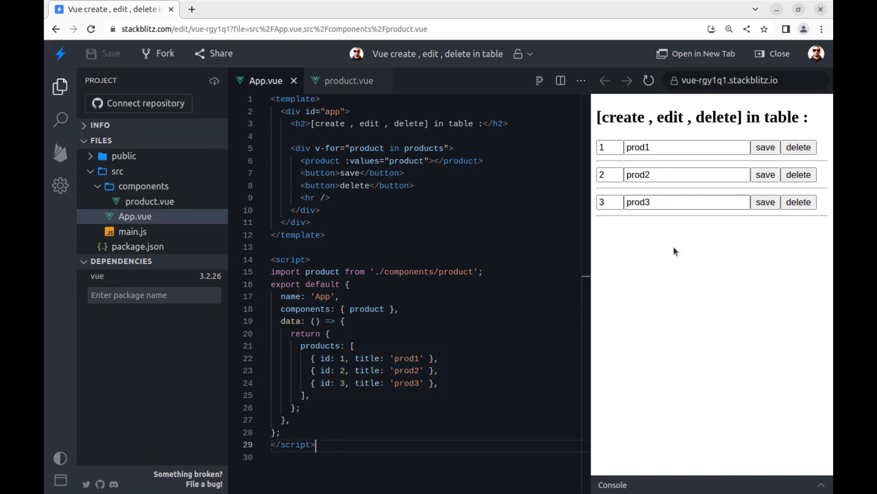
{"action": "mouse_move", "coordinate": [804, 194]}
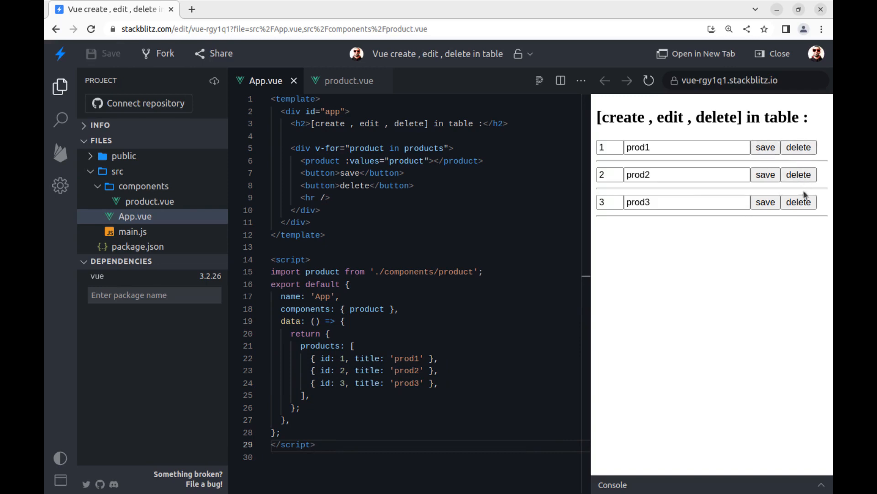
{"action": "mouse_move", "coordinate": [798, 173]}
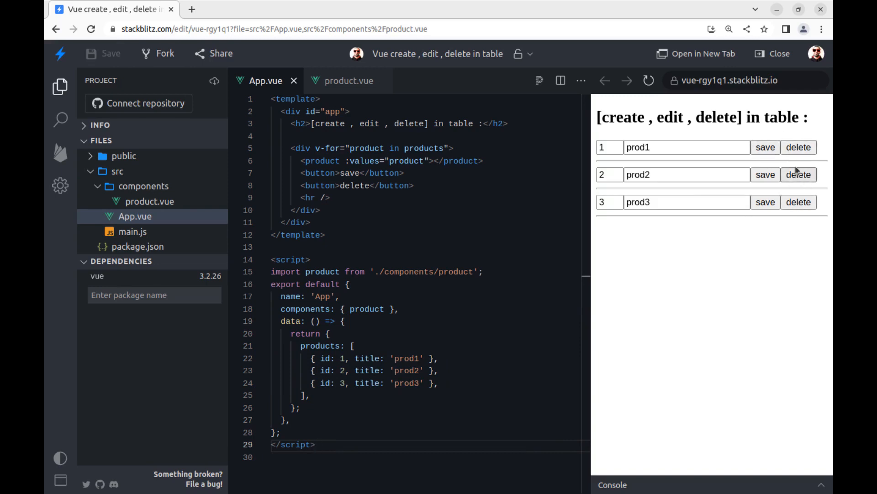
{"action": "mouse_move", "coordinate": [178, 208]}
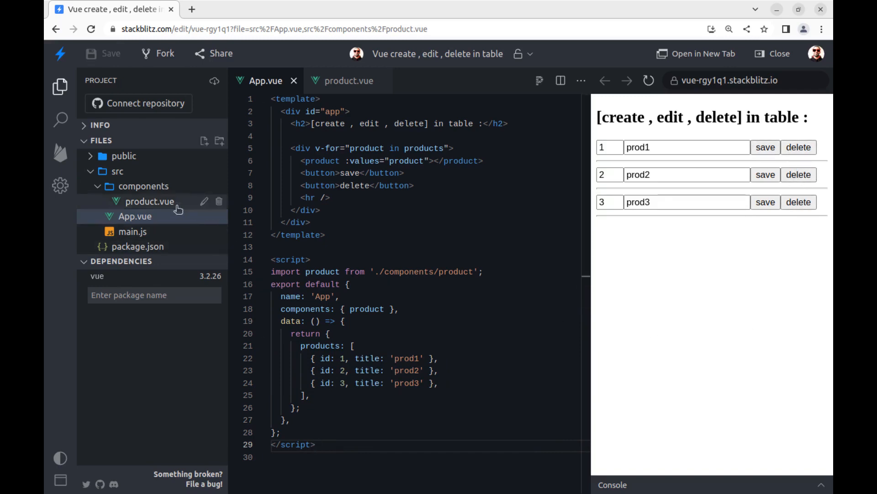
Step: Write created: function() { this.values.save = (e) => console.log(this.values) } in product.vue
{"action": "left_click", "coordinate": [149, 201]}
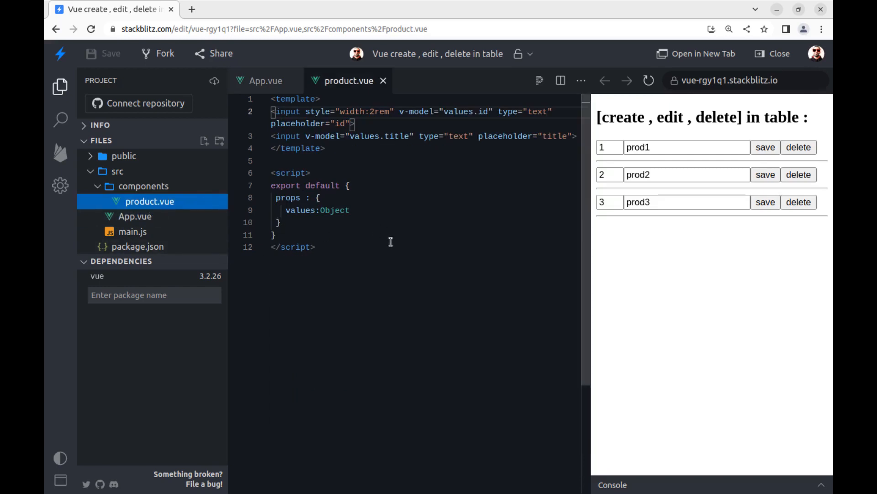
{"action": "mouse_move", "coordinate": [329, 219]}
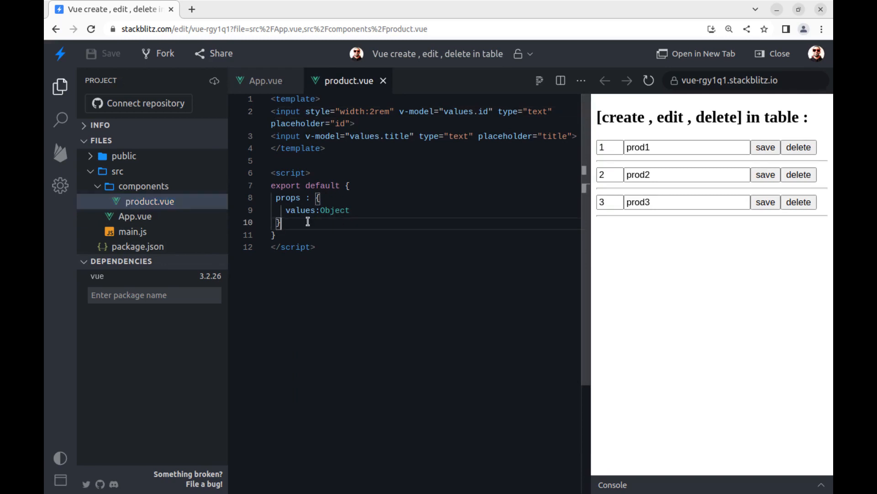
{"action": "type", "text": ","}
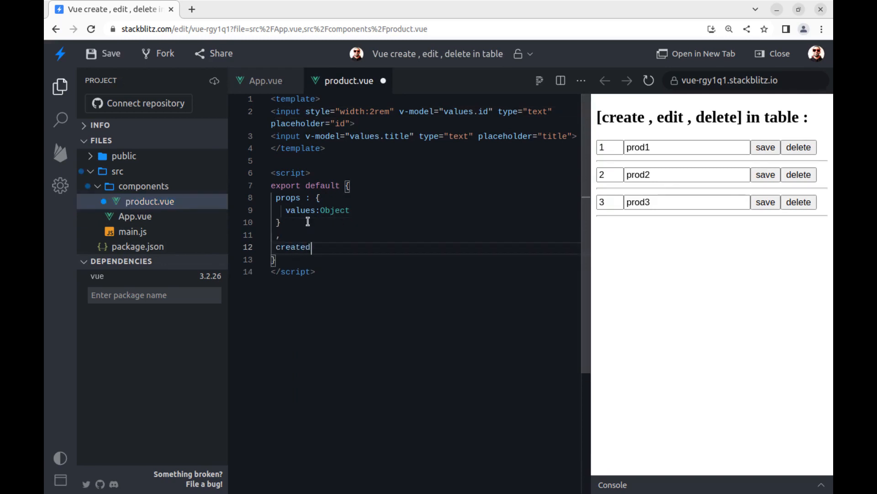
{"action": "type", "text": ":fu"}
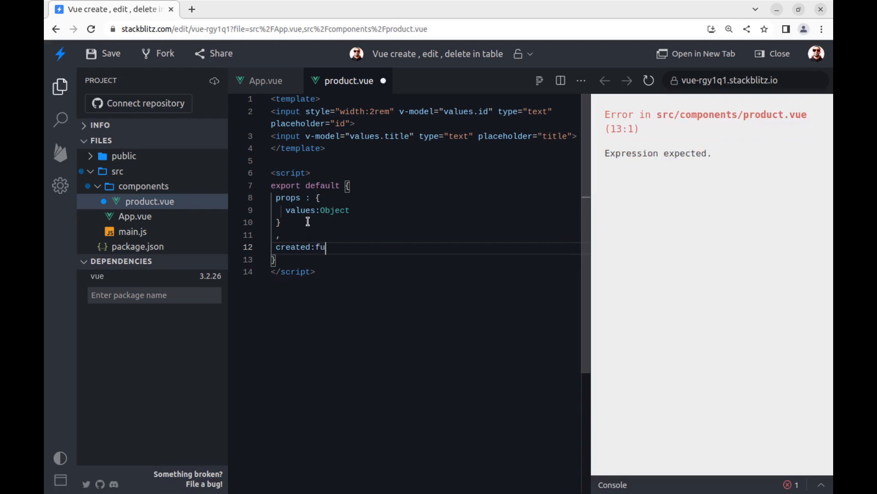
{"action": "type", "text": "nction() {"}
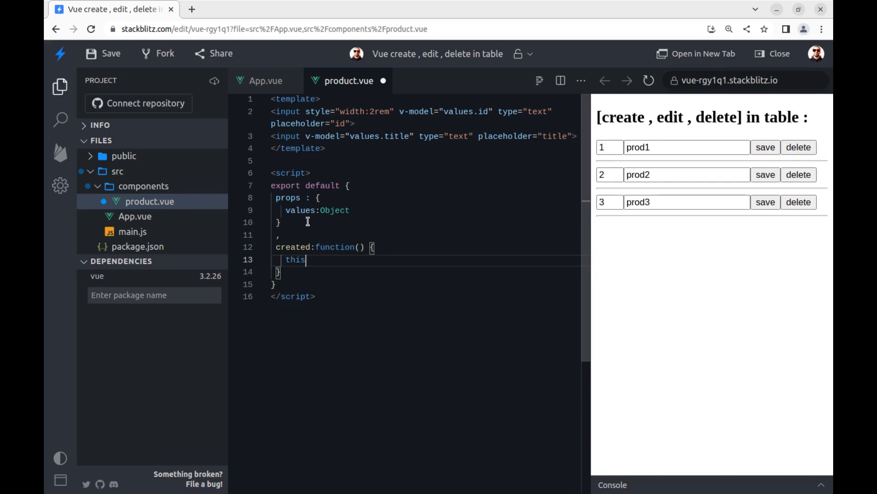
{"action": "type", "text": ".values"}
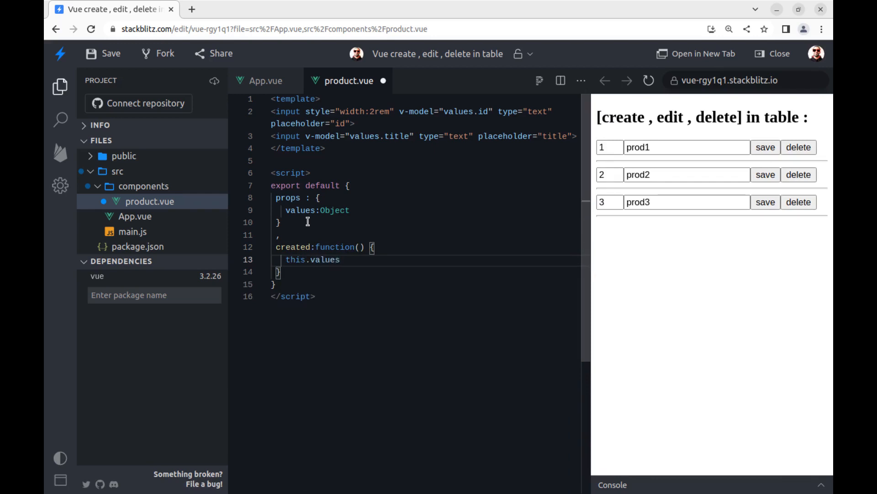
{"action": "type", "text": ".save"}
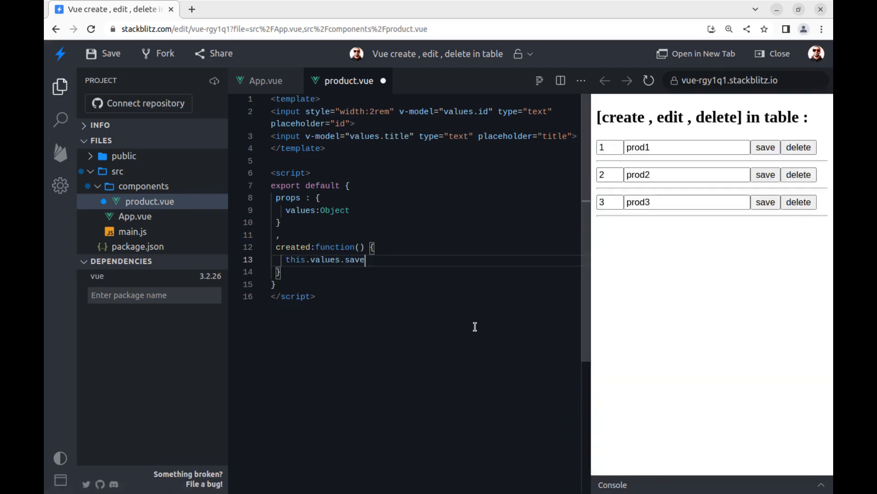
{"action": "type", "text": "= (e)=> {"}
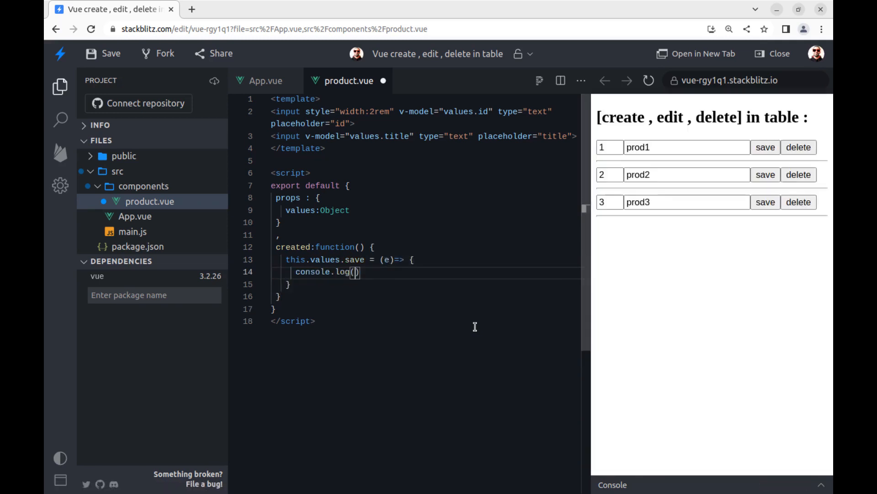
{"action": "type", "text": "this.values"}
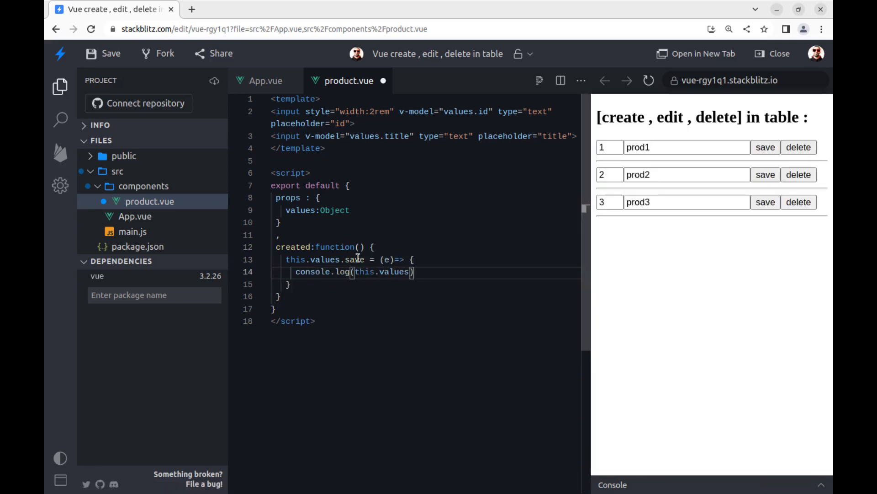
{"action": "left_click", "coordinate": [135, 215]}
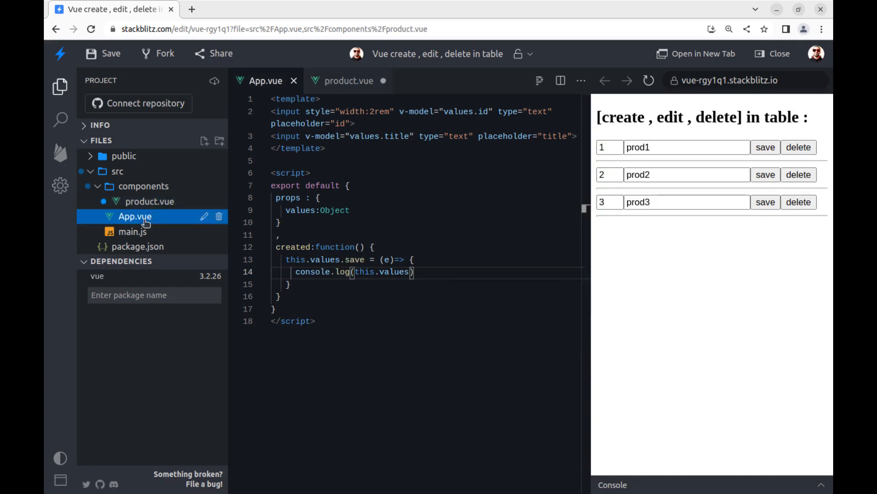
{"action": "left_click", "coordinate": [134, 216]}
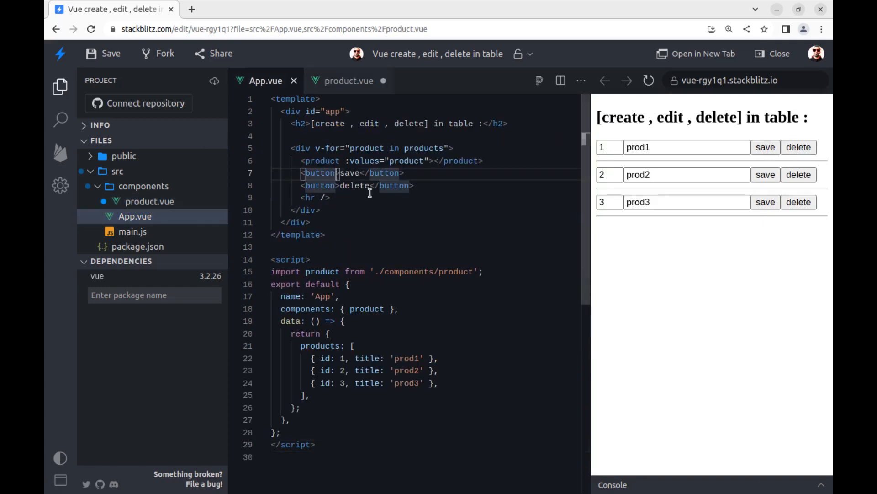
{"action": "type", "text": "@click=\"\""}
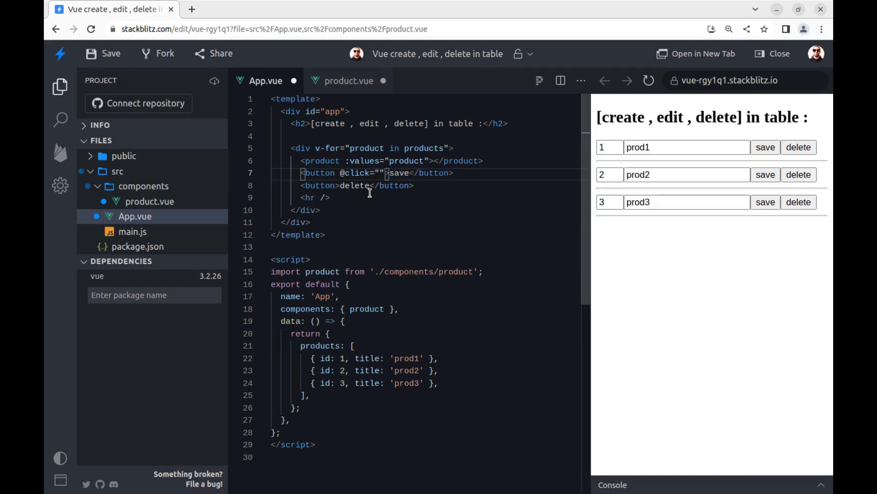
{"action": "type", "text": "product.save()"}
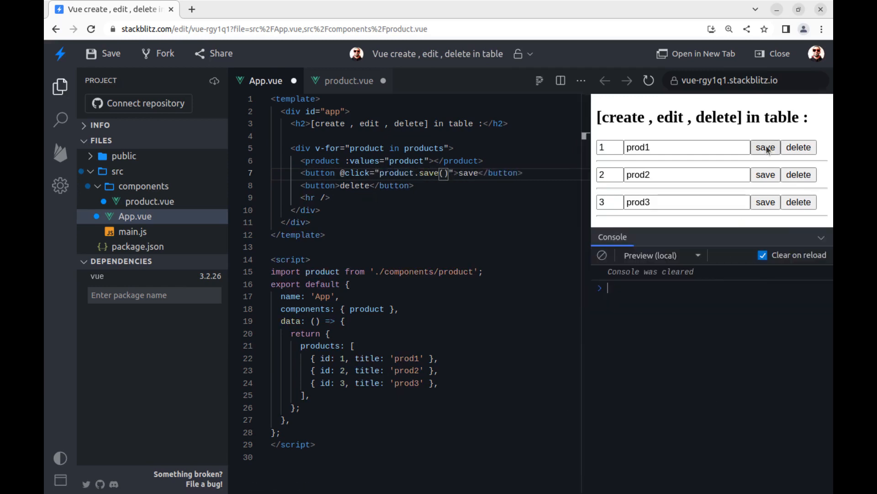
{"action": "left_click", "coordinate": [765, 147]}
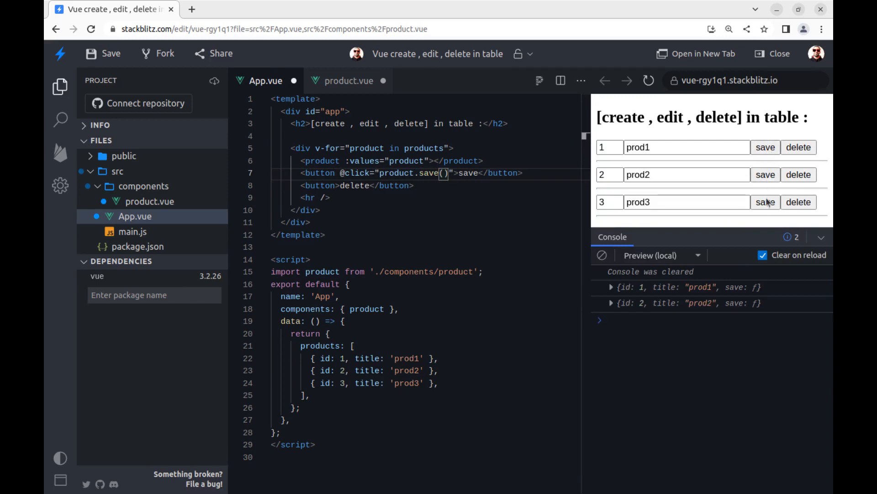
{"action": "left_click", "coordinate": [766, 202]}
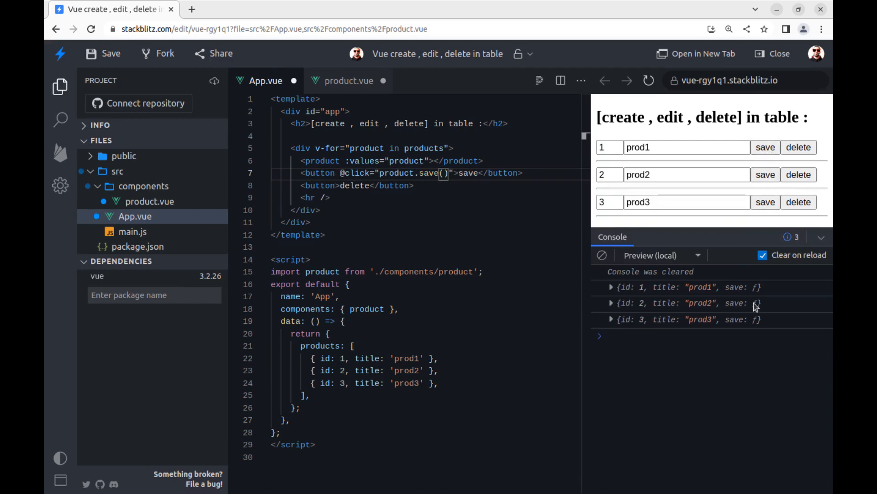
{"action": "left_click", "coordinate": [612, 302]}
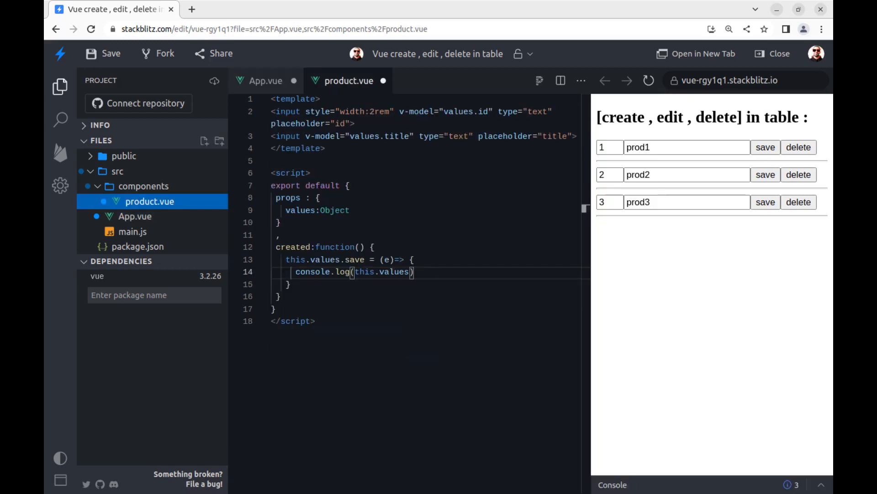
{"action": "mouse_move", "coordinate": [735, 267]}
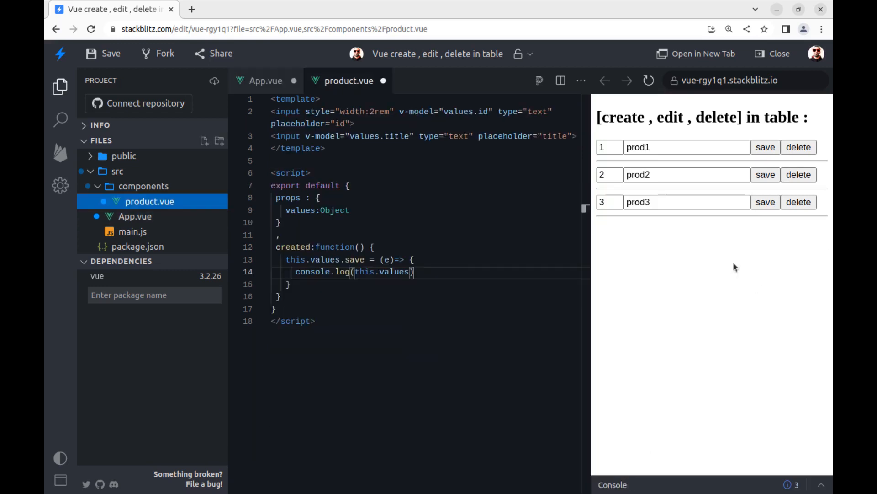
Step: Write save's fetch to apiAddress with method PATCH, JSON Content-Type header and JSON.stringify(this.values) body
{"action": "key", "text": "enter"}
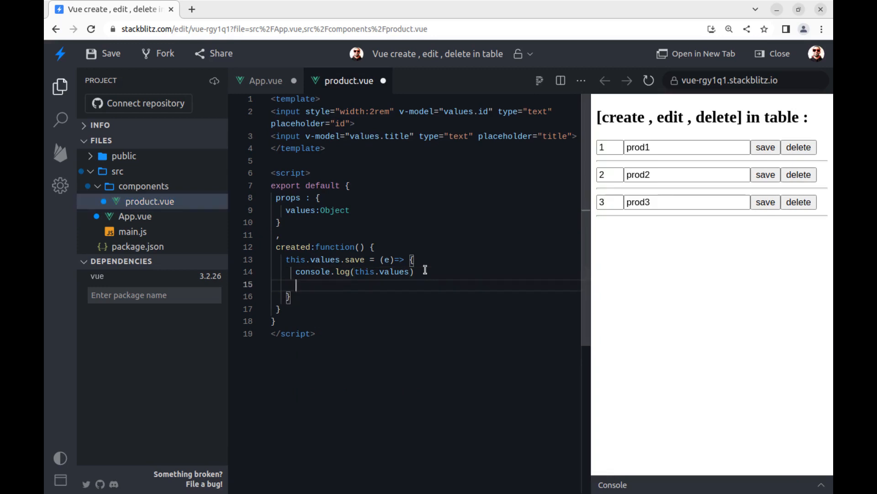
{"action": "type", "text": "fetch"}
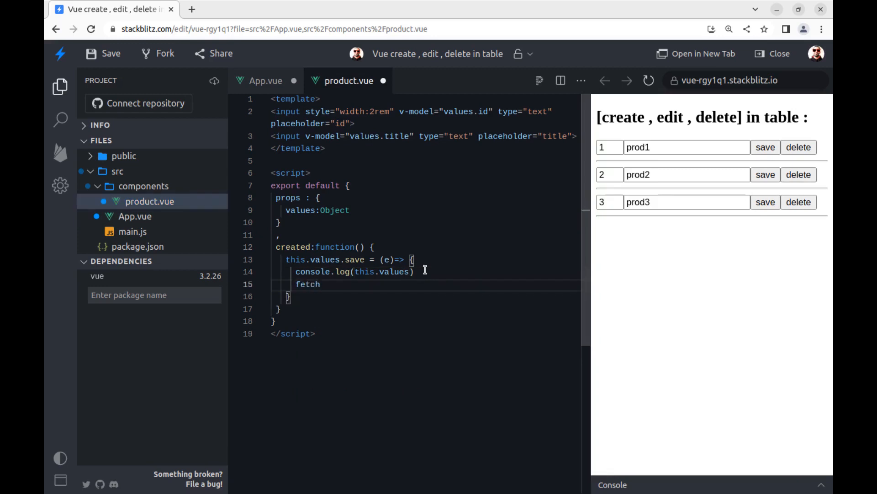
{"action": "type", "text": "(apiAd);"}
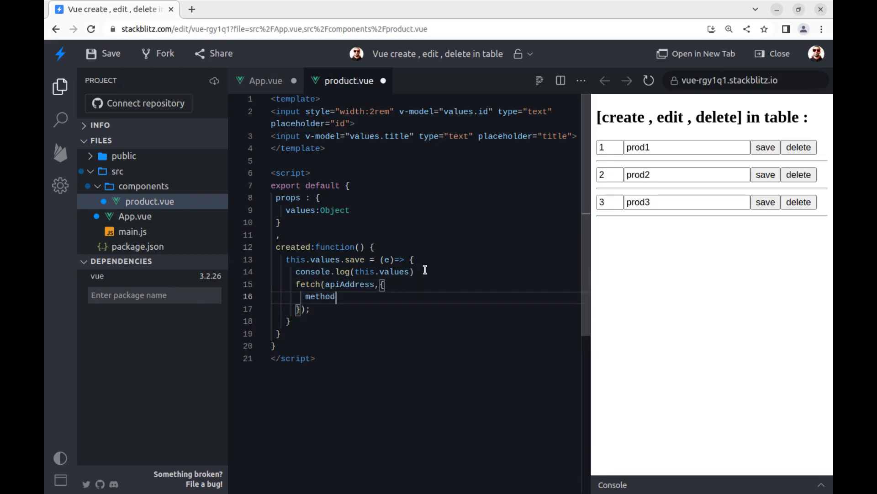
{"action": "type", "text": ":\"PATCH\","}
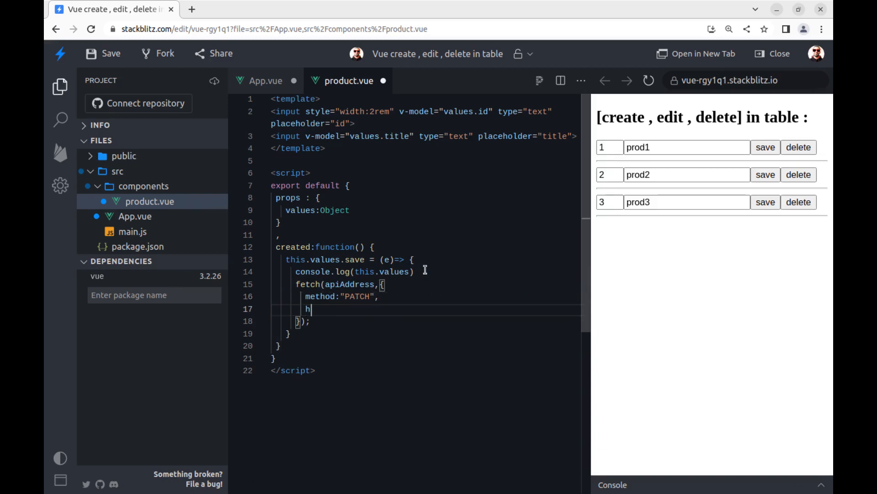
{"action": "type", "text": "eaders:{"}
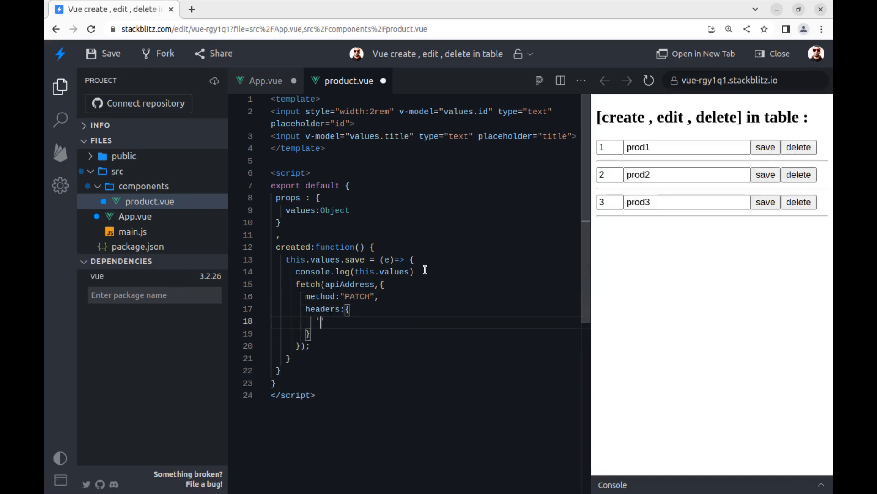
{"action": "type", "text": "Content-Type"}
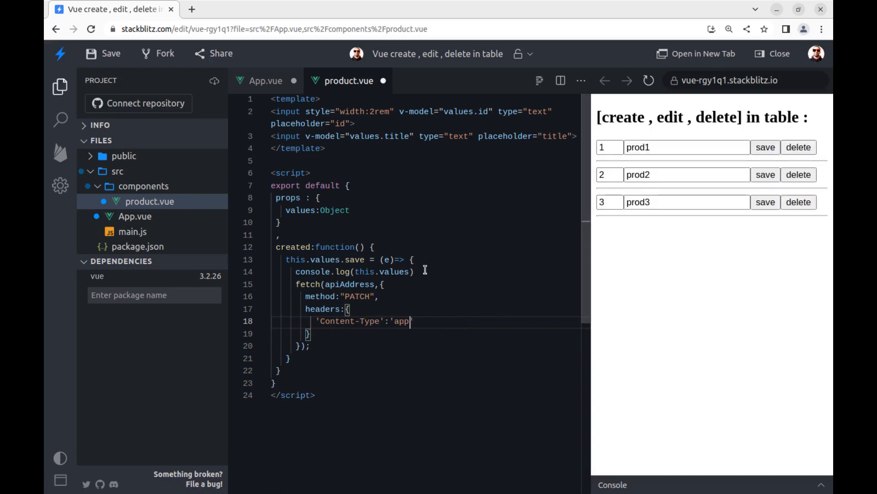
{"action": "type", "text": "lication/json'"}
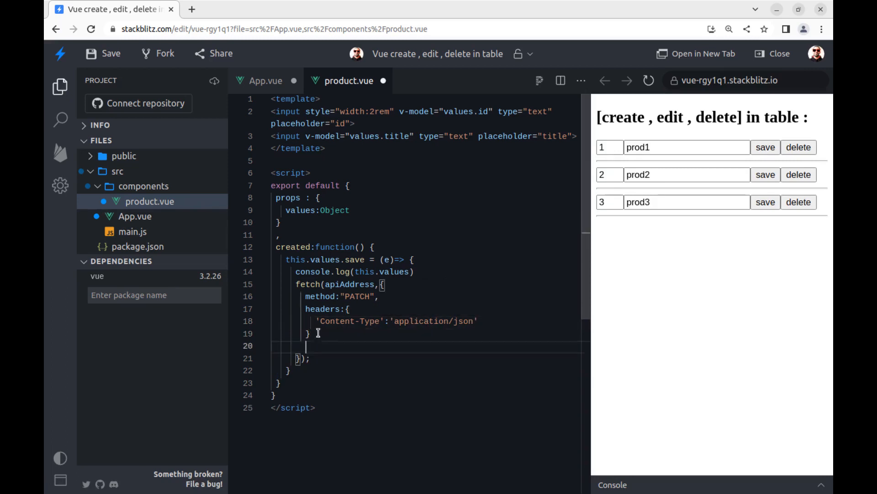
{"action": "type", "text": "body"}
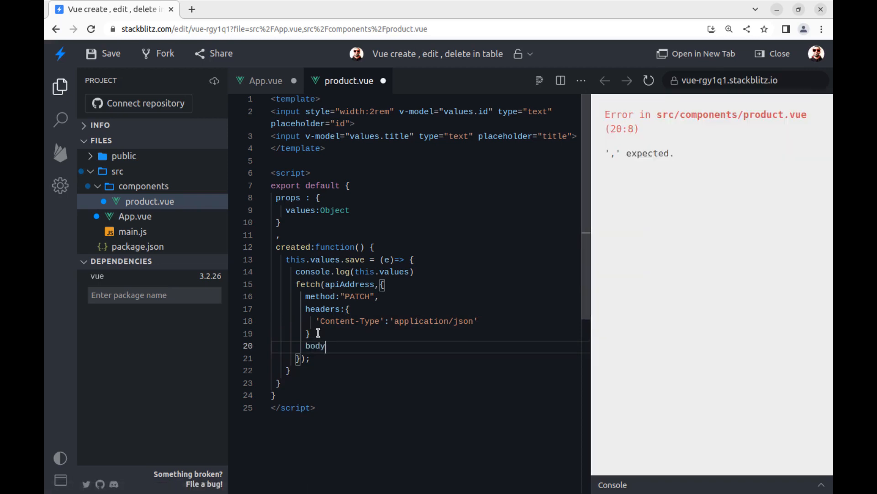
{"action": "type", "text": ":J"}
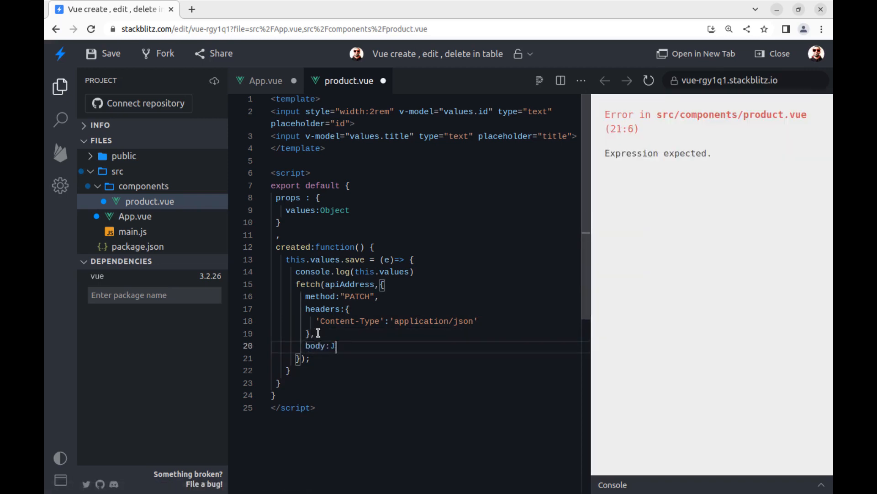
{"action": "type", "text": "SON.stringify"}
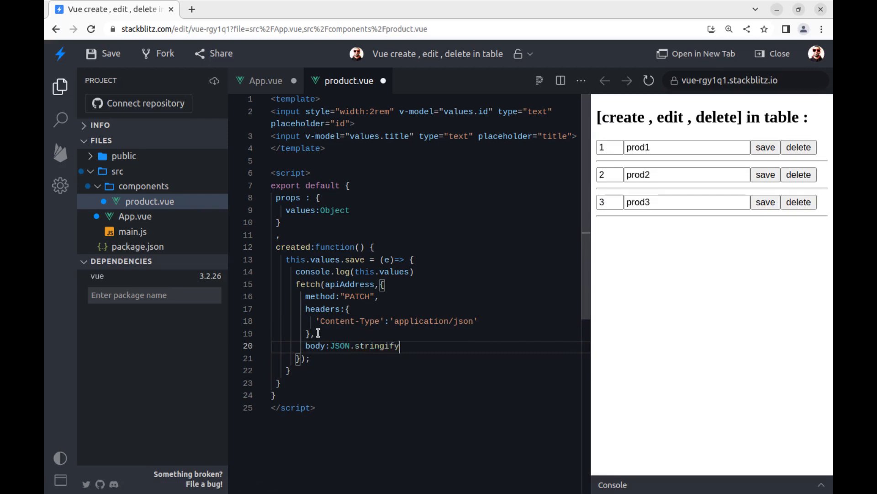
{"action": "type", "text": "(this.values)"}
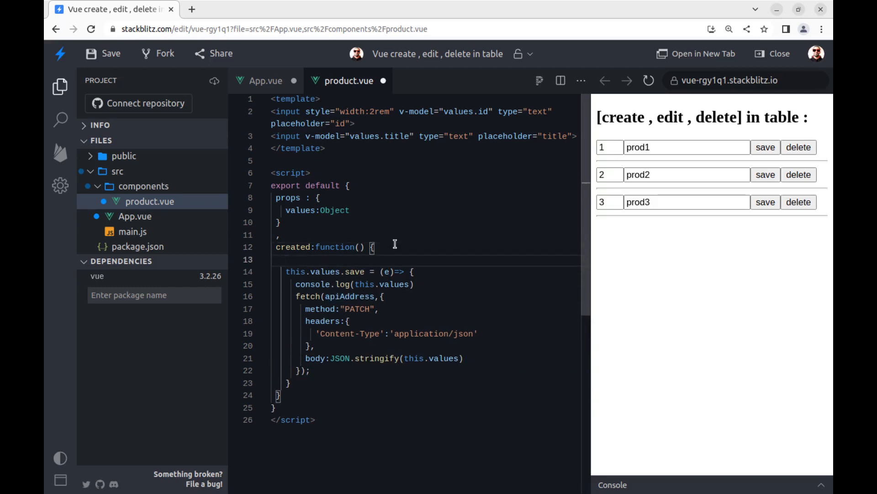
Step: Declare var apiAddress pointing at 127.0.0.1:8089
{"action": "type", "text": "var apiAddress = \"http://\";"}
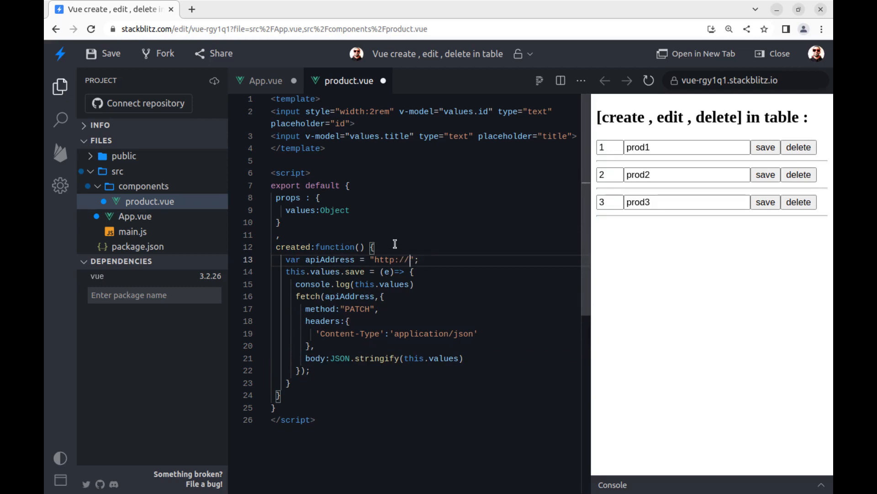
{"action": "type", "text": "127.0.0.1:80"}
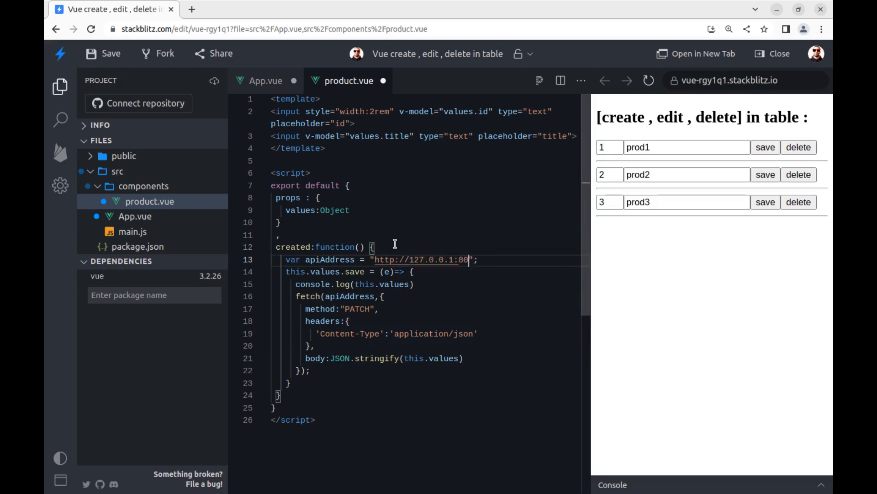
{"action": "type", "text": "89"}
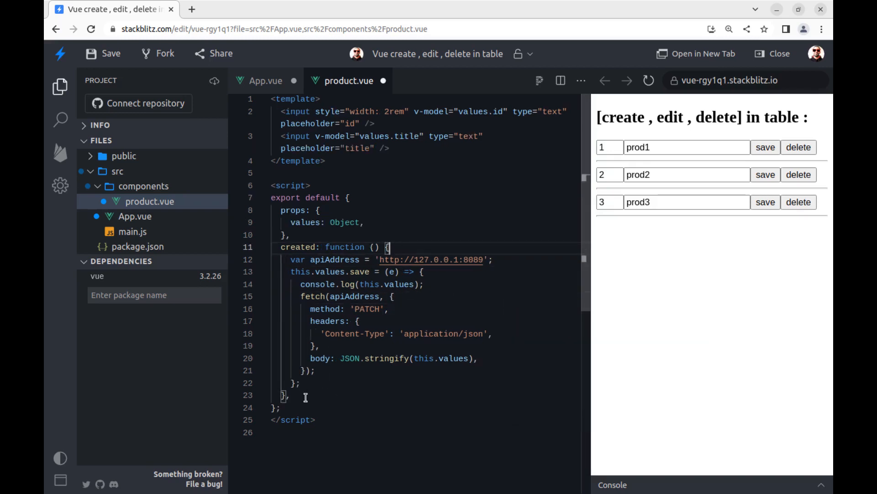
Step: Define this.values.delete as an arrow function fetching apiAddress+"/"+this.values.id
{"action": "type", "text": "this"}
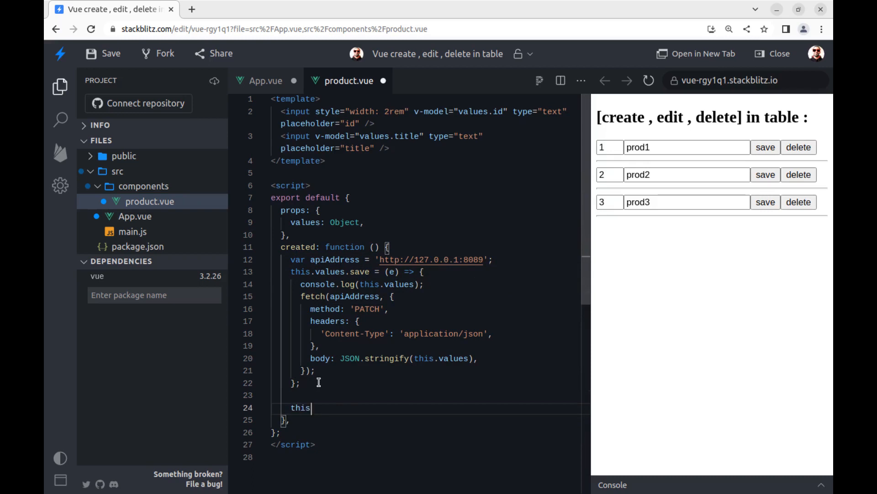
{"action": "type", "text": ".values.delete = ()"}
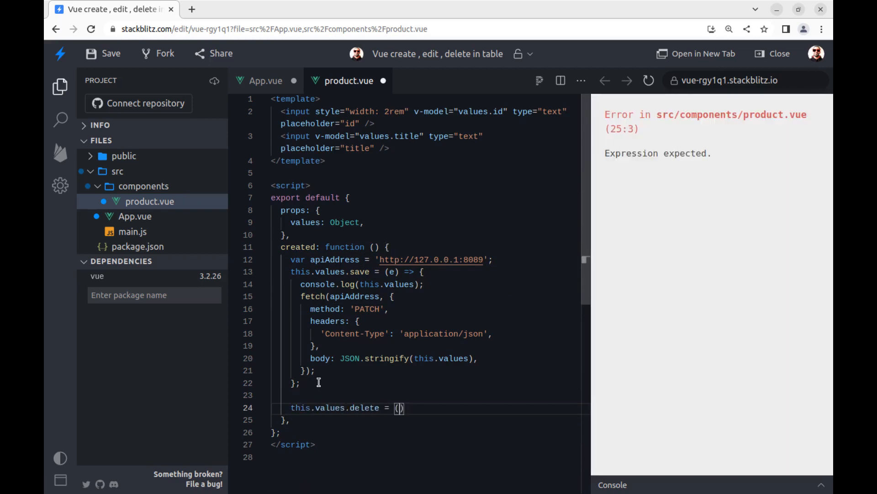
{"action": "type", "text": "(e) => {"}
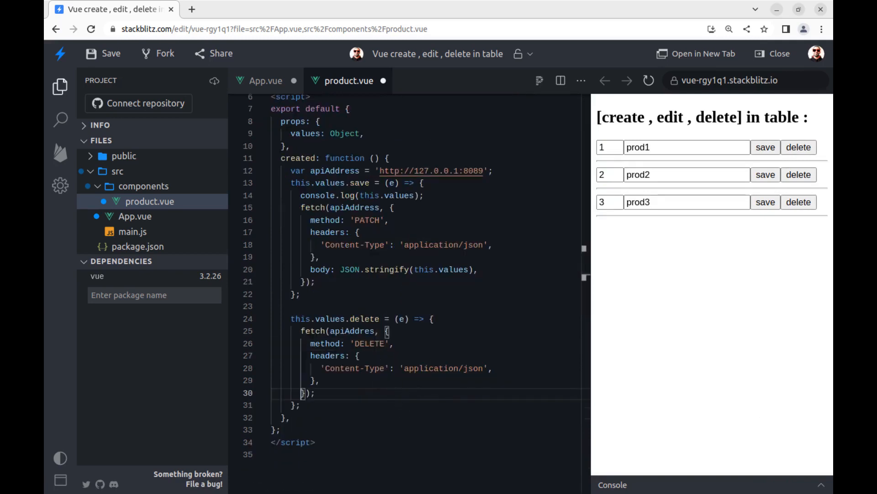
{"action": "type", "text": "+\""}
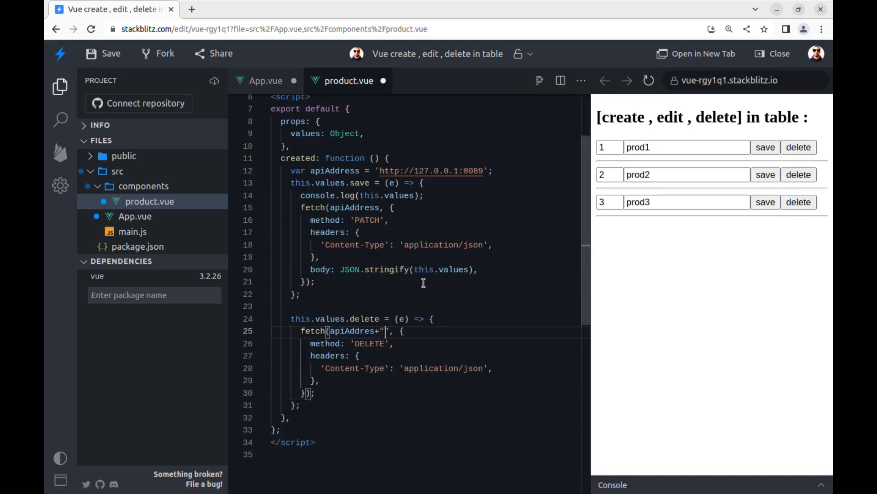
{"action": "type", "text": "/\"+this.values.id"}
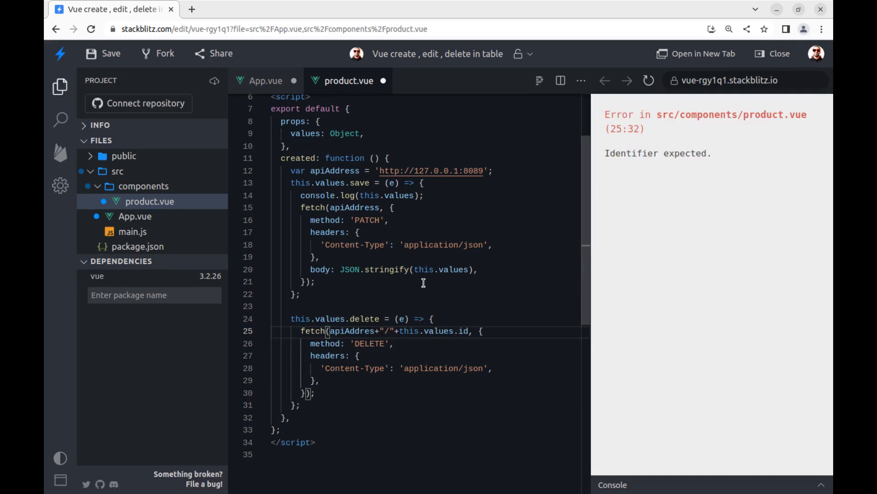
{"action": "left_click", "coordinate": [265, 80]}
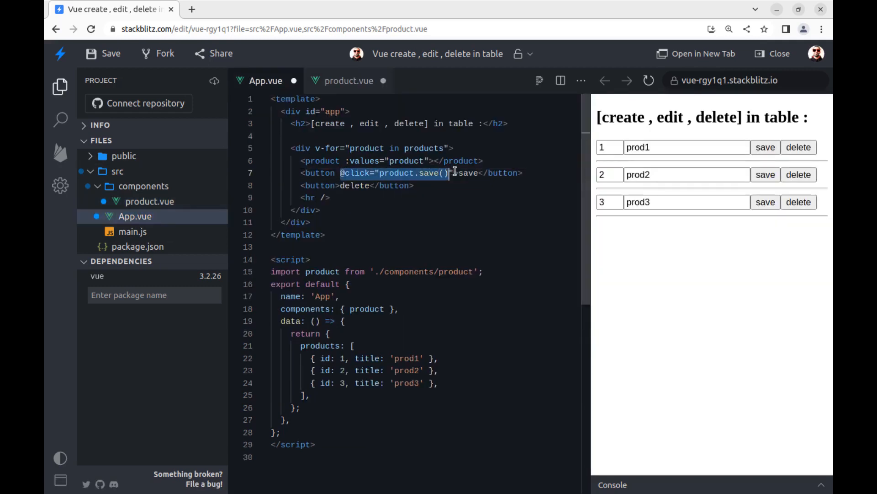
{"action": "type", "text": "@click=\"product.delete()\""}
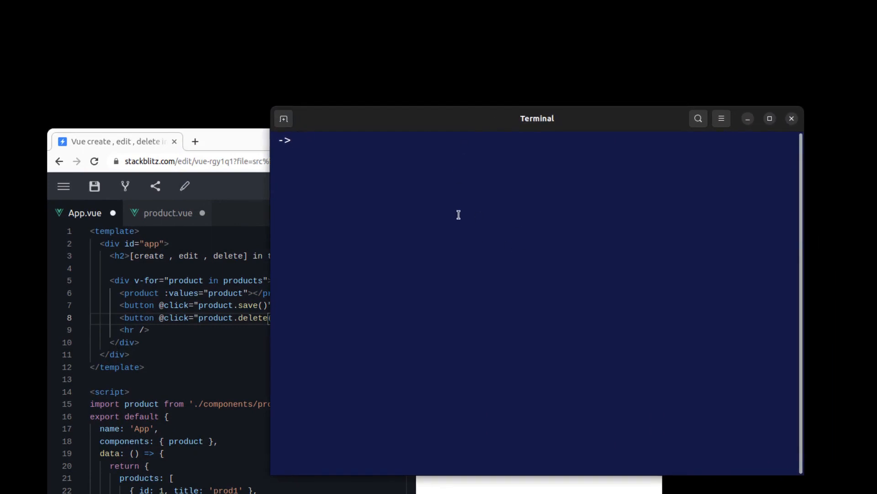
Step: Run node apiServer.js in the terminal and view the apiServer.js gist in the browser
{"action": "type", "text": "node apiServer"}
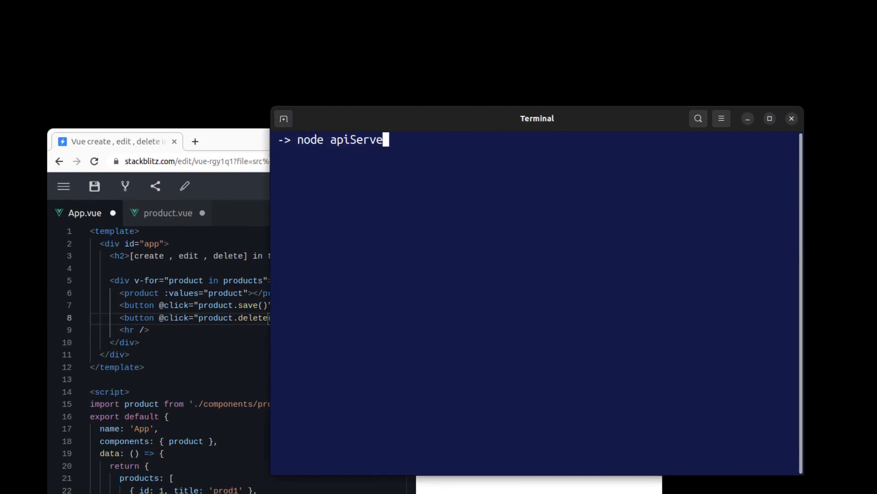
{"action": "key", "text": "Return"}
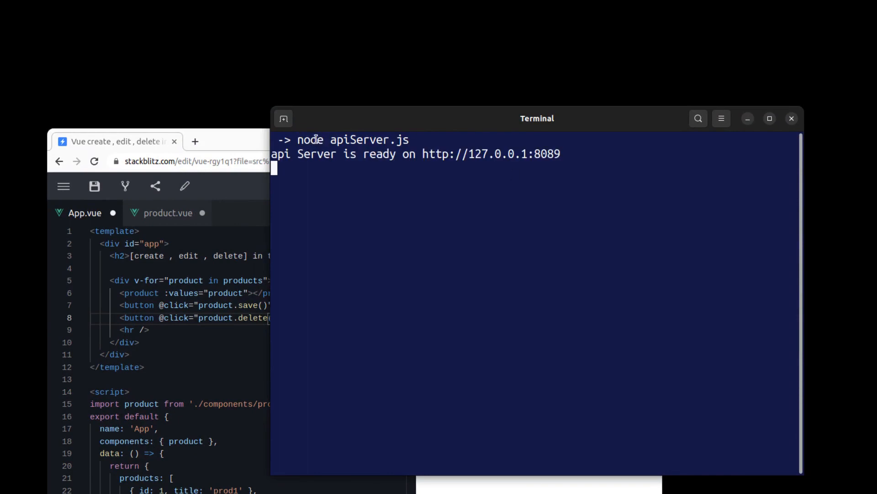
{"action": "mouse_move", "coordinate": [229, 141]}
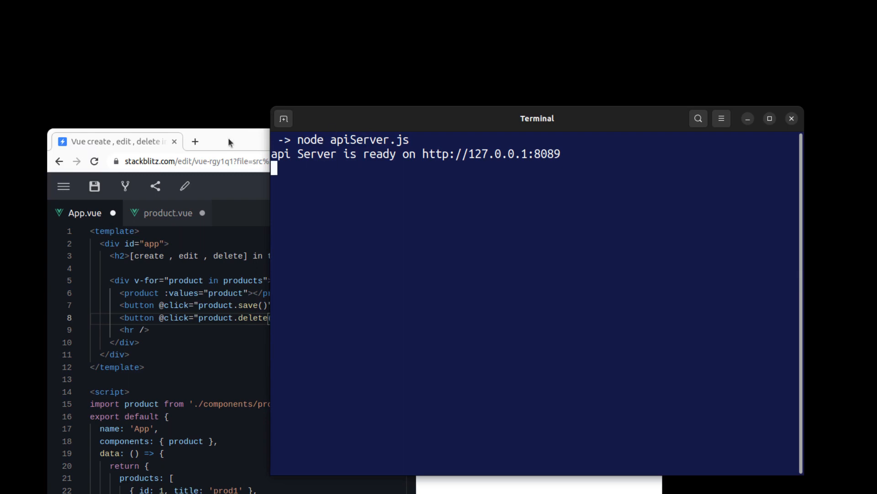
{"action": "left_click", "coordinate": [196, 141]}
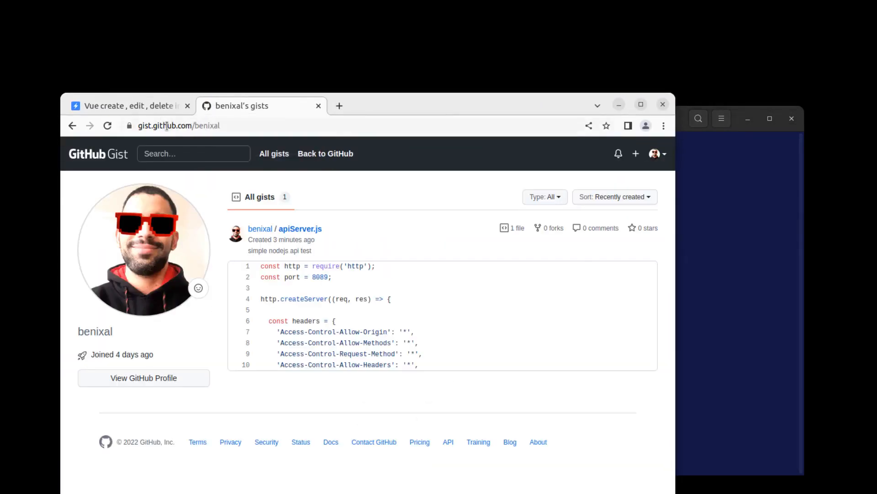
{"action": "mouse_move", "coordinate": [300, 229]}
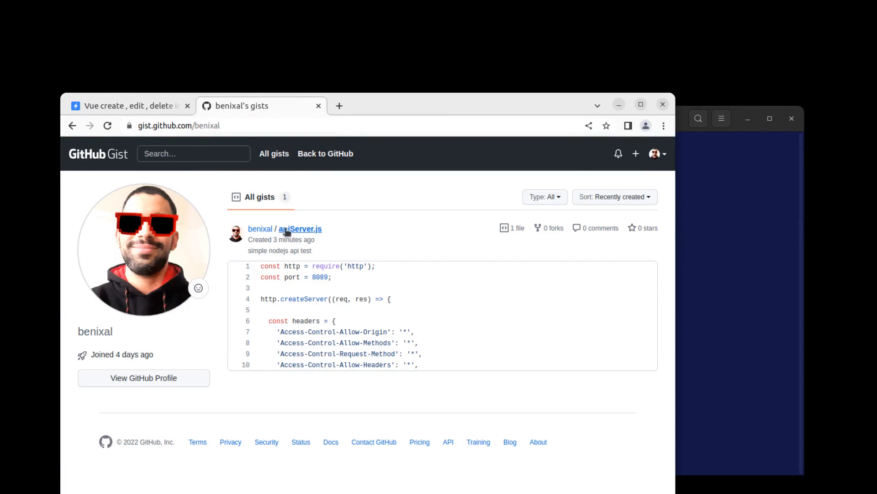
{"action": "mouse_move", "coordinate": [311, 232]}
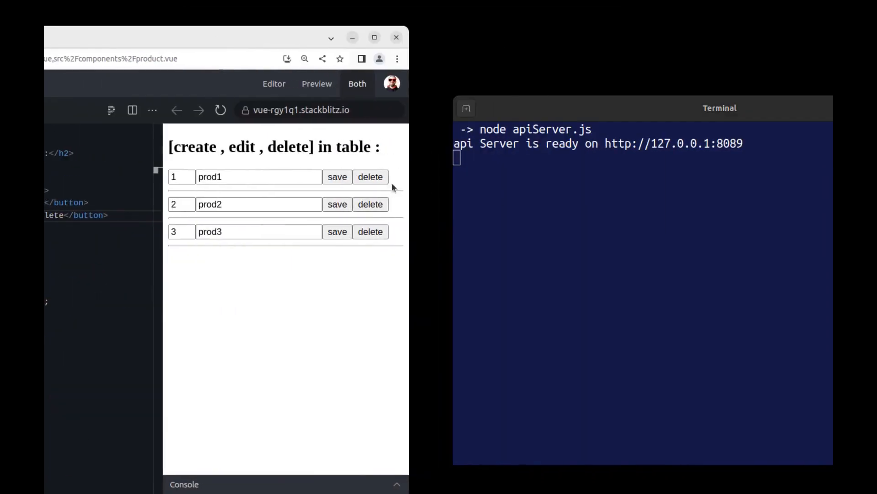
Step: Save the products from the preview, retitling the first to 'test', so the server logs the PATCHes
{"action": "left_click", "coordinate": [337, 176]}
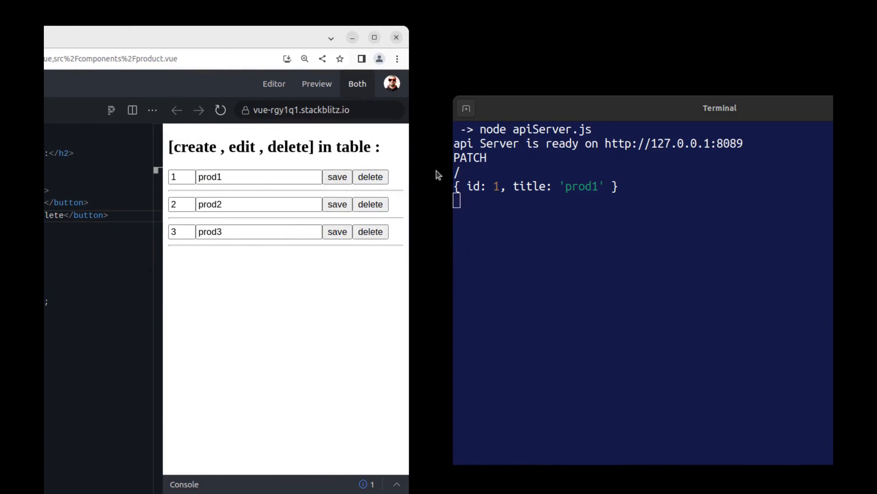
{"action": "mouse_move", "coordinate": [491, 175]}
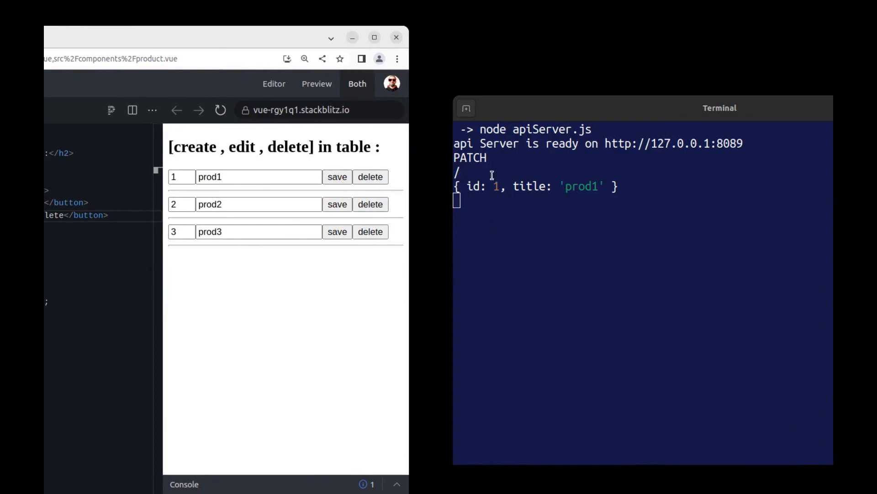
{"action": "mouse_move", "coordinate": [542, 184]}
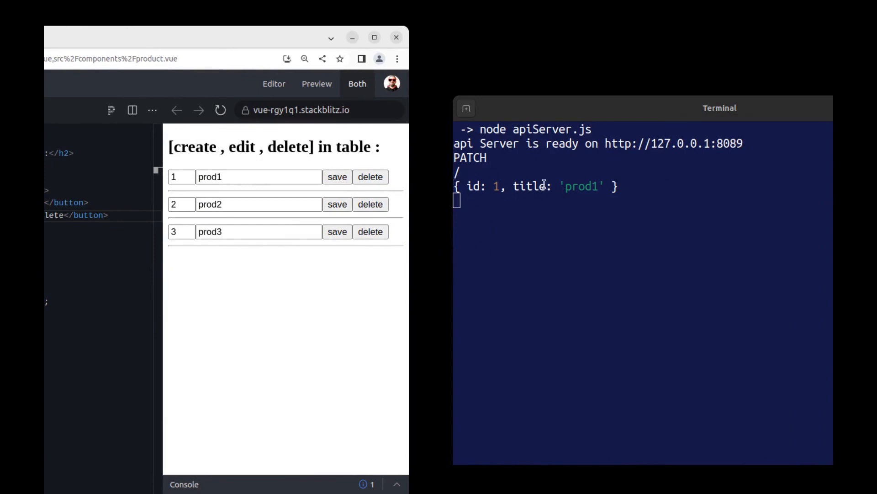
{"action": "double_click", "coordinate": [211, 177]}
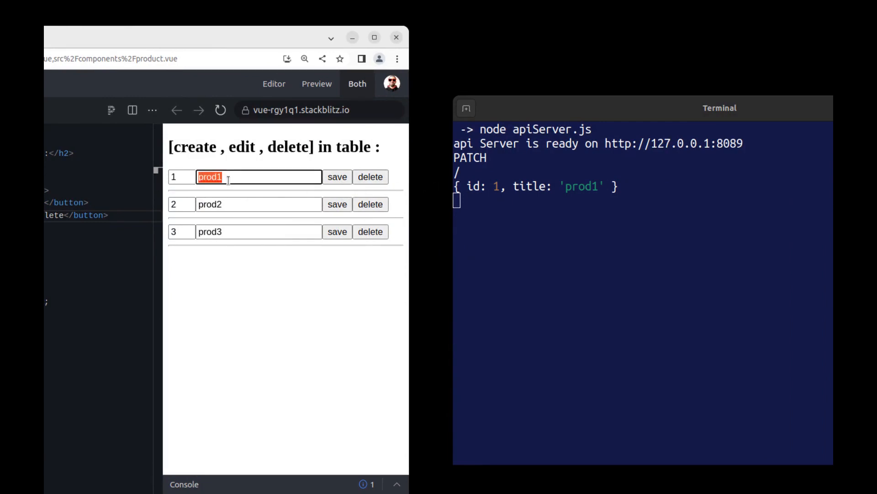
{"action": "type", "text": "test"}
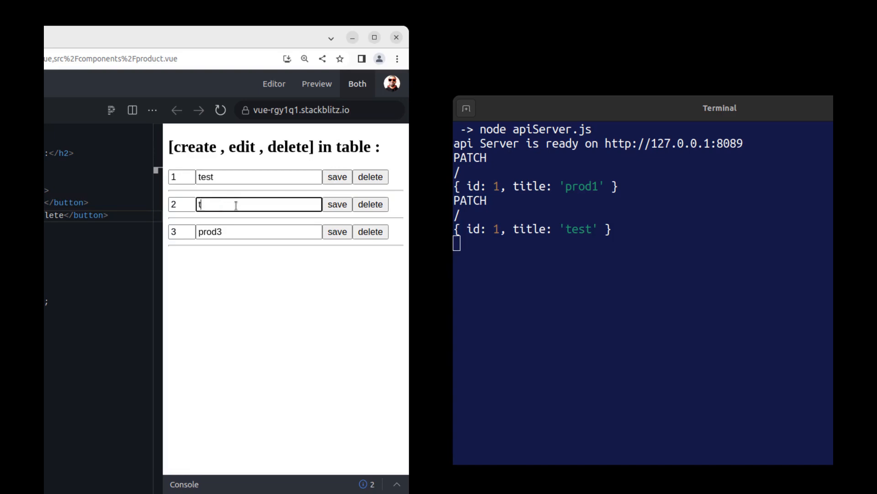
{"action": "left_click", "coordinate": [337, 204]}
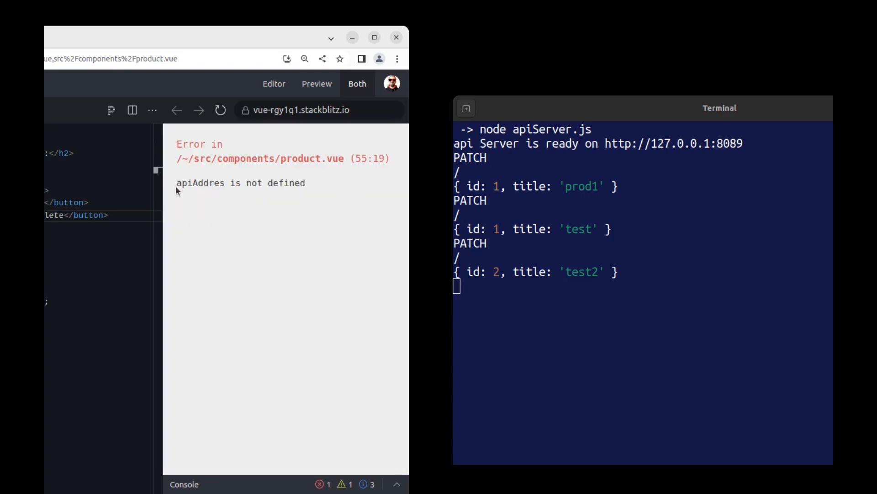
Step: Delete the second product so the server logs DELETE /2, then restore the full editor window
{"action": "double_click", "coordinate": [200, 183]}
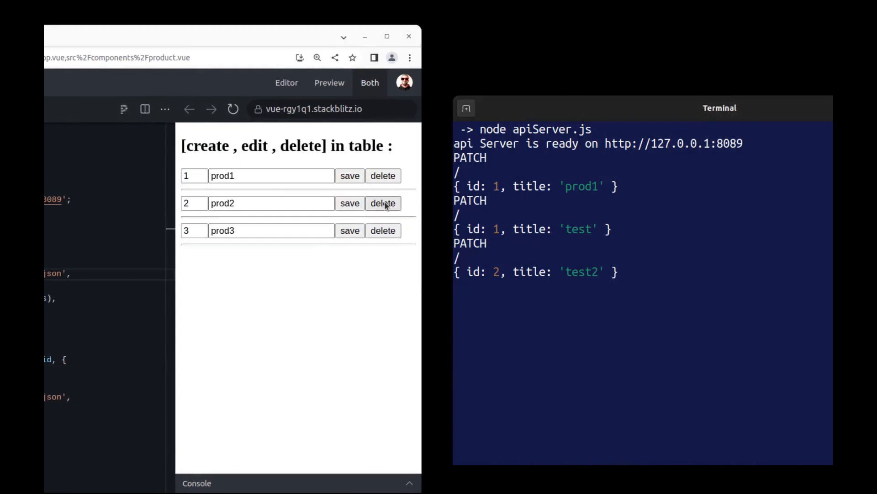
{"action": "left_click", "coordinate": [383, 203]}
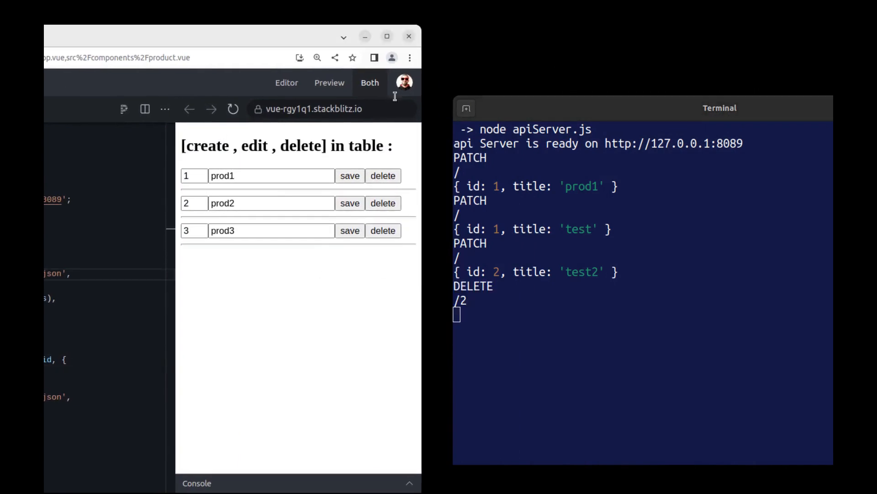
{"action": "left_click", "coordinate": [387, 37]}
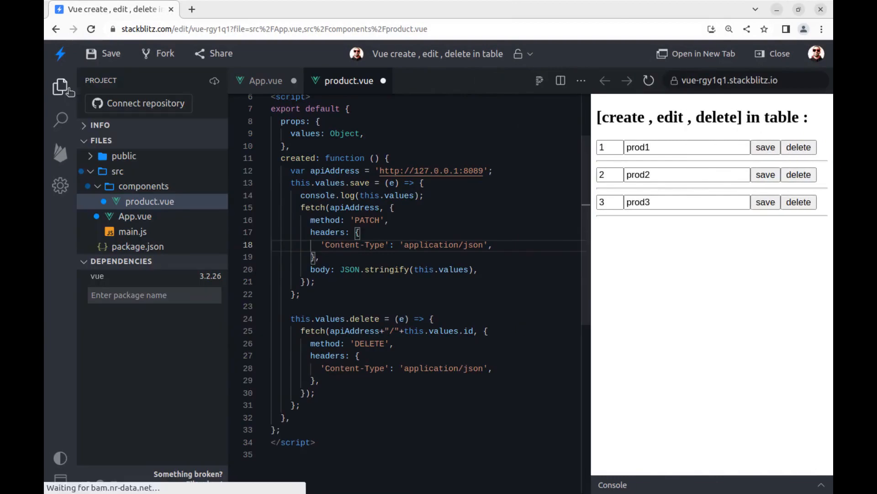
Step: Create api.vue with a script exporting apiHost and path entries
{"action": "left_click", "coordinate": [135, 216]}
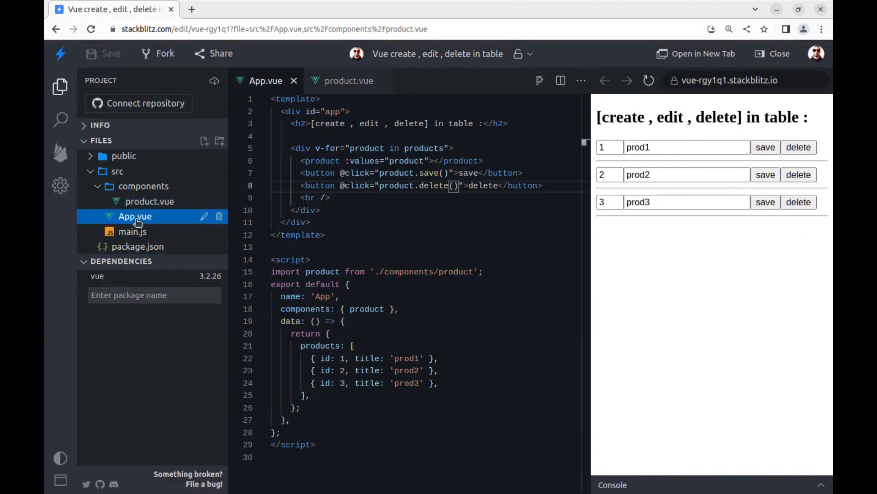
{"action": "mouse_move", "coordinate": [134, 216]}
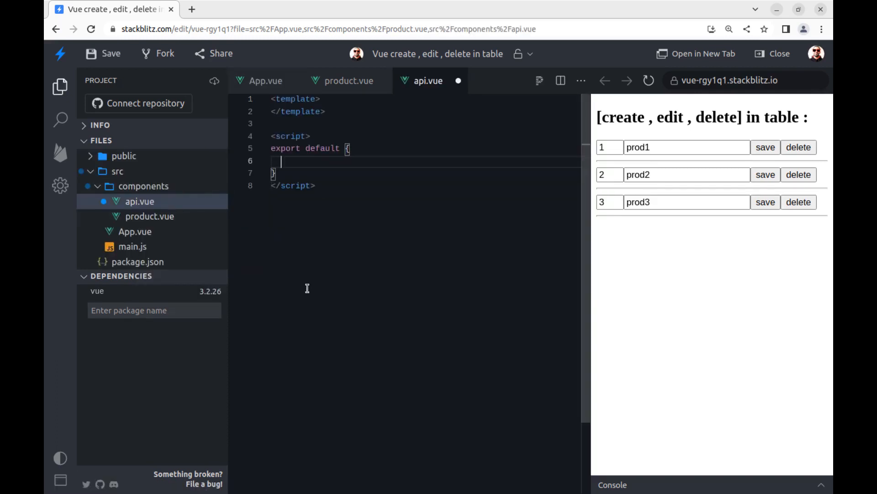
{"action": "type", "text": "apiHost,"}
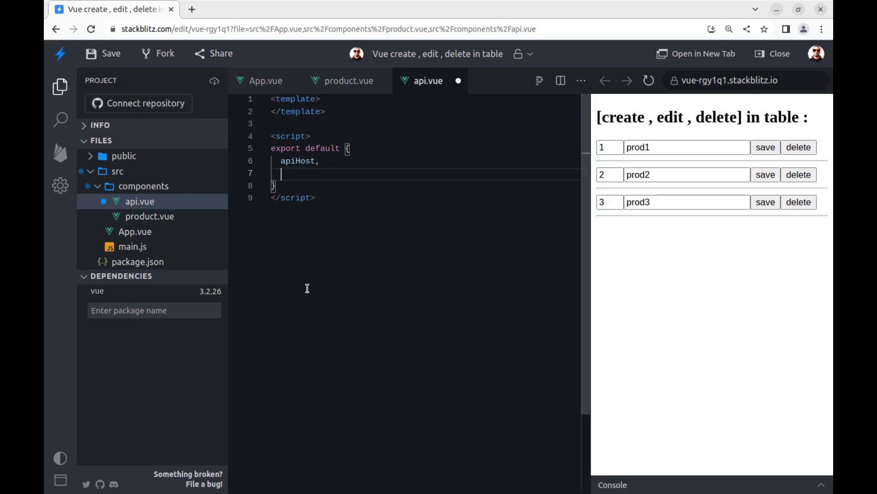
{"action": "type", "text": "path,"}
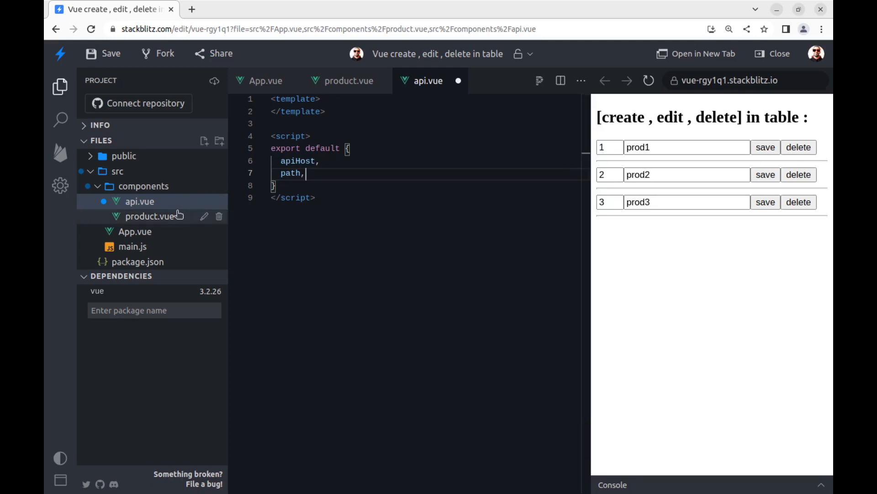
Step: Copy product.vue's props, created hook, save and delete code over into api.vue
{"action": "left_click", "coordinate": [149, 216]}
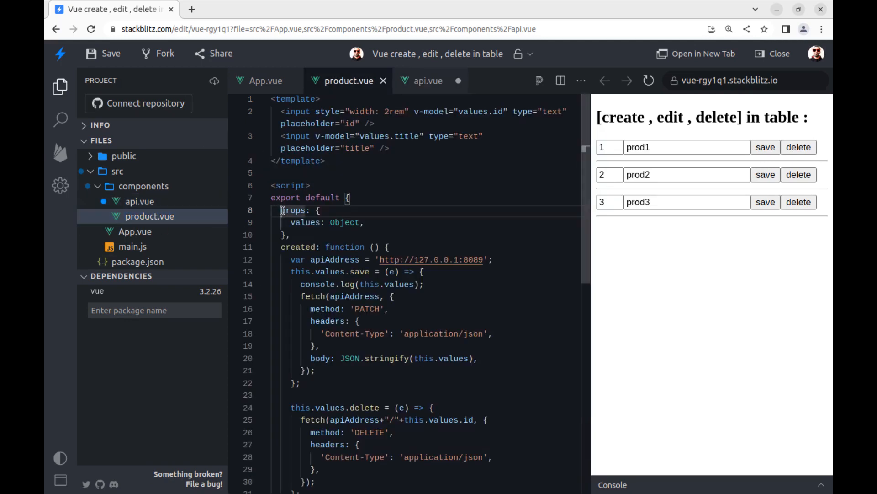
{"action": "scroll", "scroll_direction": "down", "scroll_amount": 3}
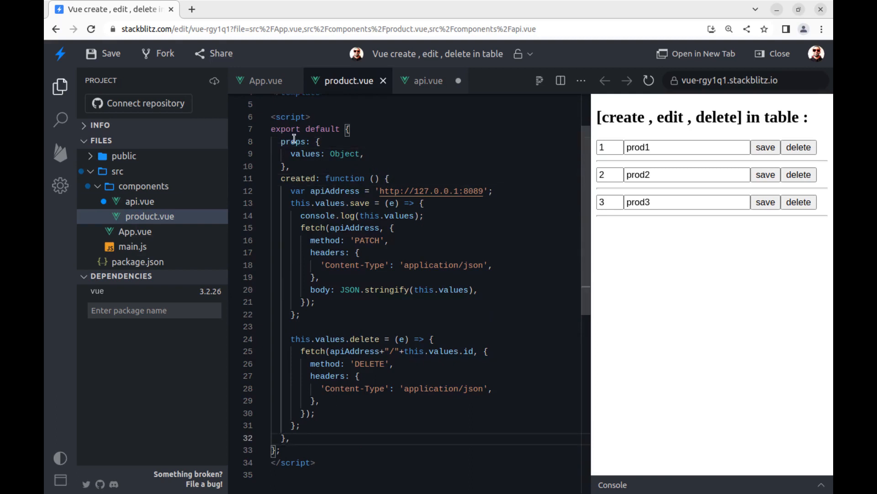
{"action": "left_click", "coordinate": [139, 201]}
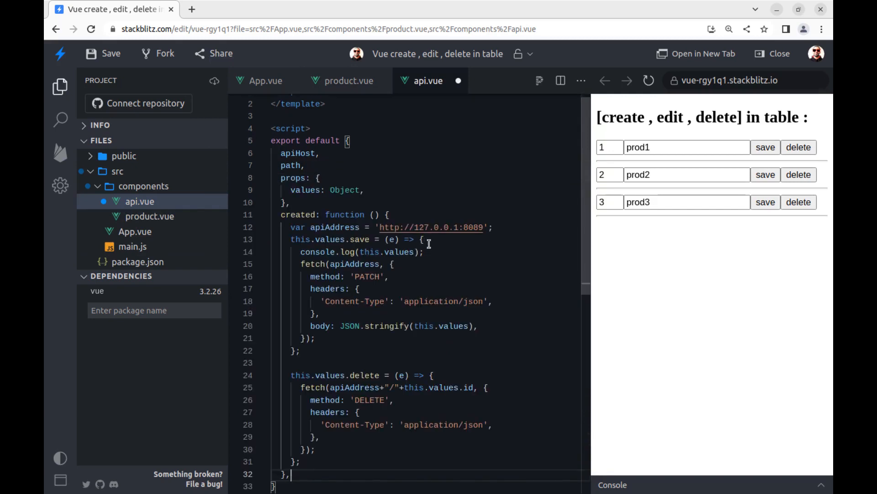
{"action": "double_click", "coordinate": [432, 227]}
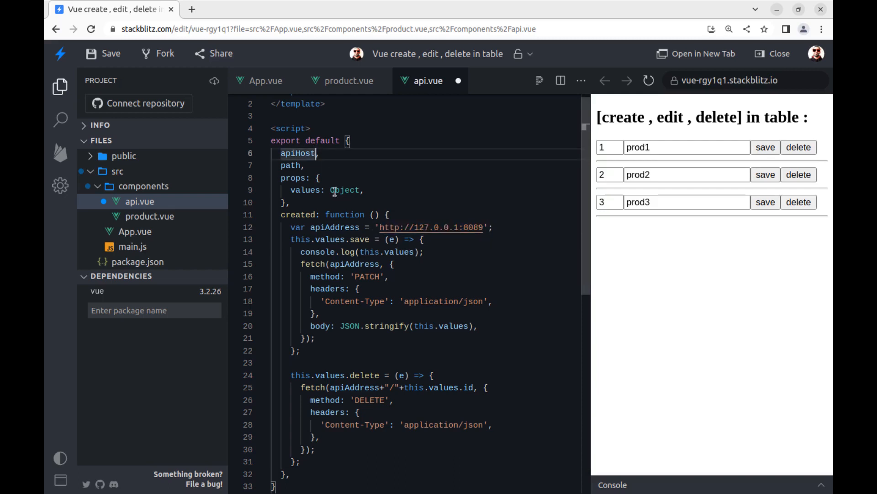
{"action": "type", "text": ":'http://127.0.0.1:8089'"}
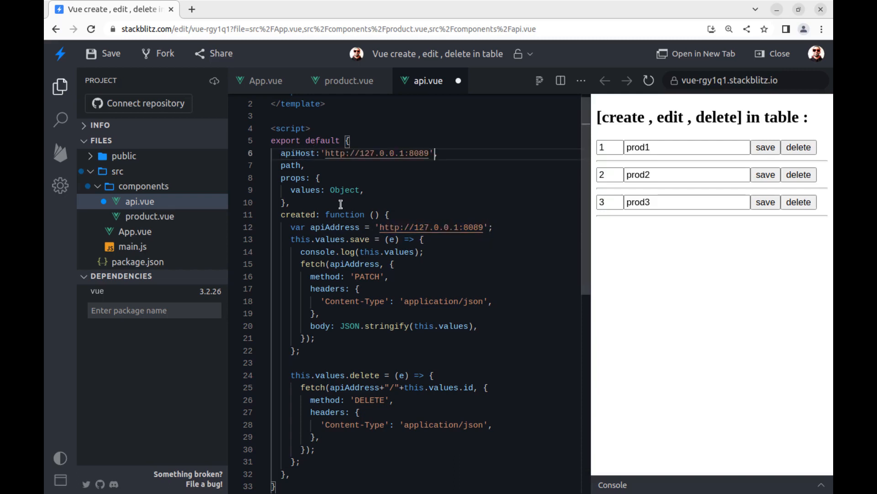
{"action": "double_click", "coordinate": [430, 228]}
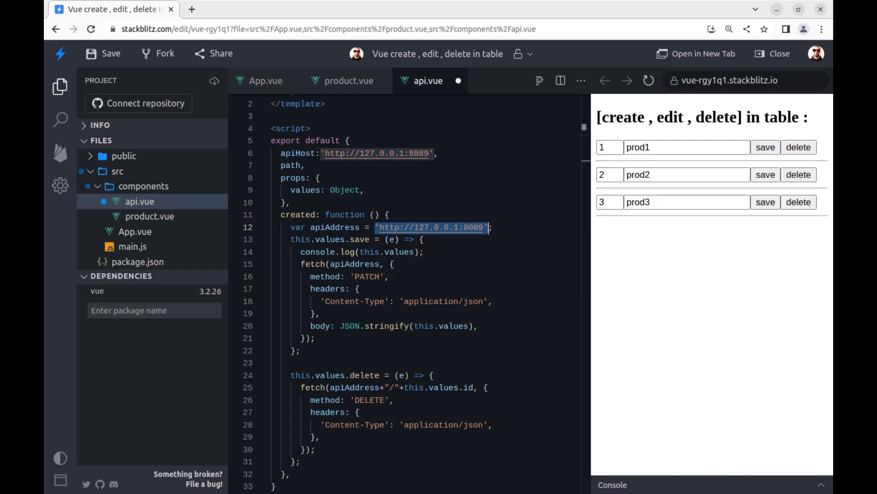
{"action": "type", "text": "this.$options;"}
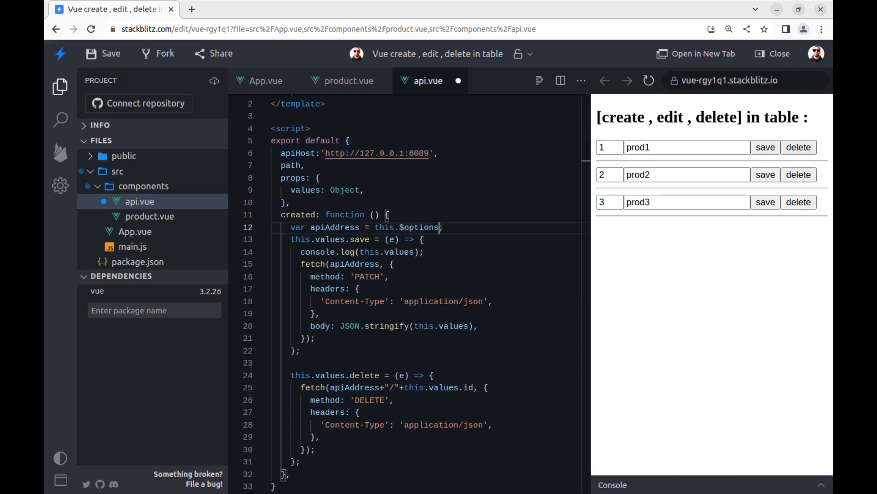
{"action": "type", "text": ".apiHos"}
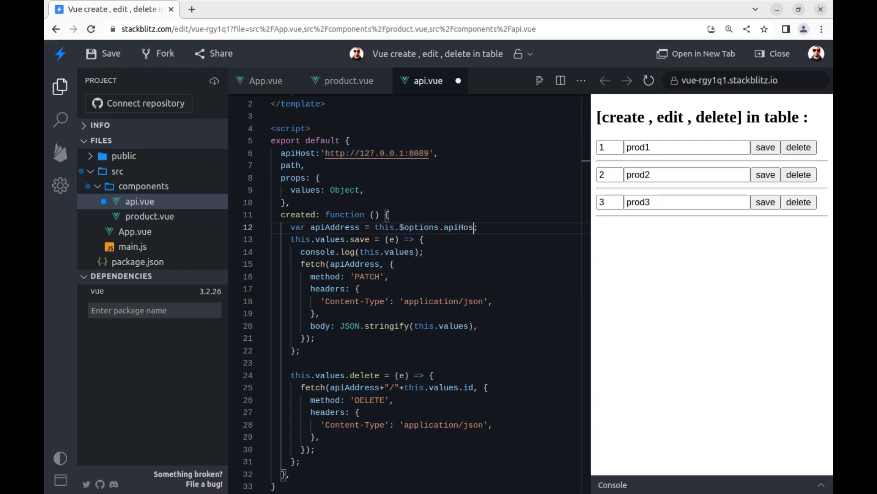
{"action": "type", "text": "+\"/\"+this.$options.path"}
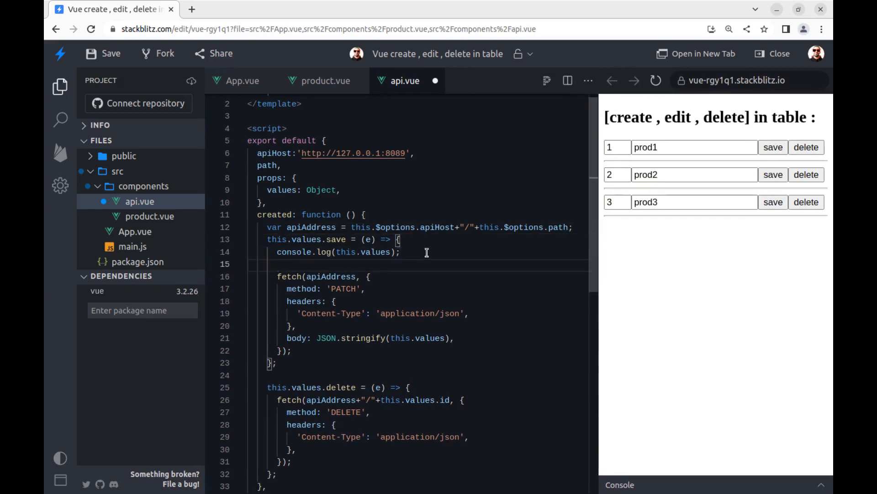
Step: Add methodType: PATCH when this.values.id is defined and > 0, otherwise POST, used in the fetch
{"action": "type", "text": "let method"}
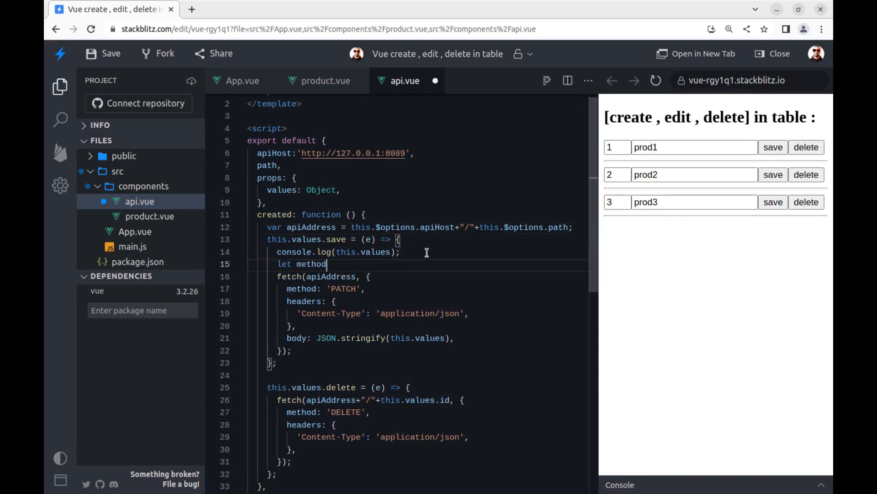
{"action": "type", "text": "Type;"}
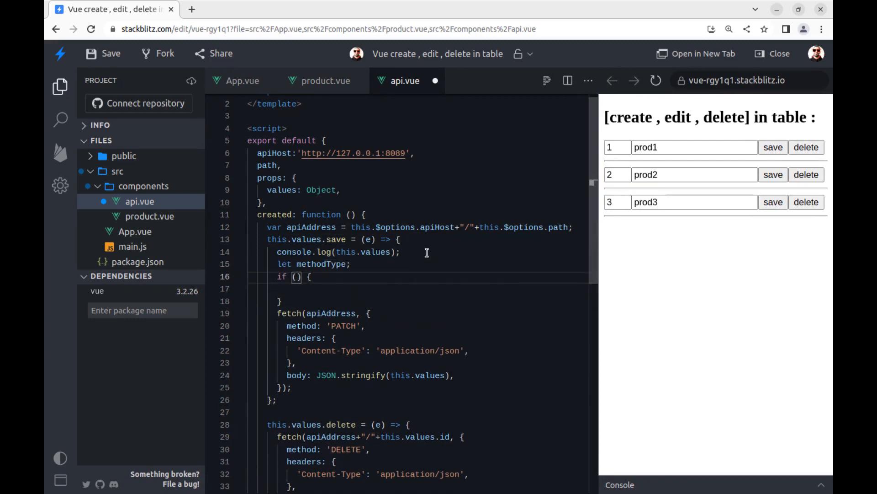
{"action": "type", "text": "this.values.id !=="}
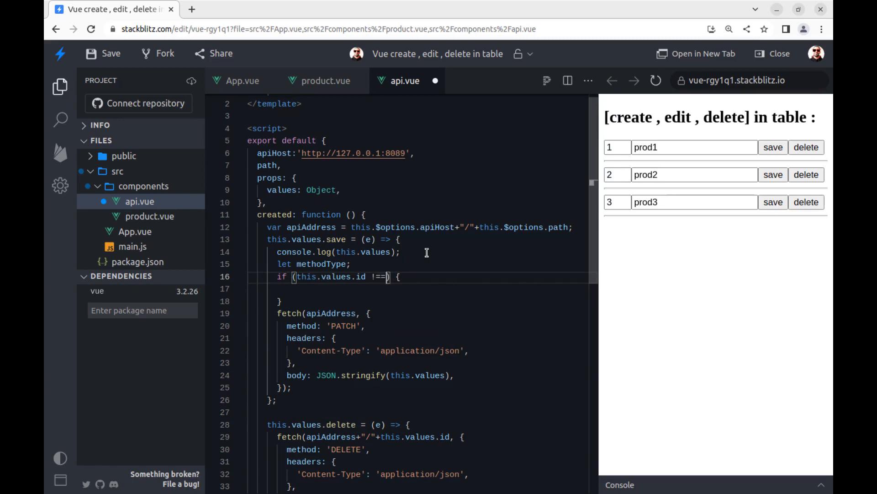
{"action": "type", "text": "undefined &&"}
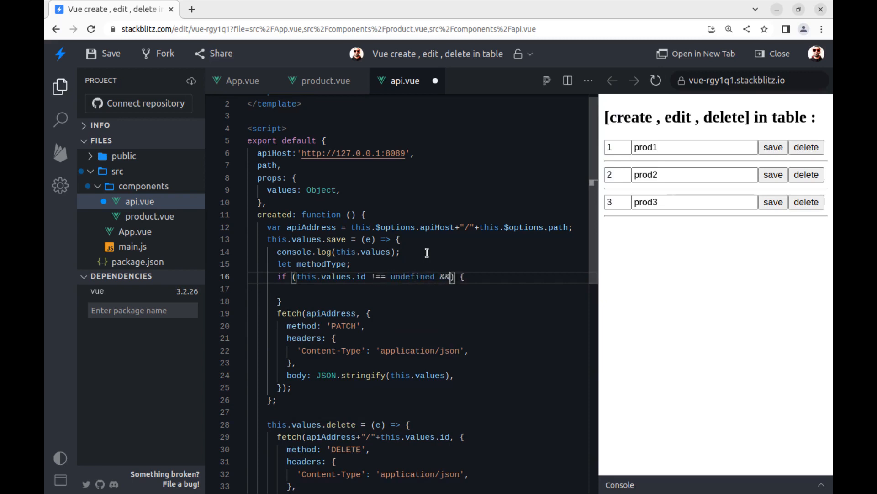
{"action": "type", "text": "this.values.id"}
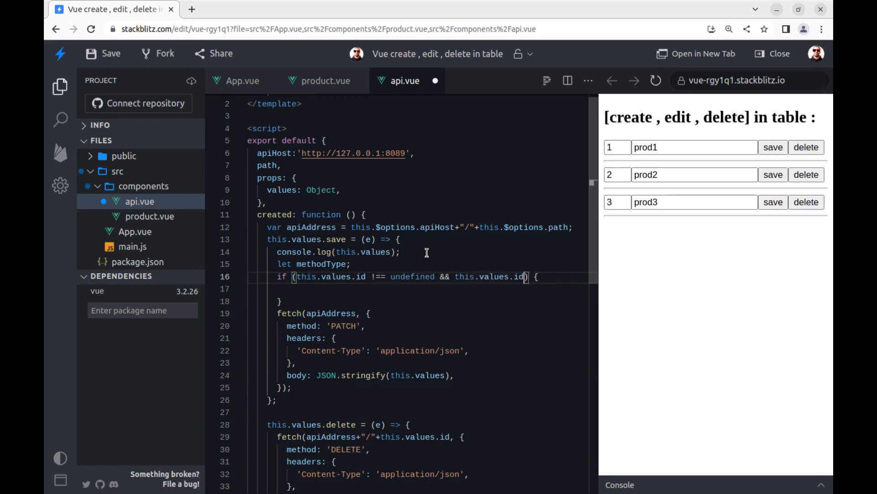
{"action": "type", "text": "> 0"}
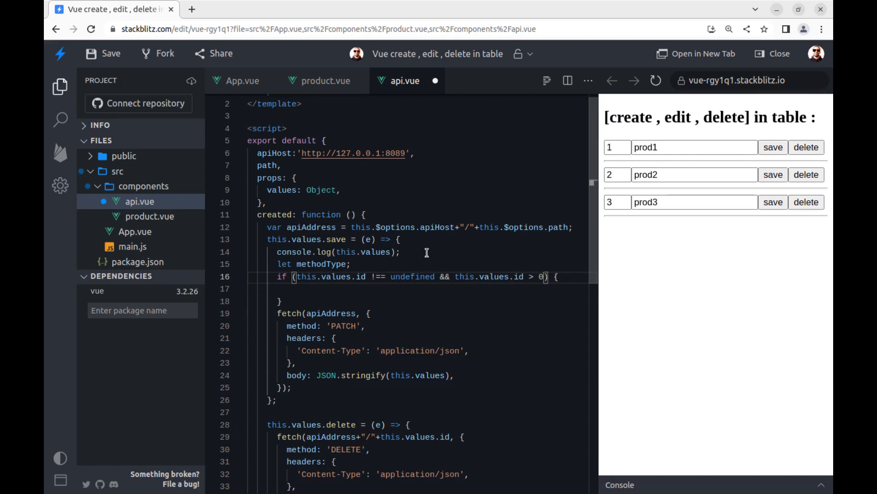
{"action": "type", "text": "methodType"}
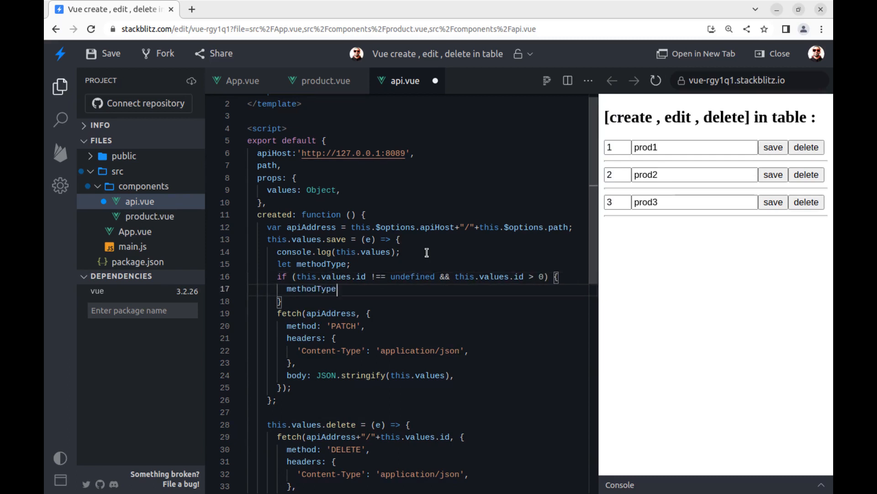
{"action": "type", "text": "= 'PAT';"}
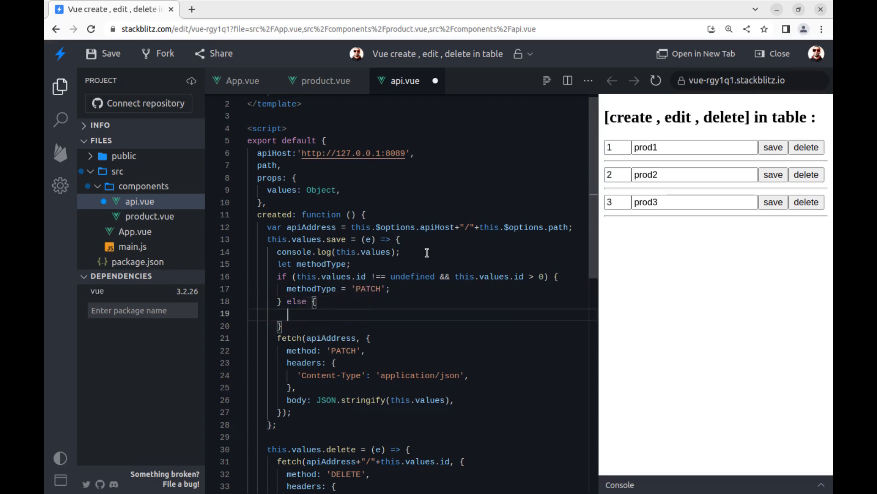
{"action": "type", "text": "methodType = '';"}
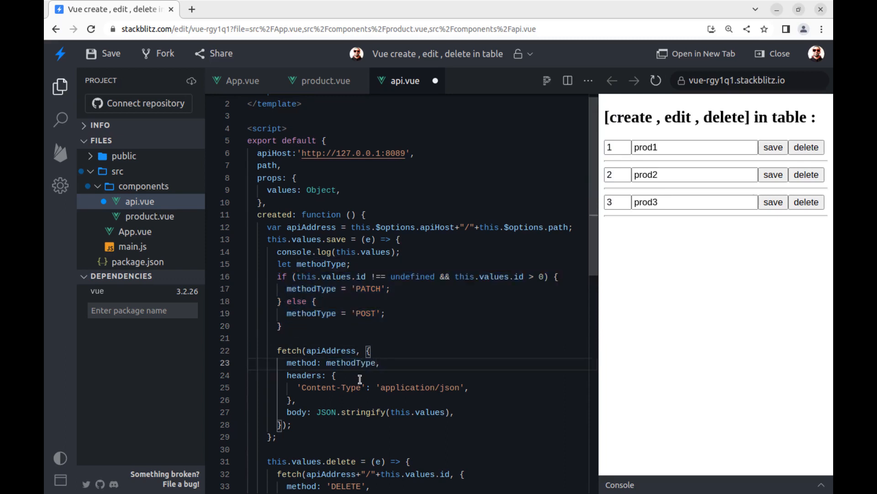
{"action": "scroll", "scroll_direction": "down", "scroll_amount": 3}
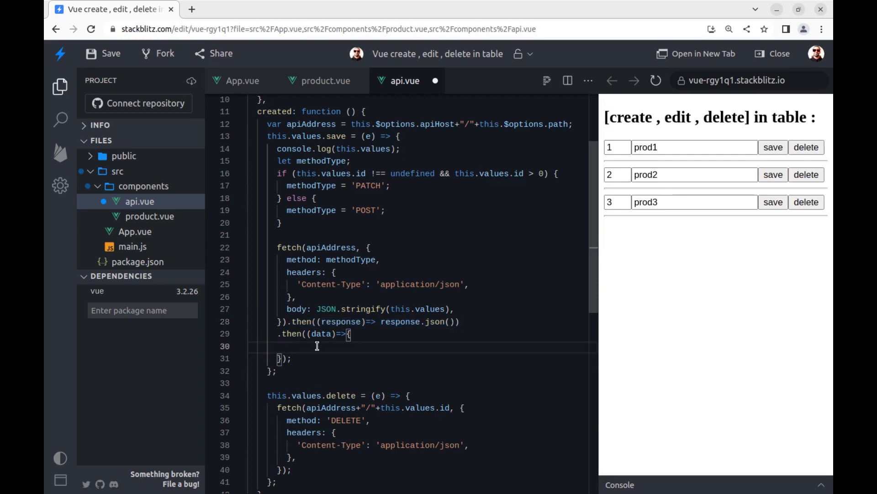
Step: In the response handler, set this.values.id = data.id when methodType is POST
{"action": "type", "text": "if (m) {"}
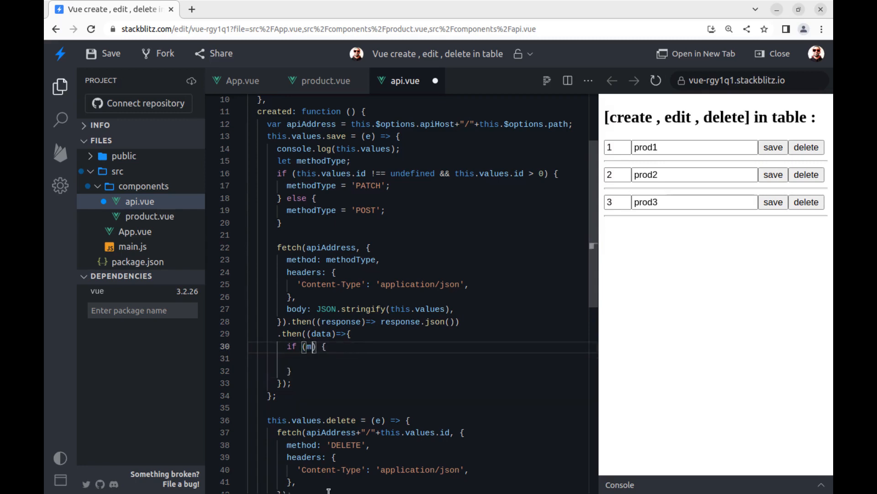
{"action": "type", "text": "ethodType == 'POST'"}
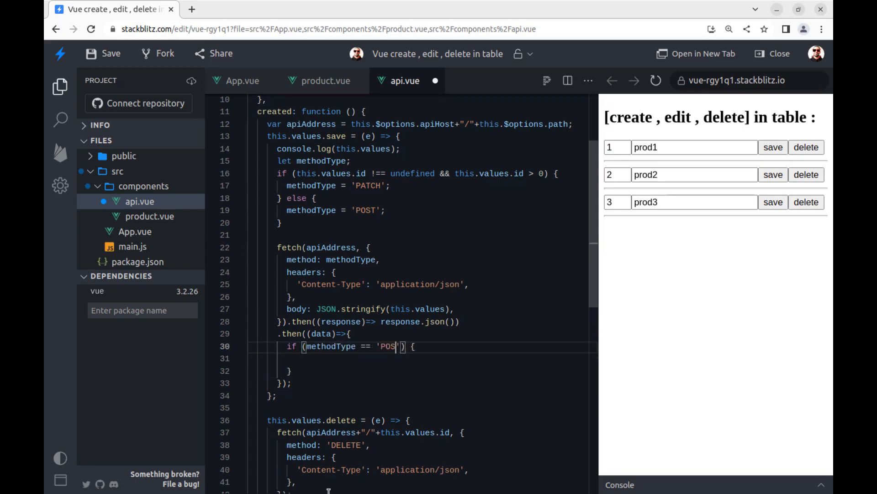
{"action": "type", "text": "this.values.id = d"}
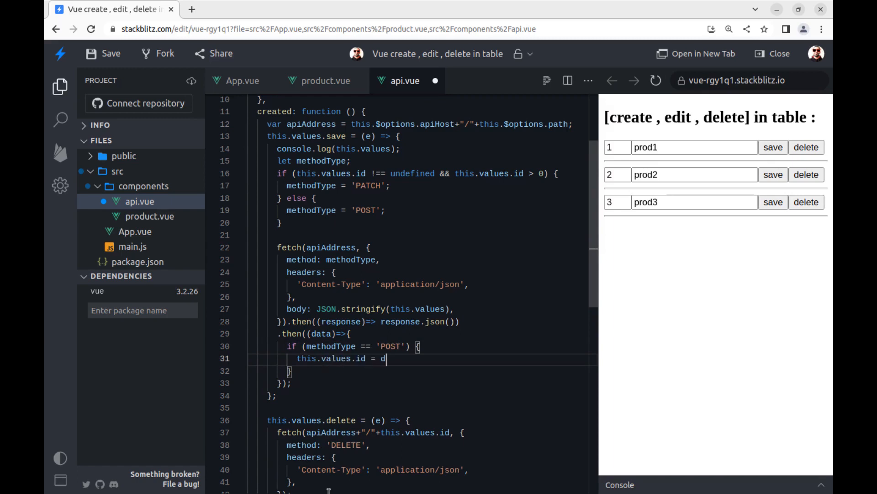
{"action": "type", "text": "ata.id"}
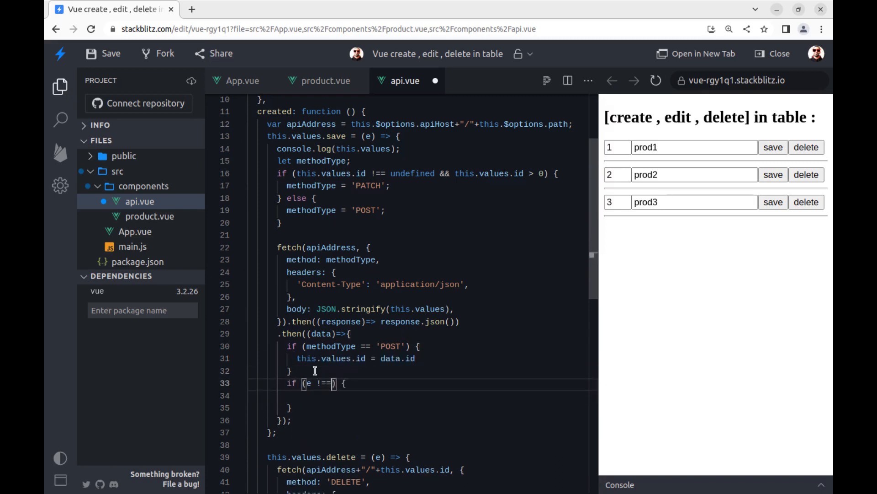
Step: Call e(data.message) when the callback e is not undefined
{"action": "type", "text": "undefined"}
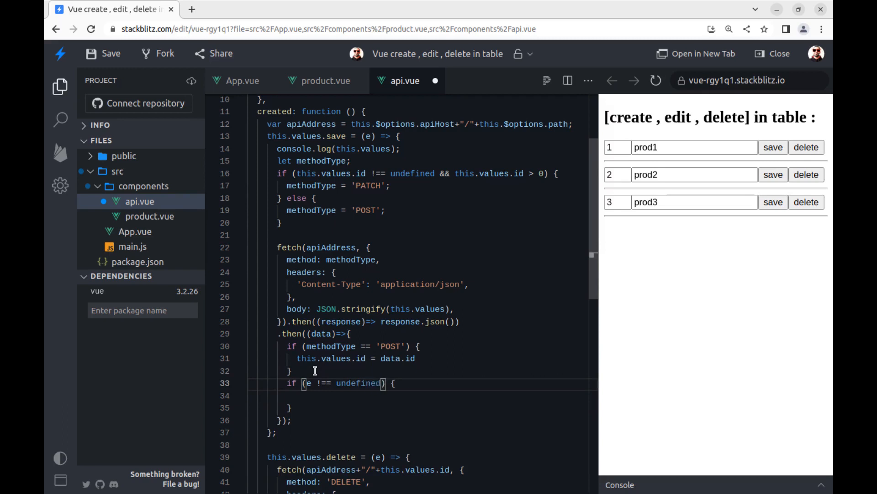
{"action": "type", "text": "e(data."}
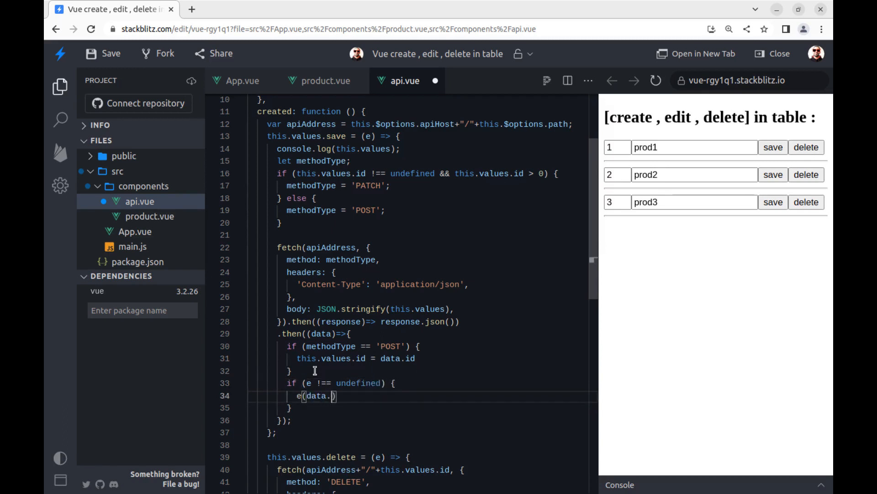
{"action": "type", "text": "message);"}
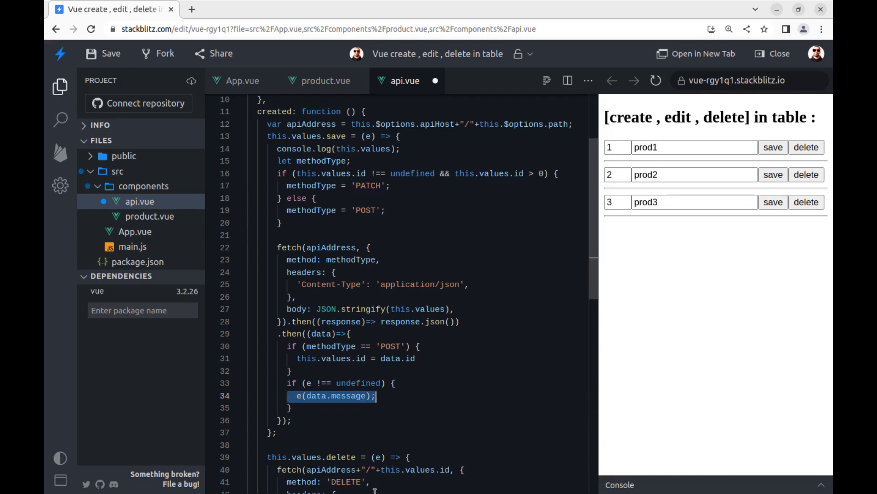
{"action": "scroll", "scroll_direction": "down", "scroll_amount": 3}
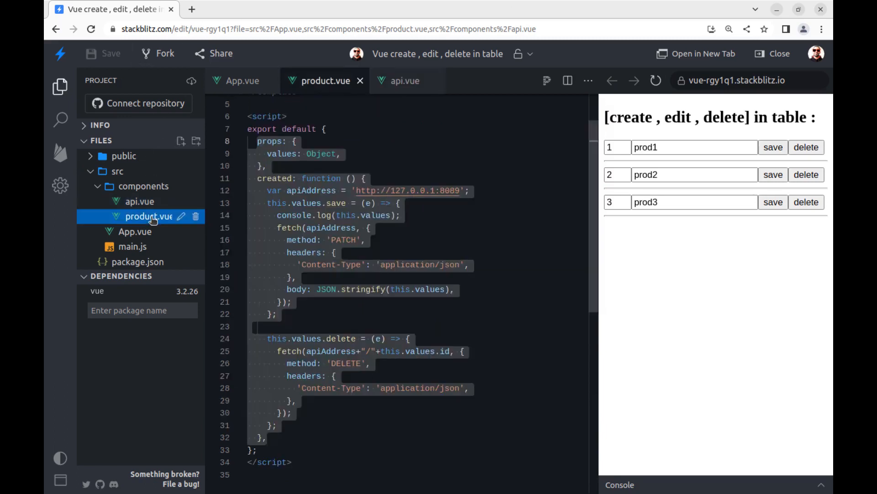
Step: In product.vue, import api and declare extends:api in export default
{"action": "scroll", "scroll_direction": "up", "scroll_amount": 3}
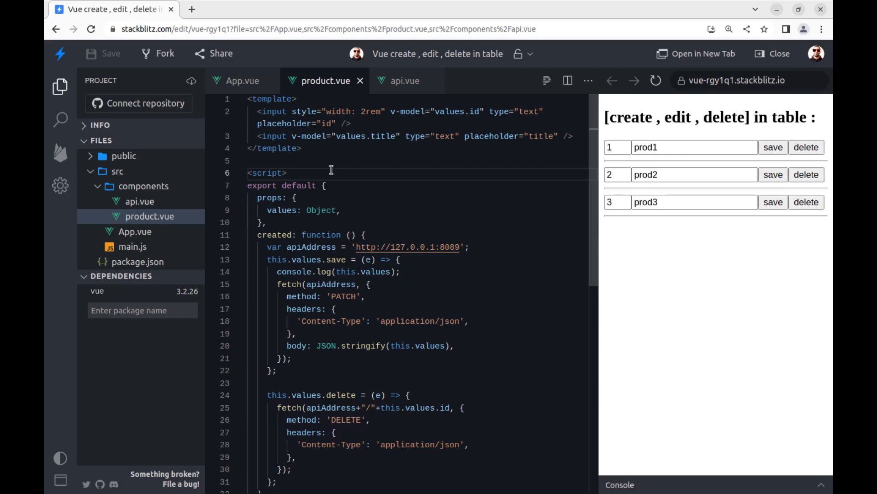
{"action": "type", "text": "import"}
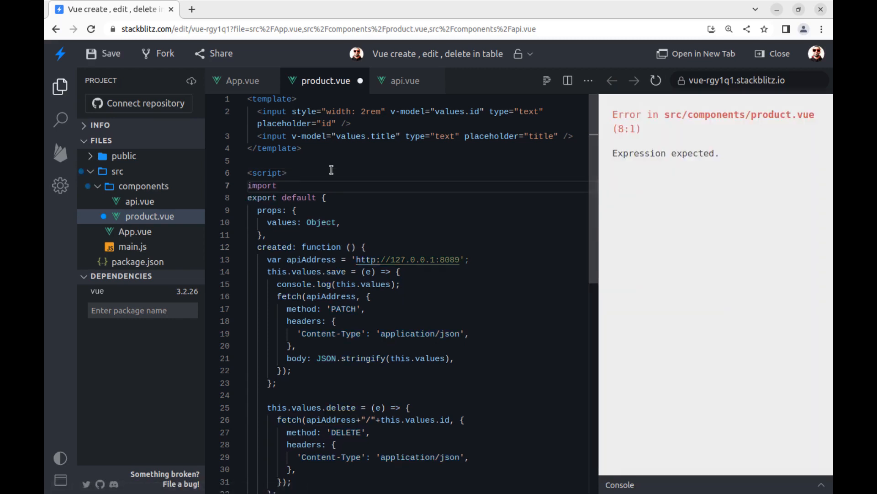
{"action": "type", "text": "api from './api';"}
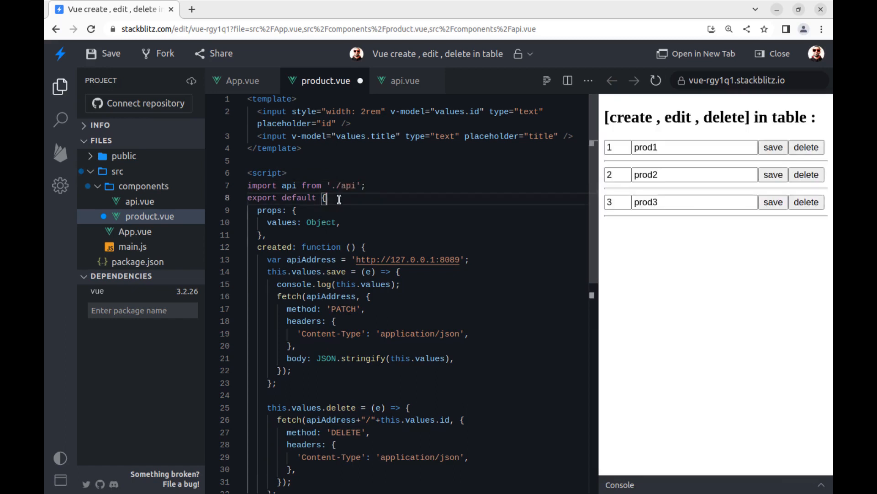
{"action": "type", "text": "e"}
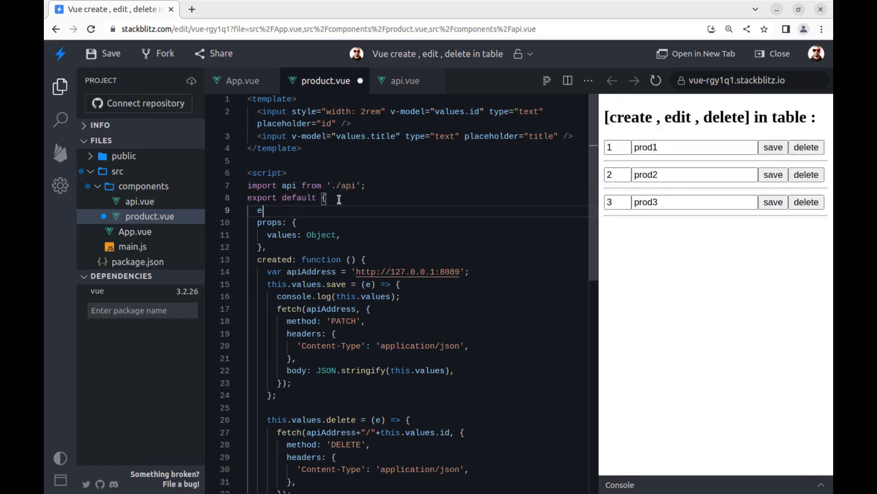
{"action": "type", "text": "xtends:api"}
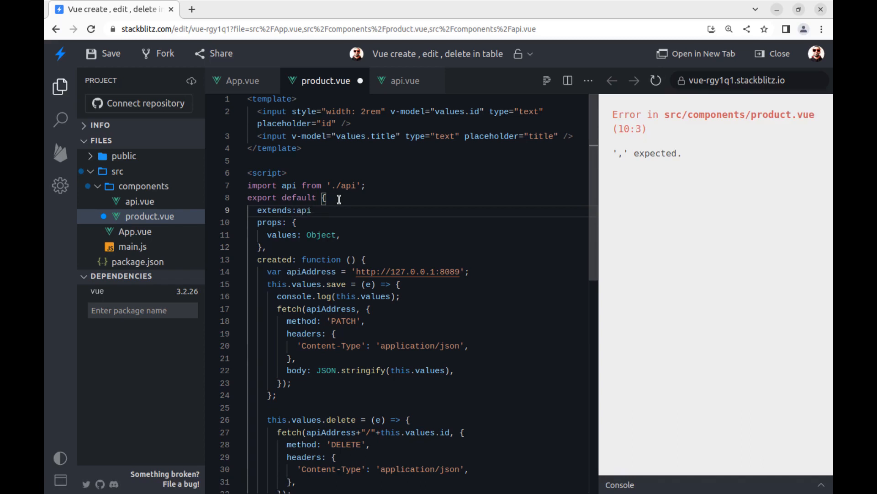
{"action": "scroll", "scroll_direction": "down", "scroll_amount": 3}
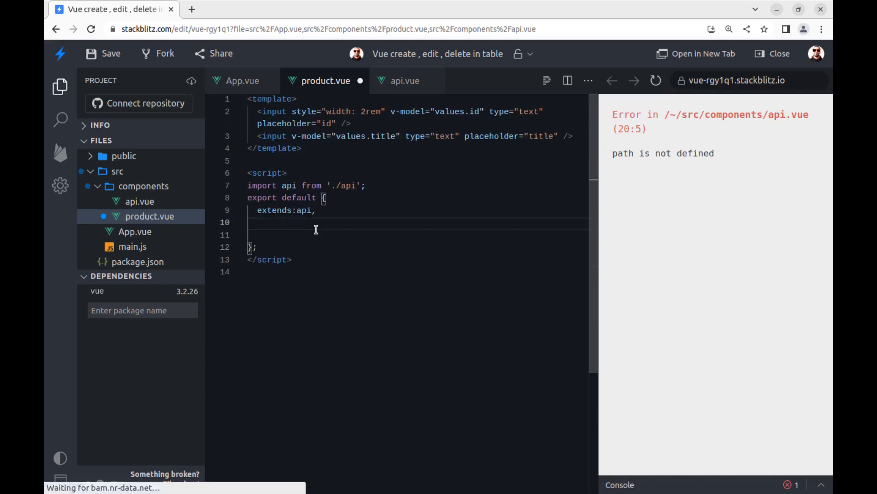
Step: Add path:"product" under extends:api
{"action": "type", "text": "path"}
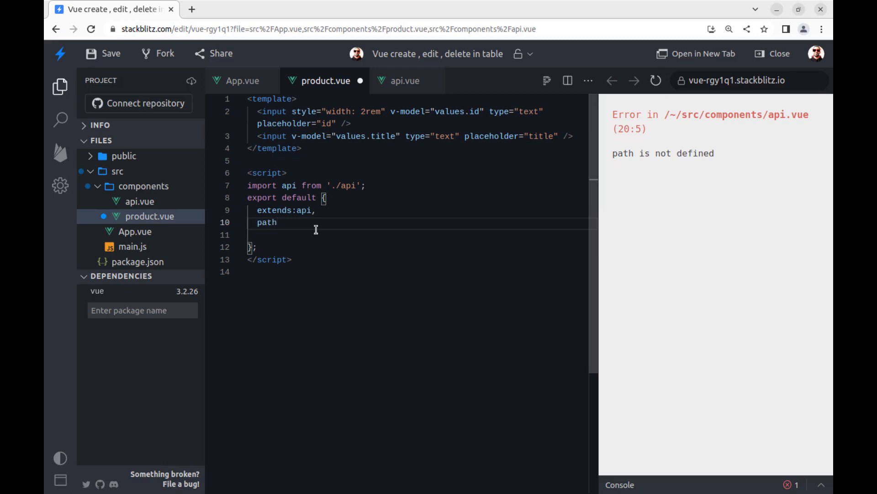
{"action": "type", "text": ":\"product\""}
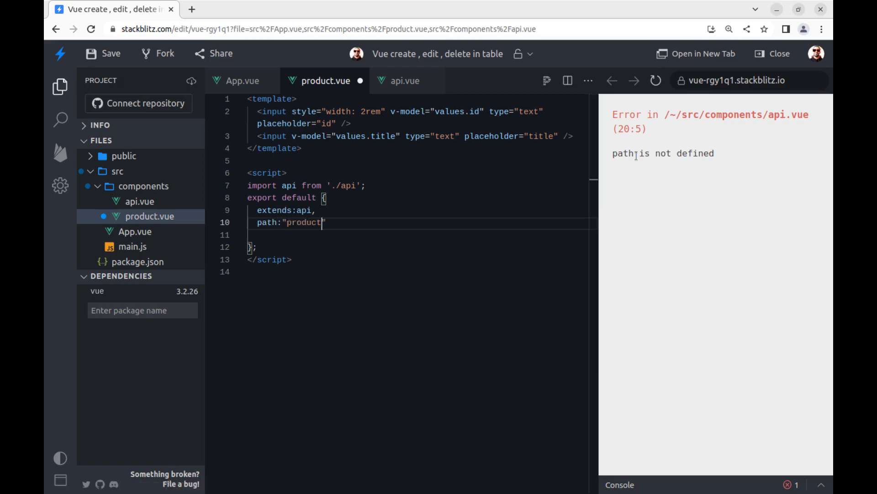
{"action": "double_click", "coordinate": [663, 153]}
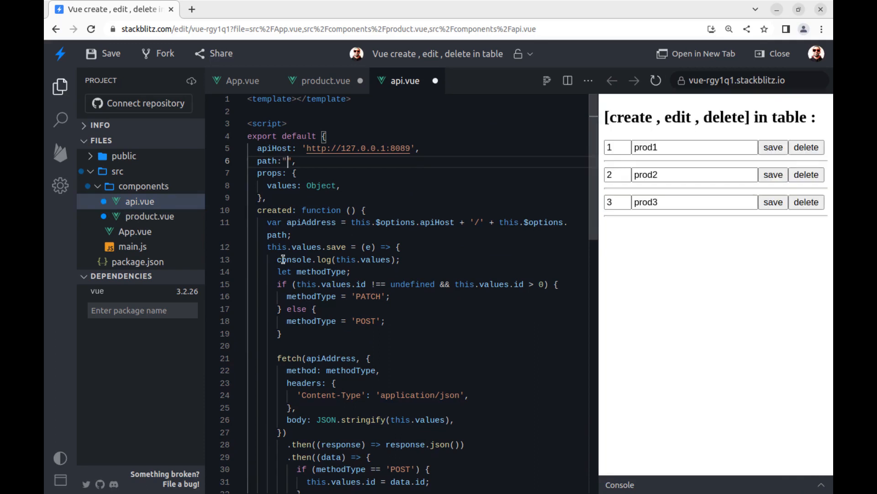
Step: Save the products from the preview and confirm the server logs PATCH /product with id 1, title prod1
{"action": "left_click", "coordinate": [325, 81]}
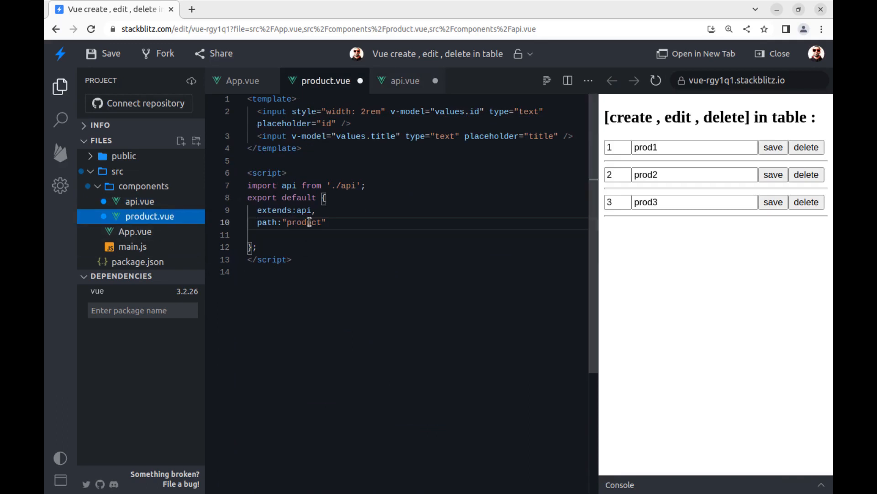
{"action": "left_click", "coordinate": [102, 53]}
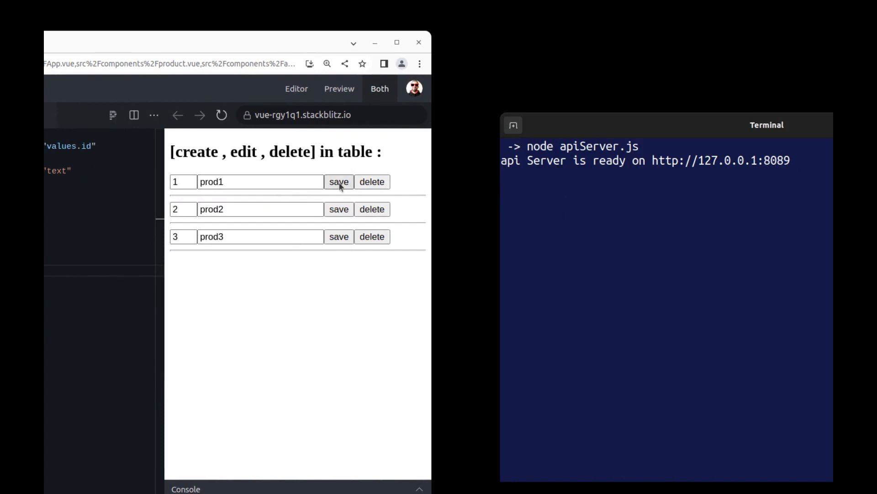
{"action": "left_click", "coordinate": [338, 181]}
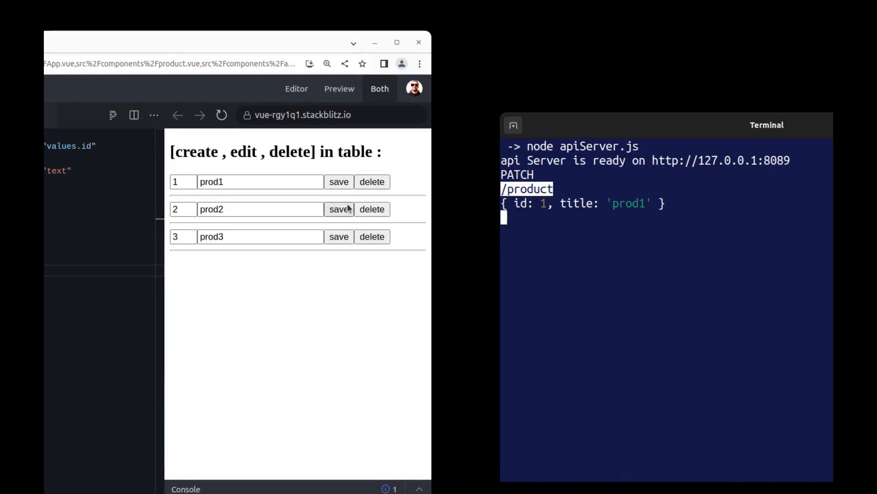
{"action": "left_click", "coordinate": [372, 208]}
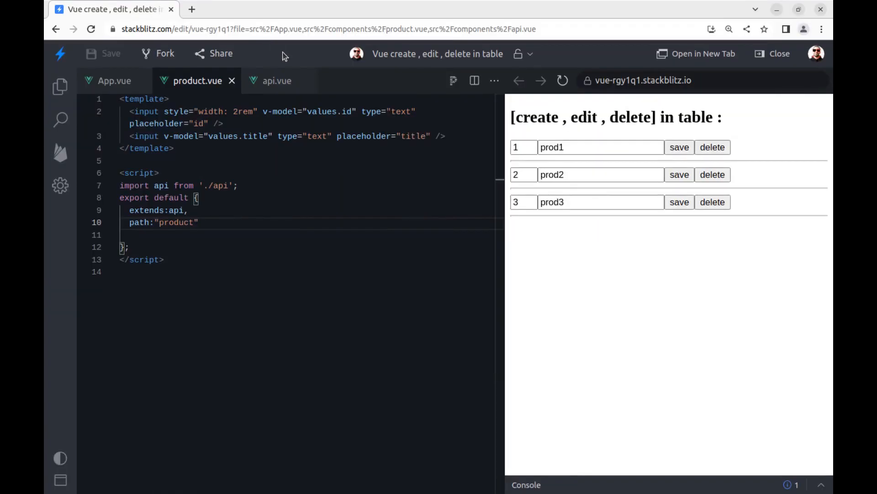
Step: Add methods with onDeleted(message, item) setting this.products to a filter excluding item
{"action": "left_click", "coordinate": [61, 87]}
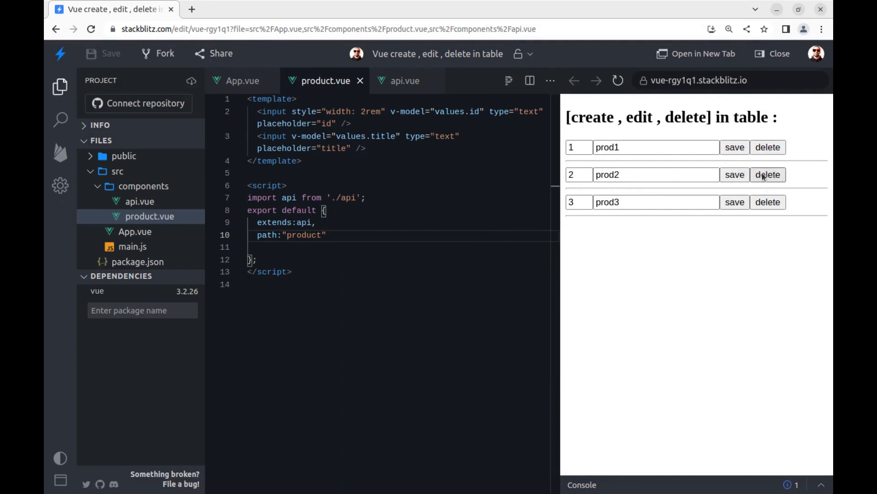
{"action": "mouse_move", "coordinate": [134, 211]}
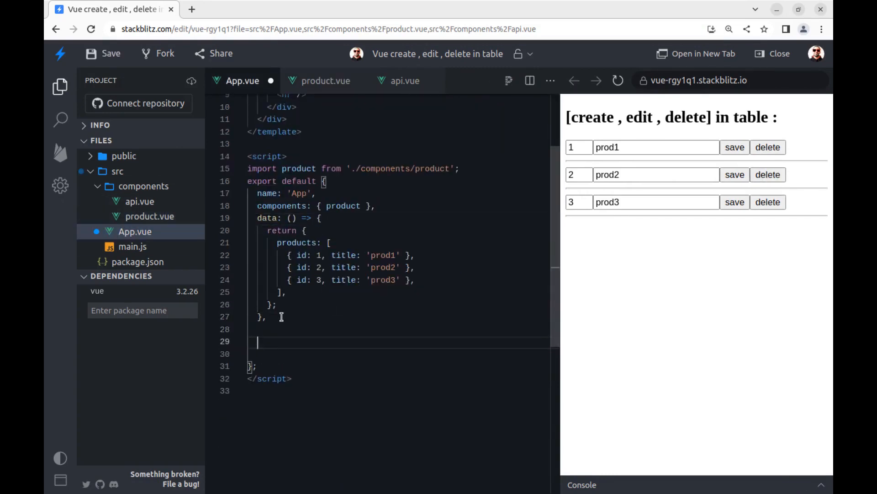
{"action": "type", "text": "methods: {"}
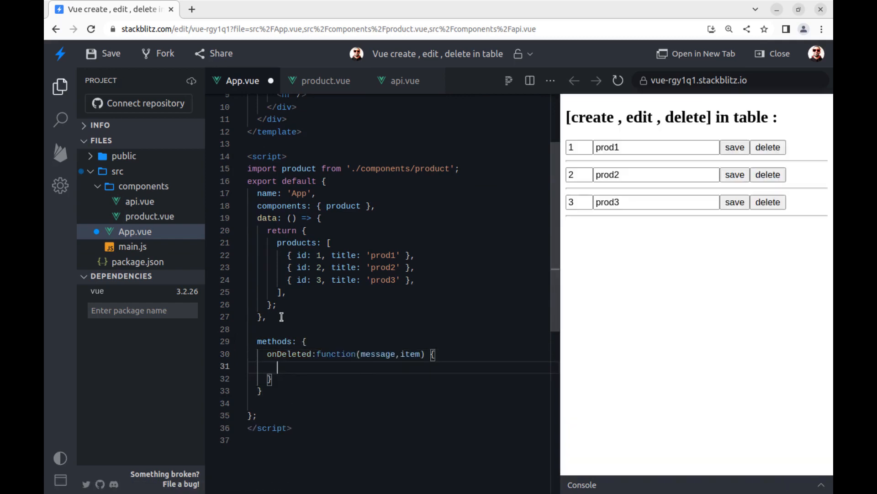
{"action": "type", "text": "this.products = s"}
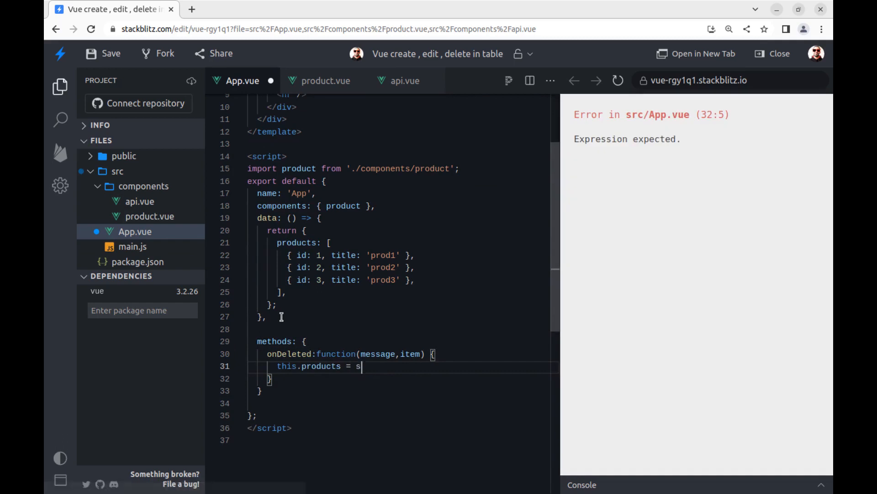
{"action": "type", "text": "this.products.filter((loopitem)=> {"}
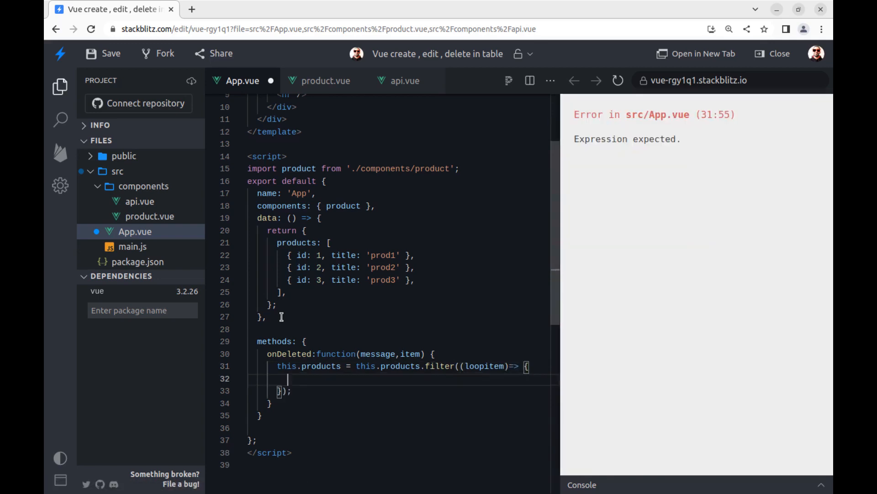
{"action": "type", "text": "if () {"}
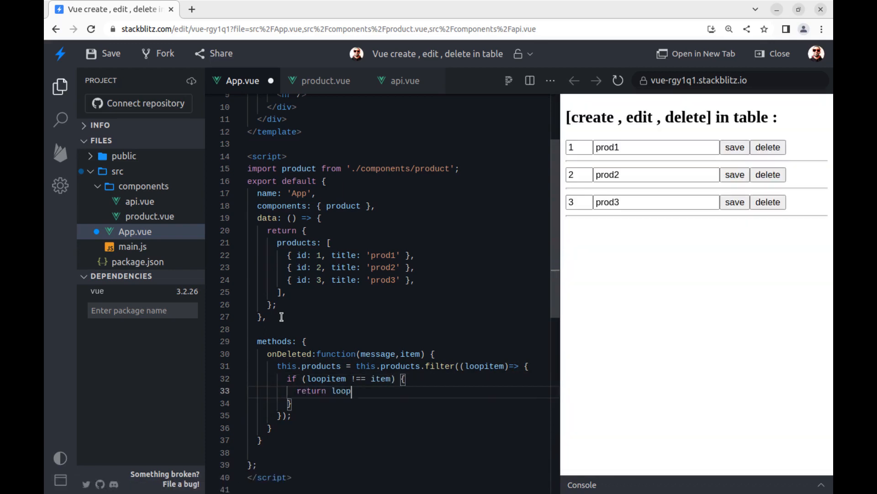
{"action": "type", "text": "item"}
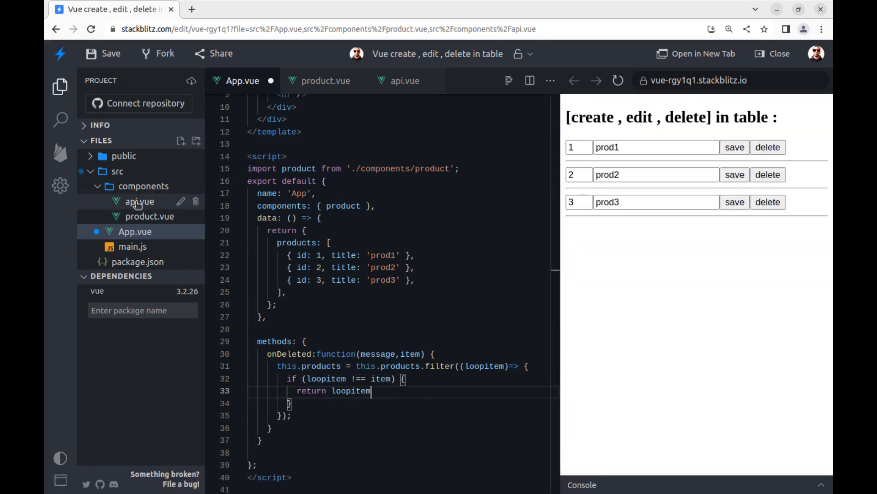
{"action": "left_click", "coordinate": [139, 201]}
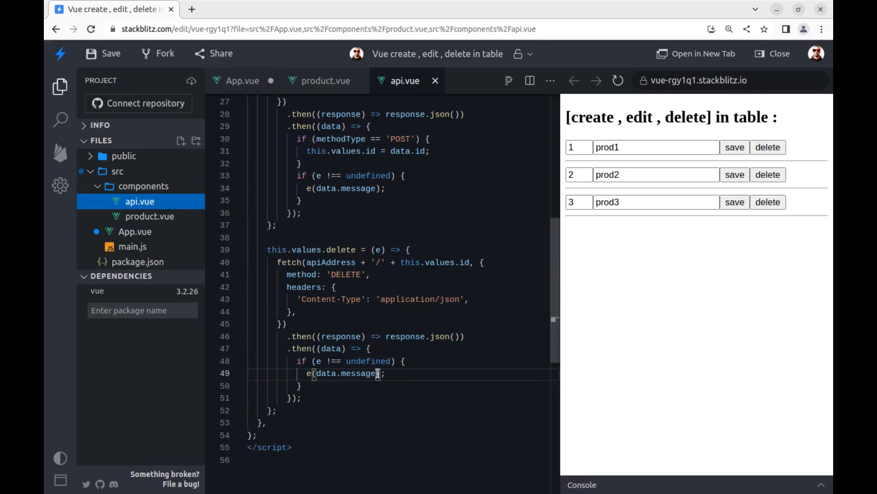
Step: Pass this.values as a second argument to the delete callback in api.vue
{"action": "type", "text": ","}
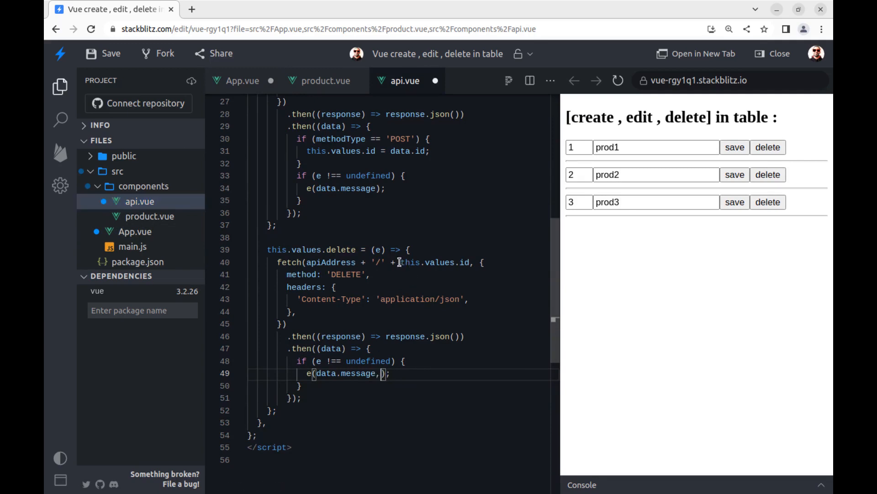
{"action": "double_click", "coordinate": [425, 262]}
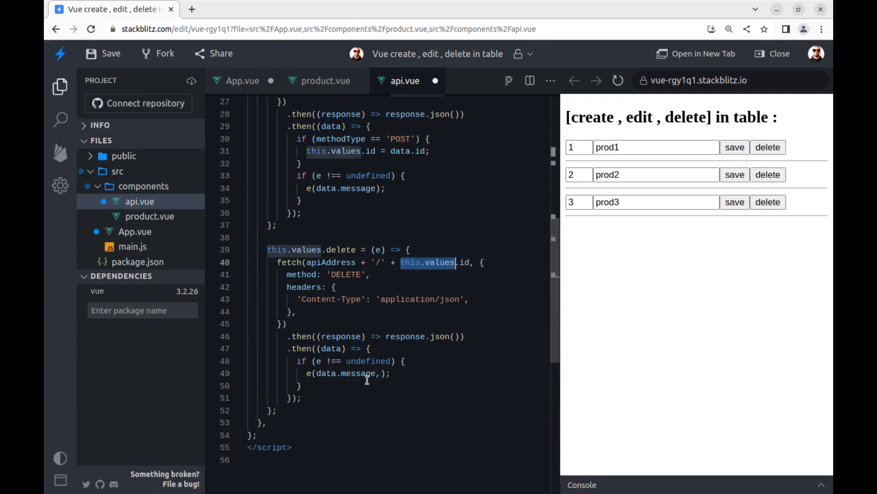
{"action": "type", "text": "this.values"}
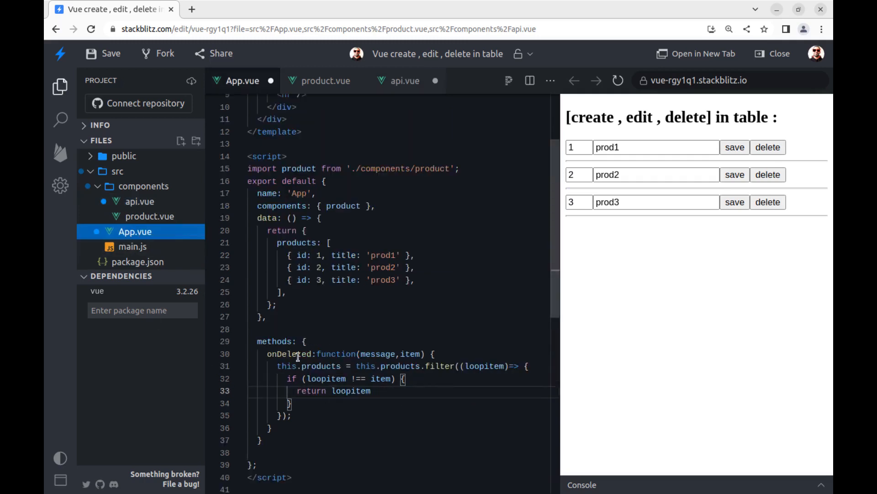
Step: Test the delete callback by deleting the second product in the preview
{"action": "scroll", "scroll_direction": "up", "scroll_amount": 3}
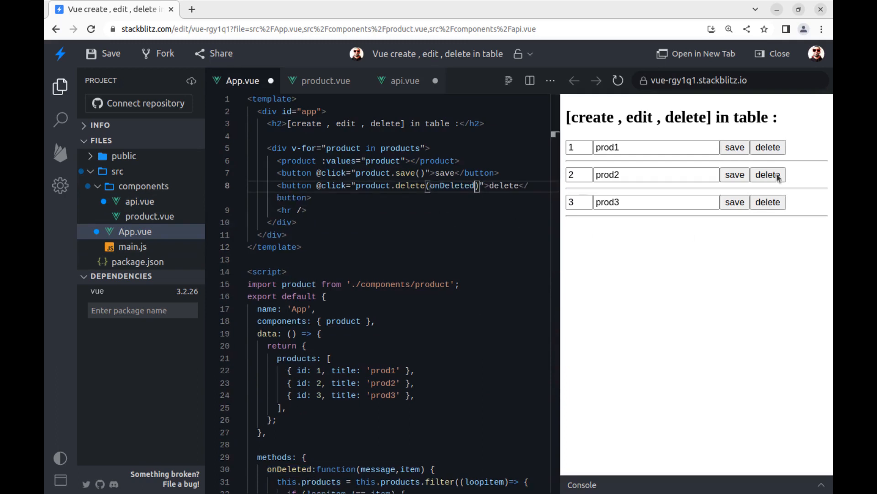
{"action": "left_click", "coordinate": [768, 175]}
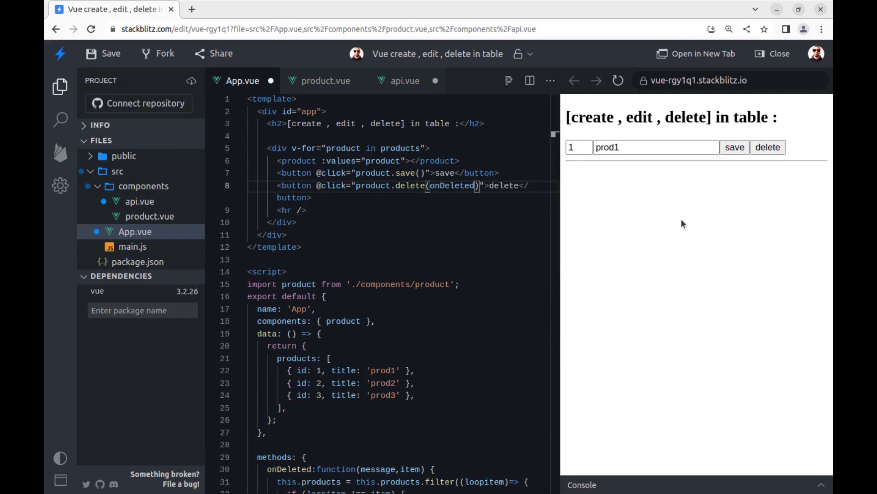
{"action": "mouse_move", "coordinate": [289, 212]}
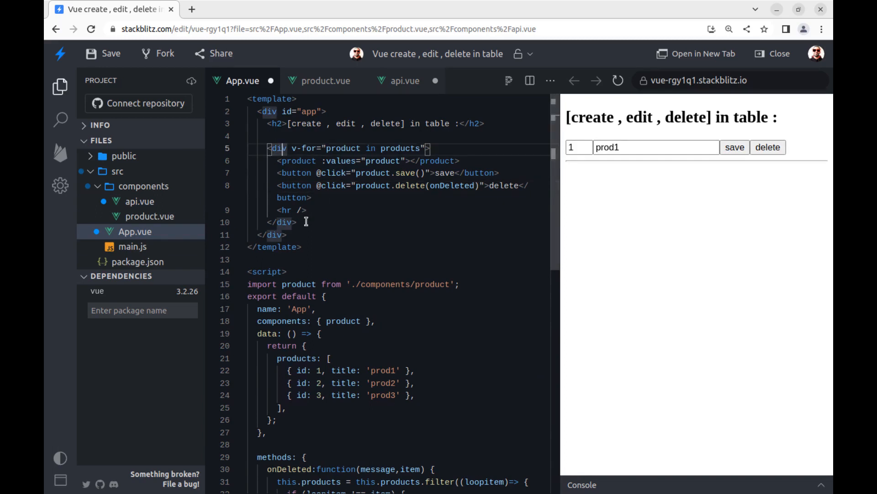
{"action": "left_click", "coordinate": [301, 222]}
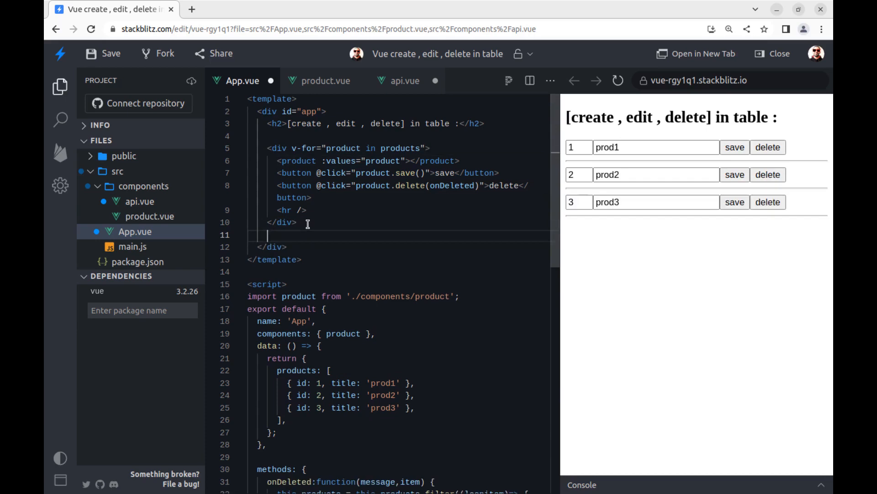
Step: Add an addnew button to App.vue's template wired to an addnew handler
{"action": "type", "text": "<button>a</button>"}
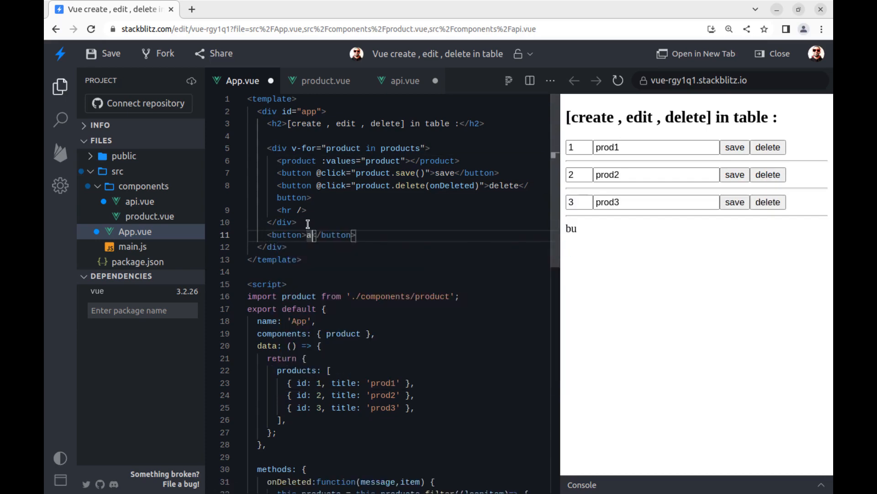
{"action": "type", "text": "ddnew"}
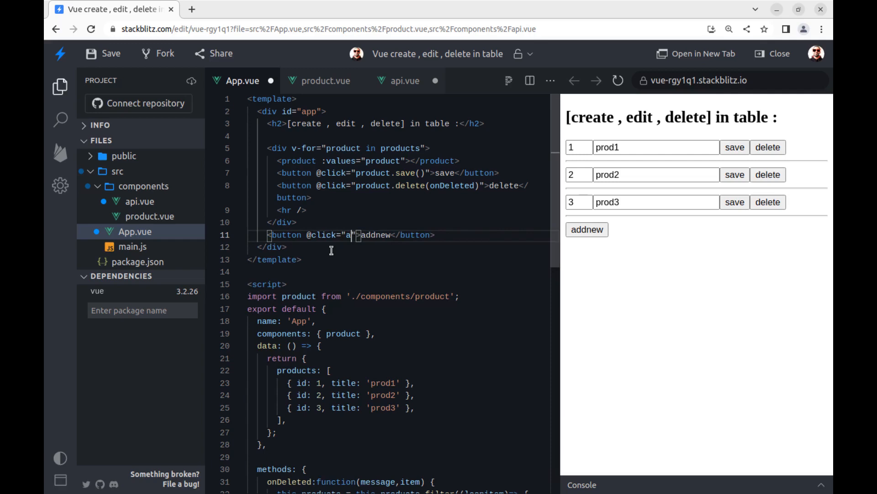
{"action": "type", "text": "ddnew"}
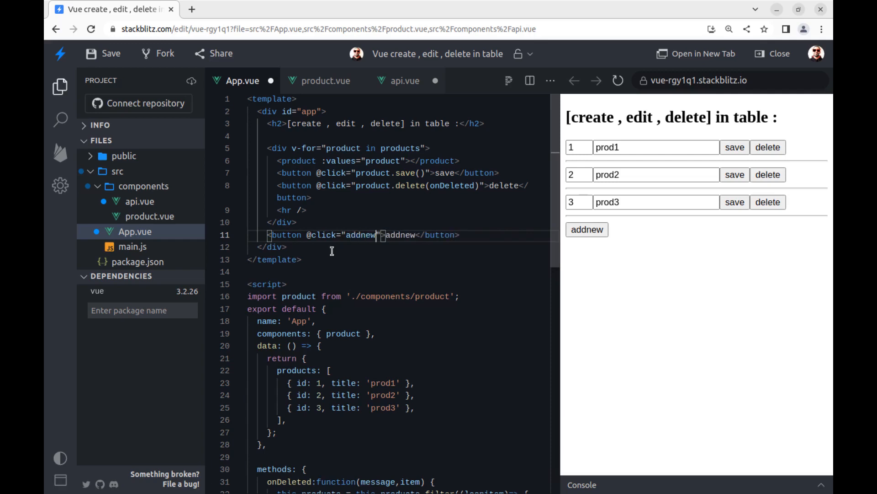
{"action": "scroll", "scroll_direction": "down", "scroll_amount": 3}
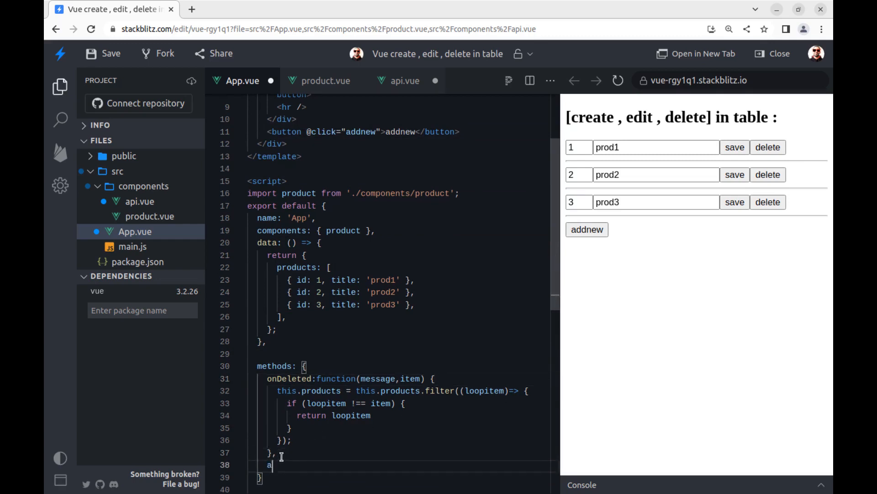
Step: Define the addnew method running this.products.push({}) to append an empty product
{"action": "type", "text": "ddnew"}
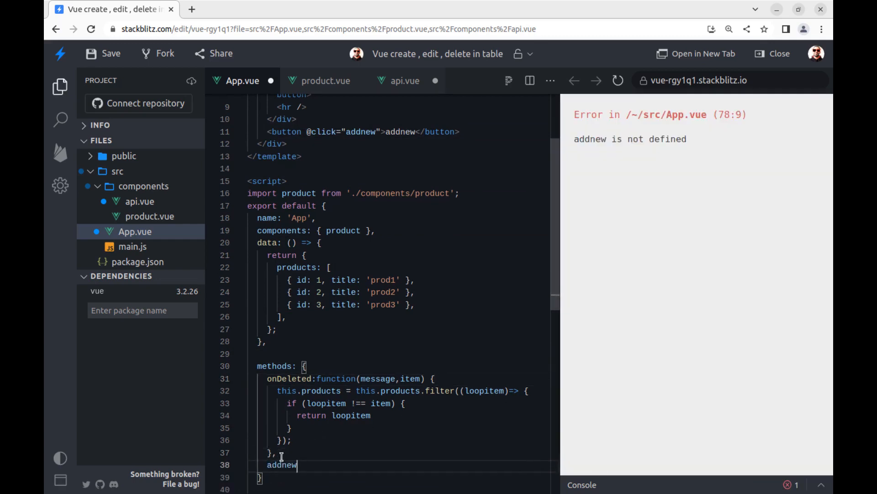
{"action": "type", "text": ":function() {"}
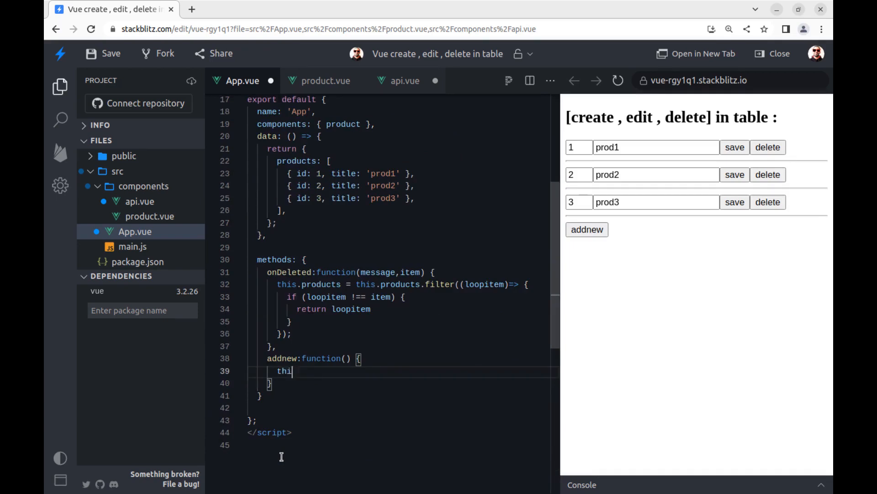
{"action": "type", "text": "s.products.p"}
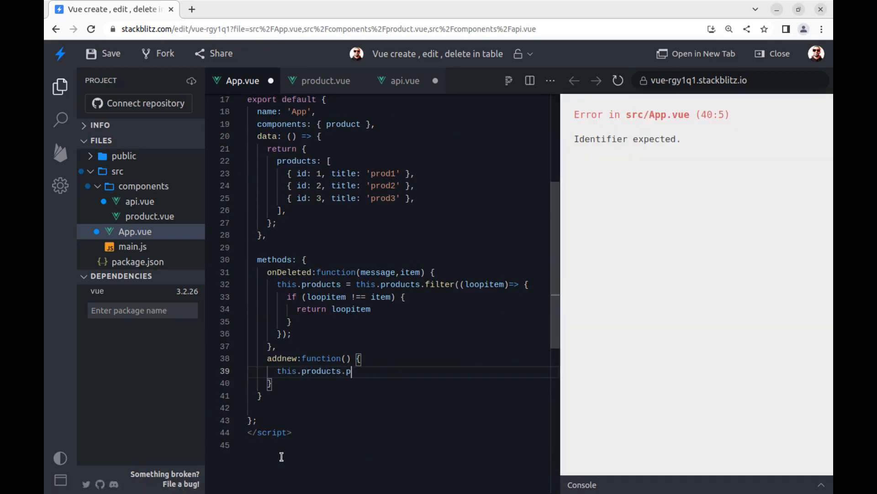
{"action": "type", "text": "ush();"}
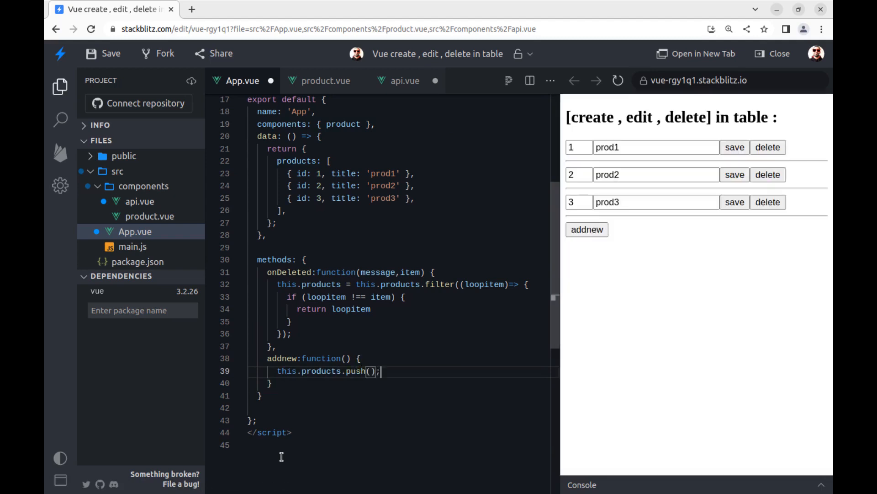
{"action": "type", "text": "{}"}
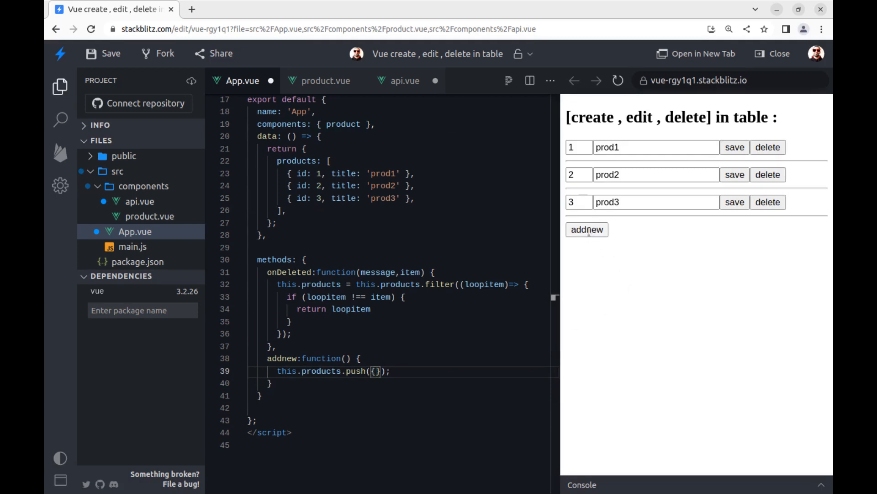
Step: Add a new product titled mynewprod and save it, receiving id 2441
{"action": "left_click", "coordinate": [587, 230]}
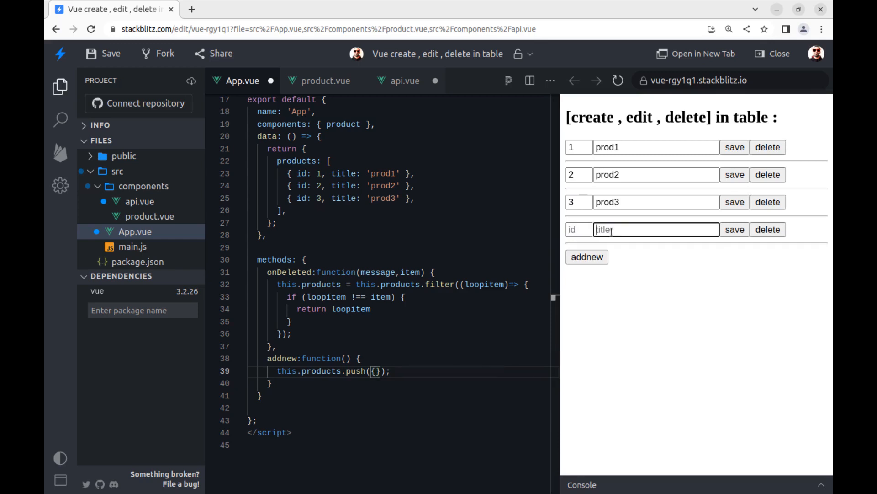
{"action": "type", "text": "mynew"}
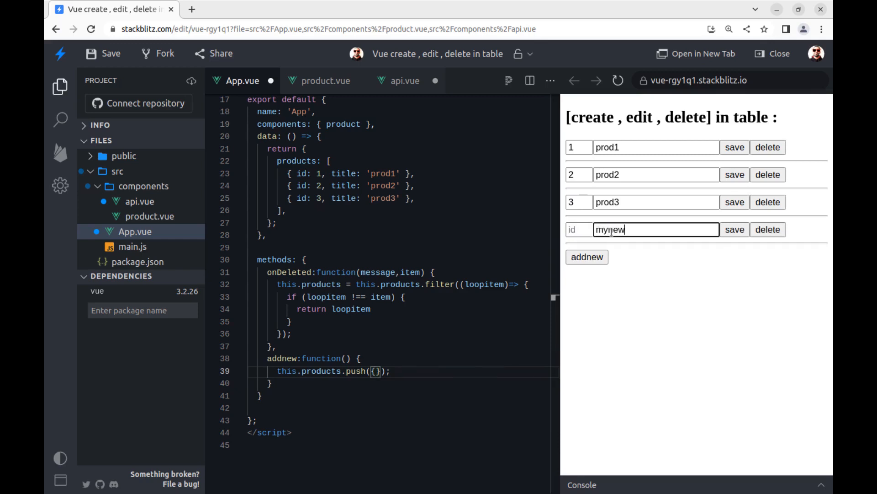
{"action": "type", "text": "prod"}
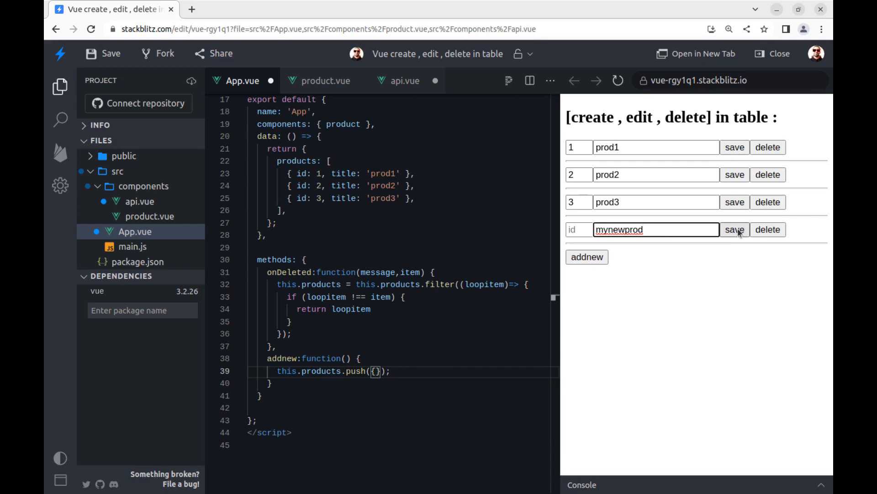
{"action": "left_click", "coordinate": [735, 229]}
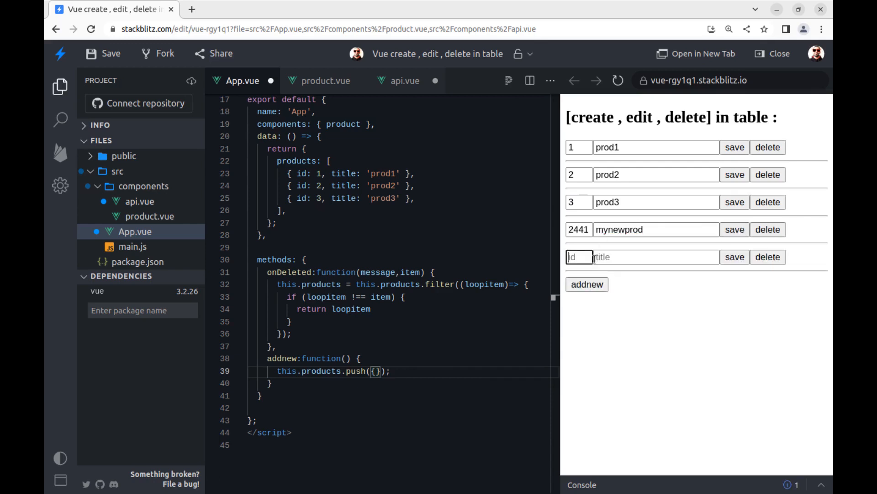
Step: Add and save a second product prod222, which receives id 2913 from the server
{"action": "left_click", "coordinate": [656, 256]}
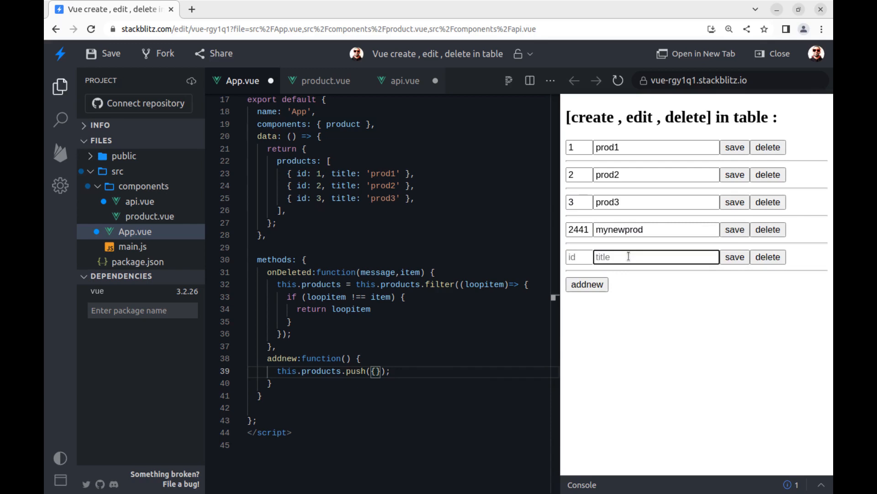
{"action": "type", "text": "prod2"}
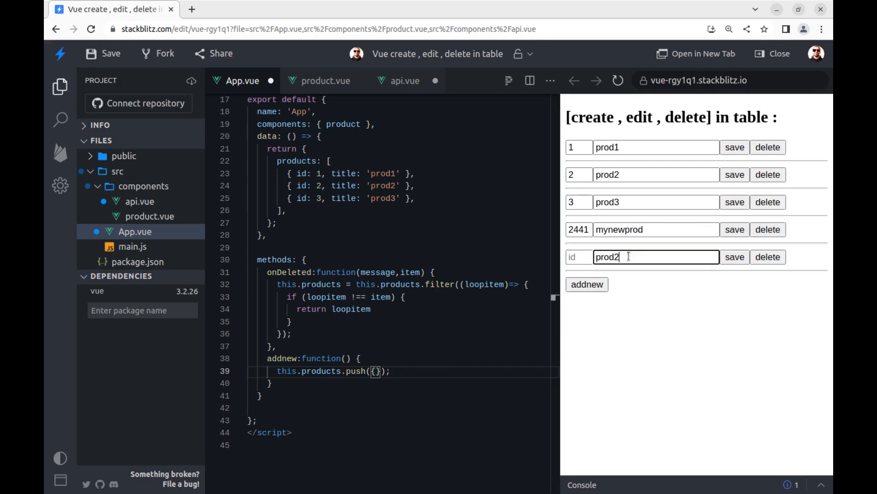
{"action": "left_click", "coordinate": [734, 257]}
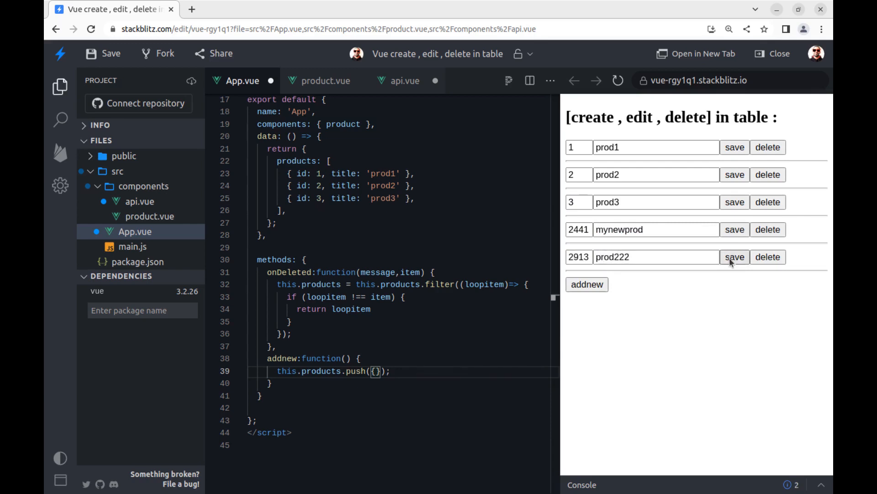
{"action": "mouse_move", "coordinate": [666, 250]}
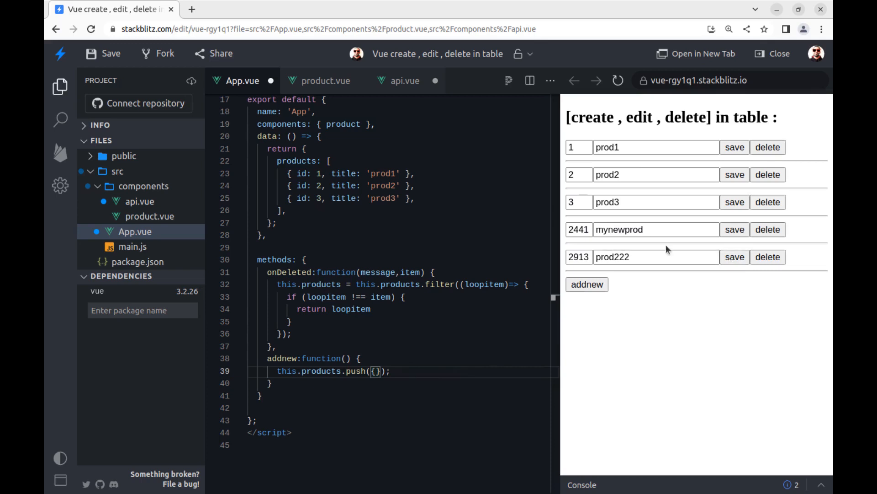
{"action": "left_click", "coordinate": [598, 256]}
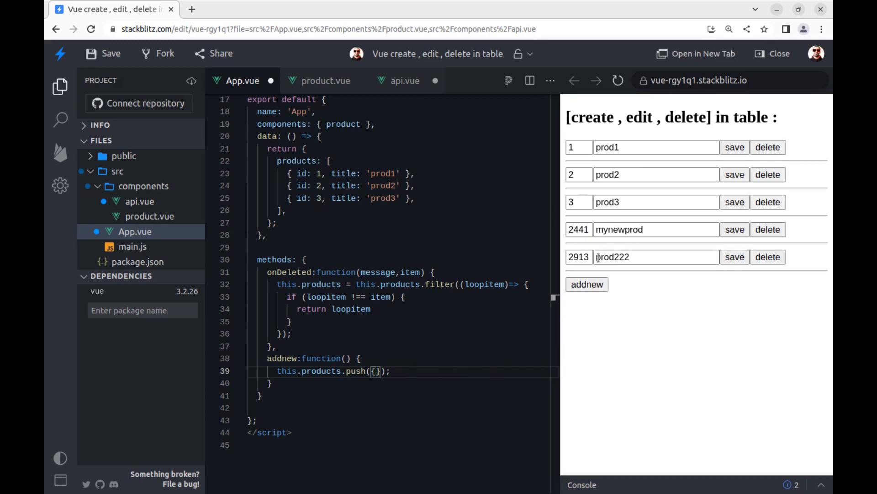
{"action": "double_click", "coordinate": [579, 256]}
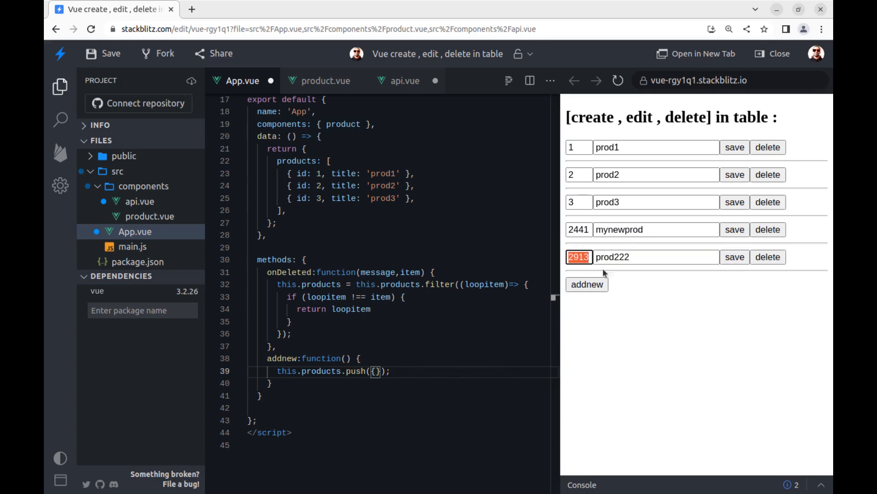
{"action": "mouse_move", "coordinate": [694, 251]}
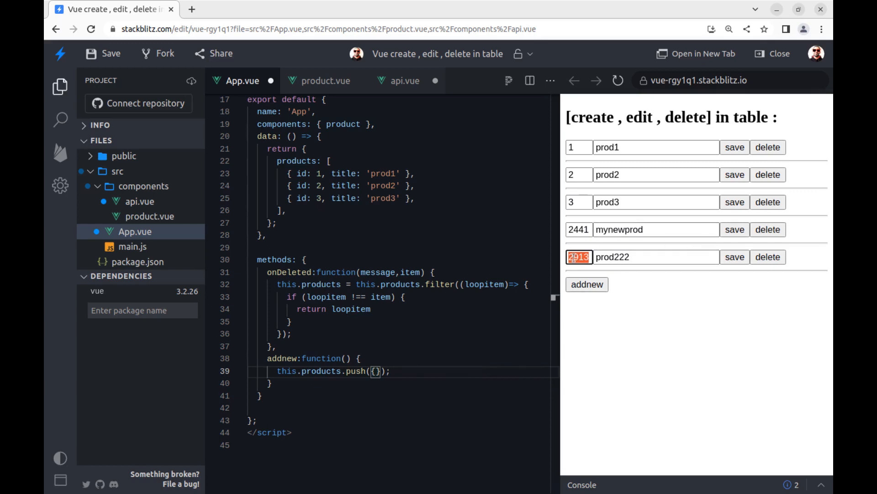
{"action": "left_click", "coordinate": [404, 81]}
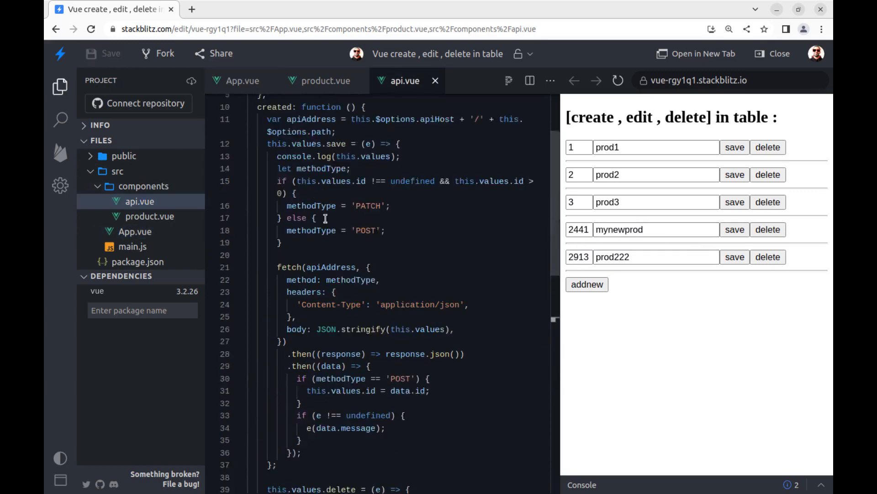
Step: Create user.vue extending api with path "users" and a username input placeholder
{"action": "scroll", "scroll_direction": "up", "scroll_amount": 3}
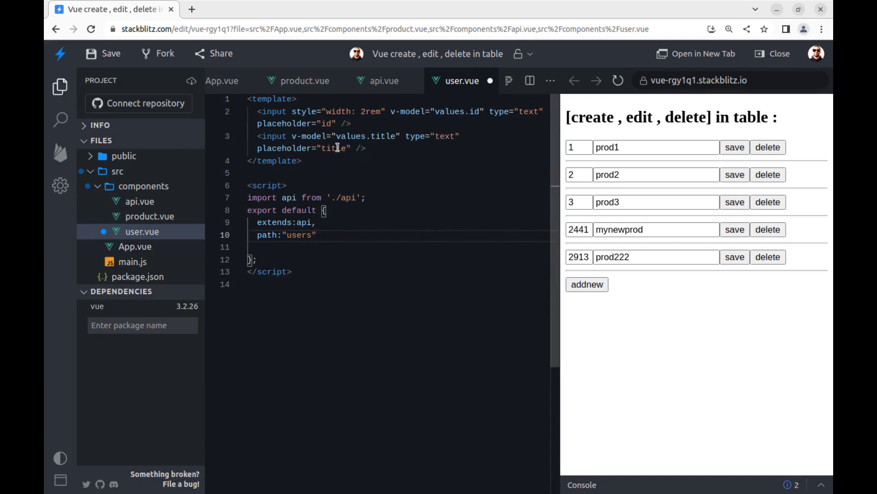
{"action": "type", "text": "username"}
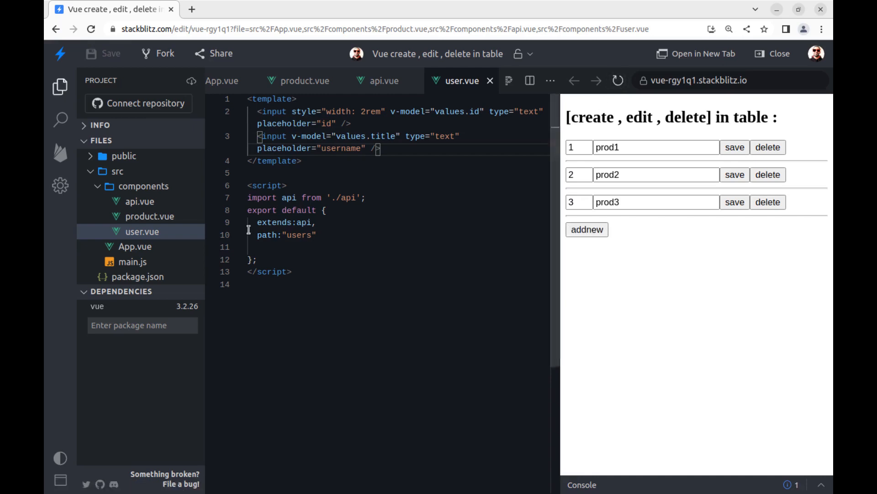
{"action": "left_click", "coordinate": [243, 80]}
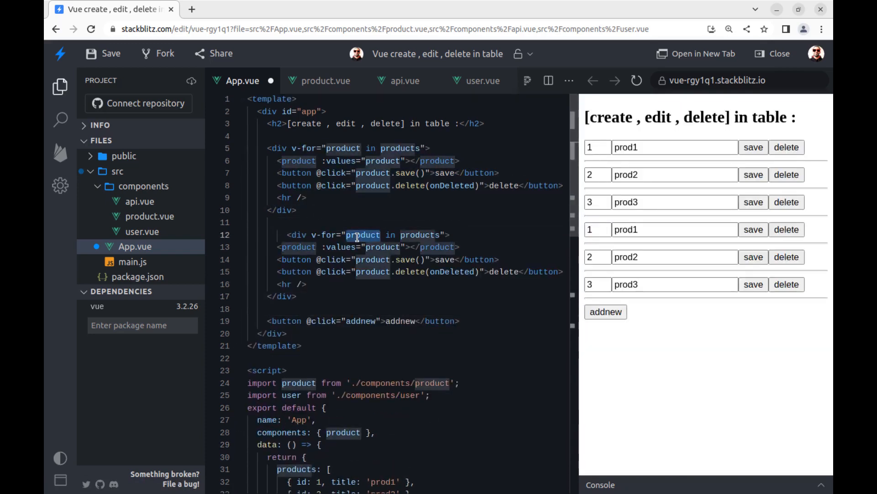
Step: Duplicate the v-for block to loop user components over a users array
{"action": "type", "text": "user in u"}
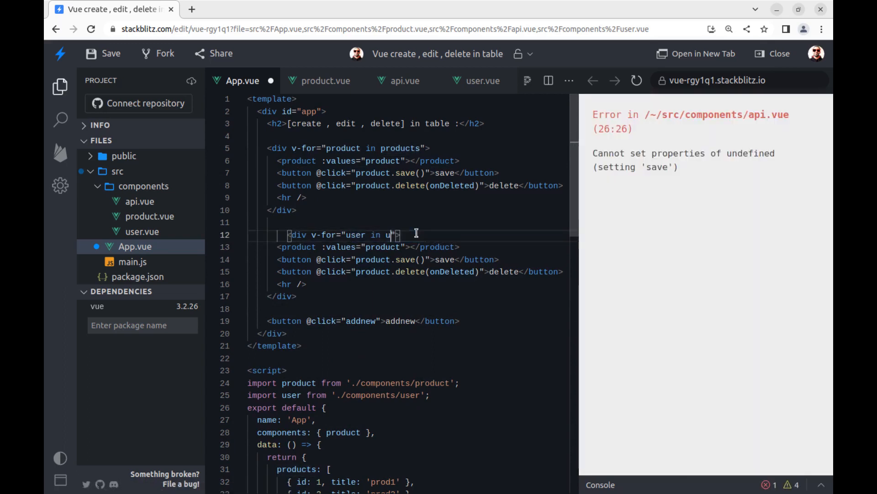
{"action": "type", "text": "sers"}
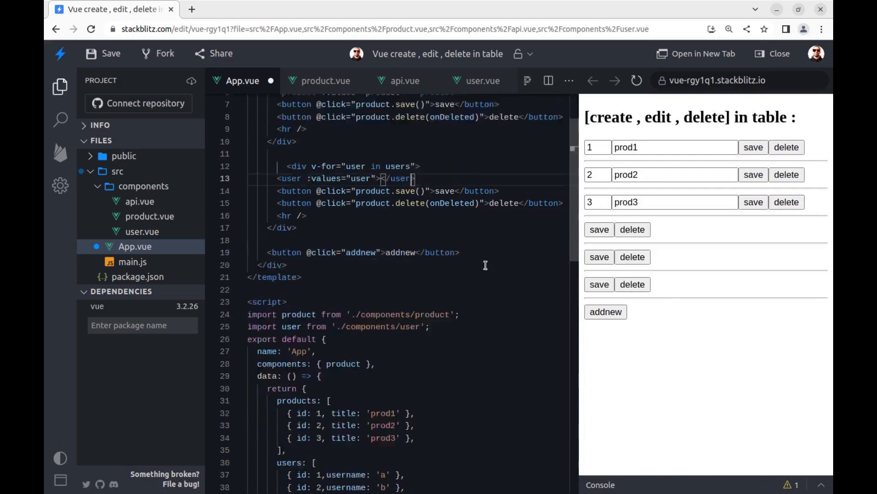
{"action": "left_click", "coordinate": [480, 80]}
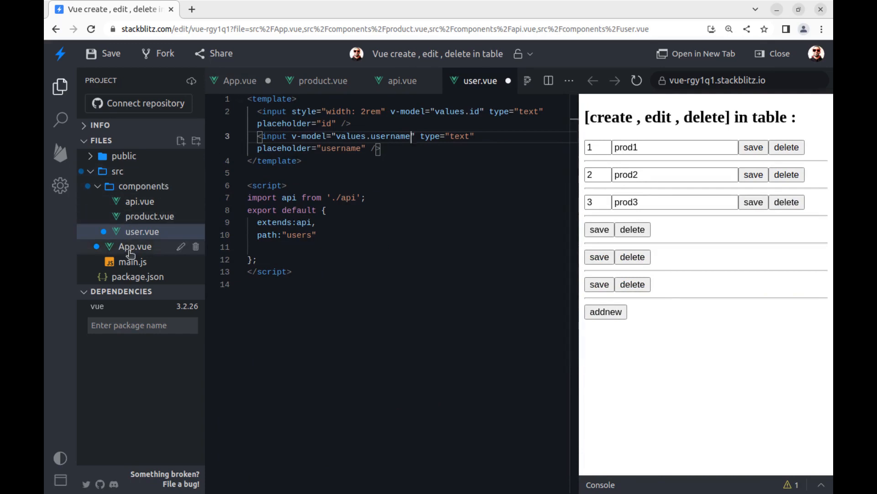
{"action": "left_click", "coordinate": [135, 246]}
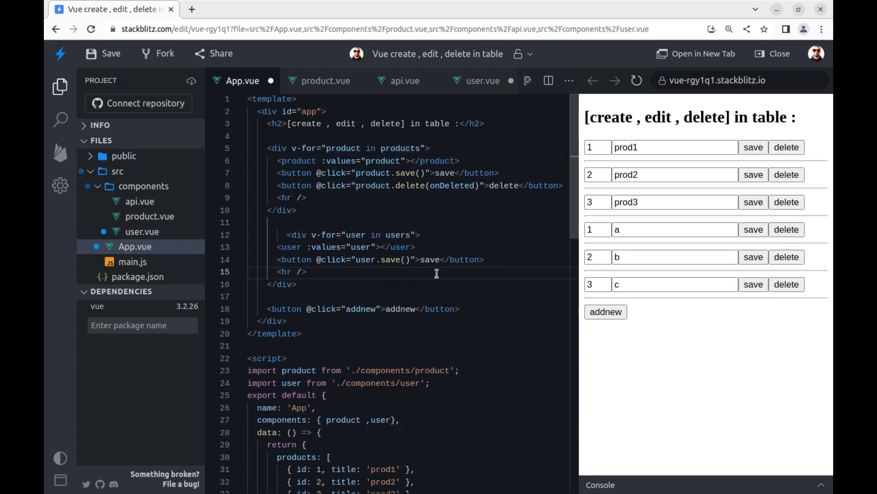
Step: Add a user.delete() button and move the addnew button beneath the products list
{"action": "type", "text": "<button @click=\"user.delete()\">delete</button>"}
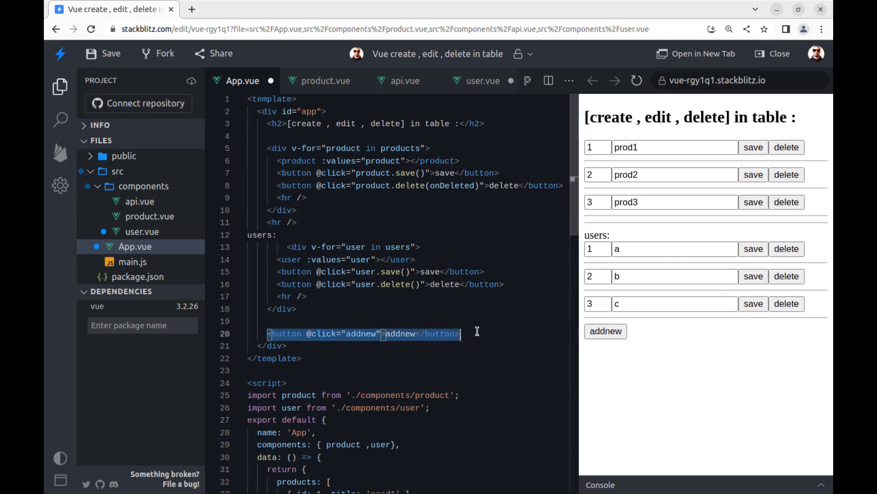
{"action": "key", "text": "Delete"}
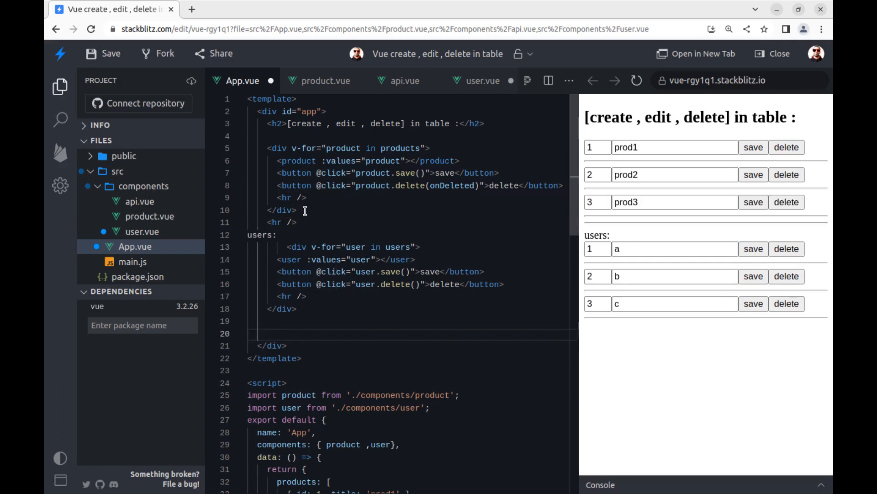
{"action": "type", "text": "<button @click=\"addnew\">addnew</button>"}
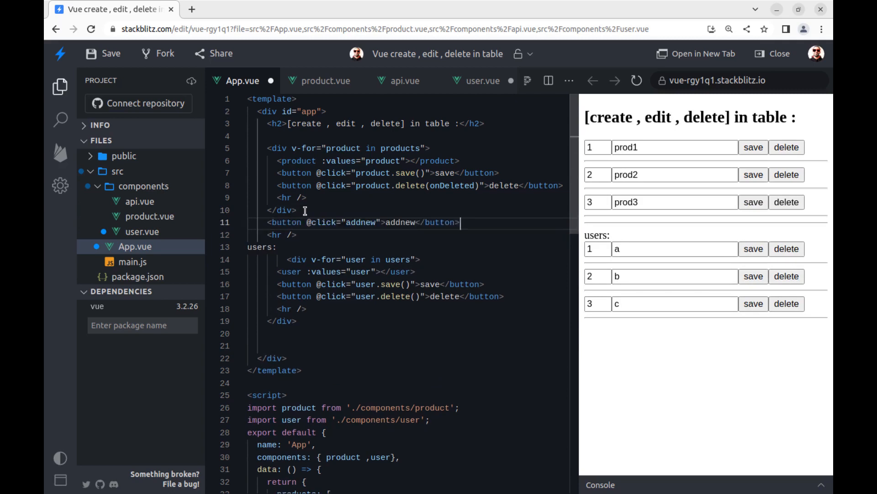
{"action": "right_click", "coordinate": [283, 234]}
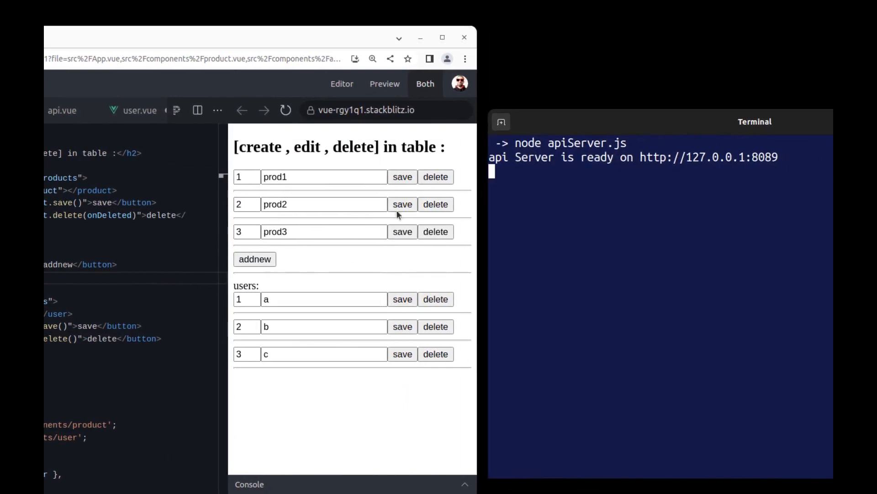
Step: Save prod2 and user a so the Node server logs PATCH /product {id: 2, title: 'prod2'}
{"action": "left_click", "coordinate": [403, 204]}
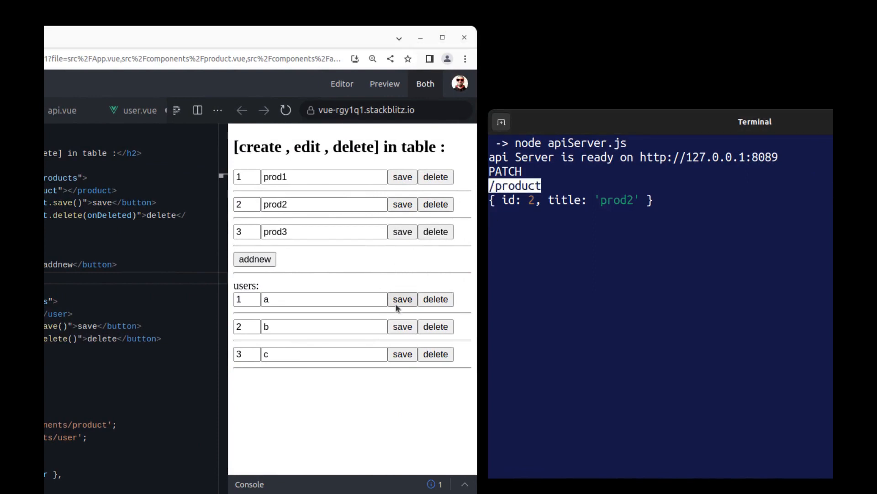
{"action": "left_click", "coordinate": [402, 326]}
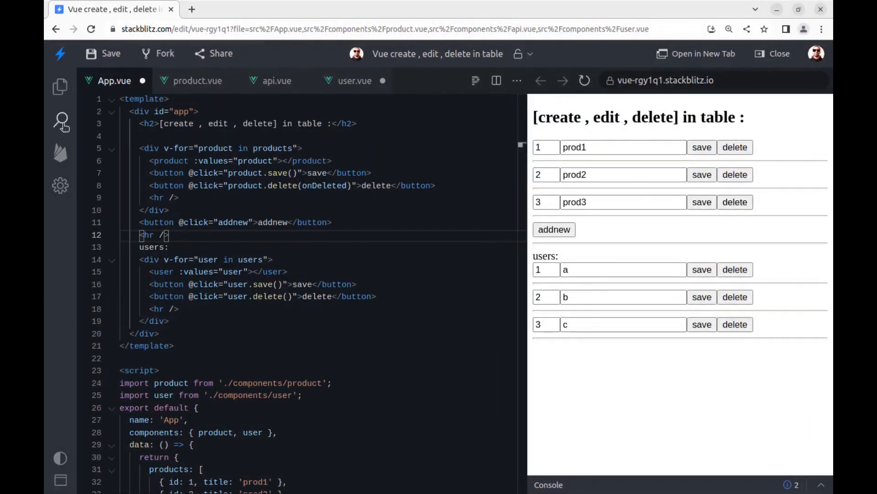
Step: Reopen the Project sidebar and save all project files, including App.vue and user.vue
{"action": "left_click", "coordinate": [60, 86]}
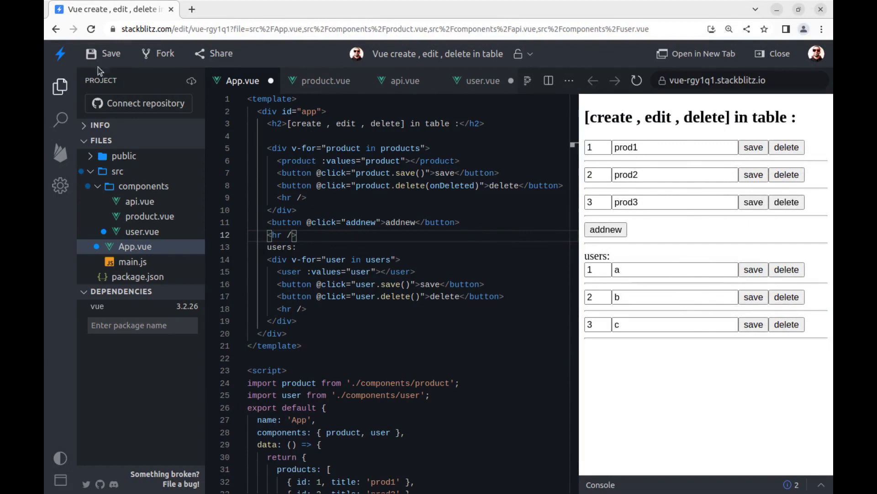
{"action": "left_click", "coordinate": [102, 53]}
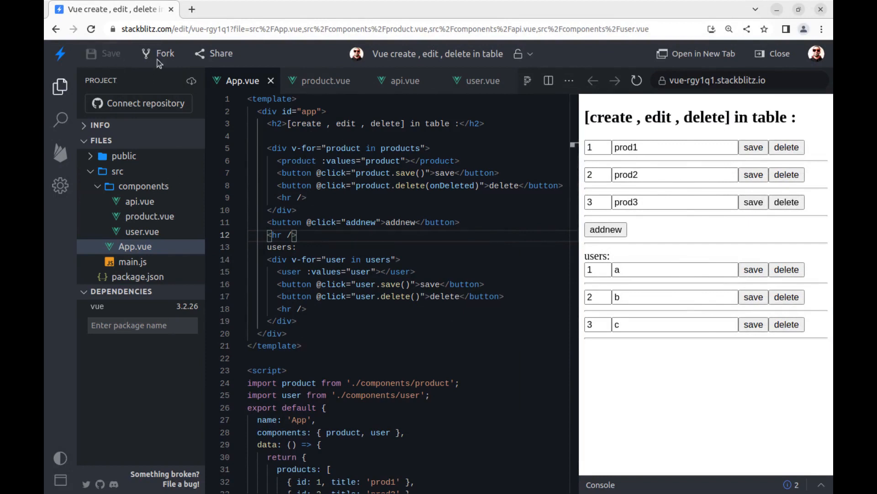